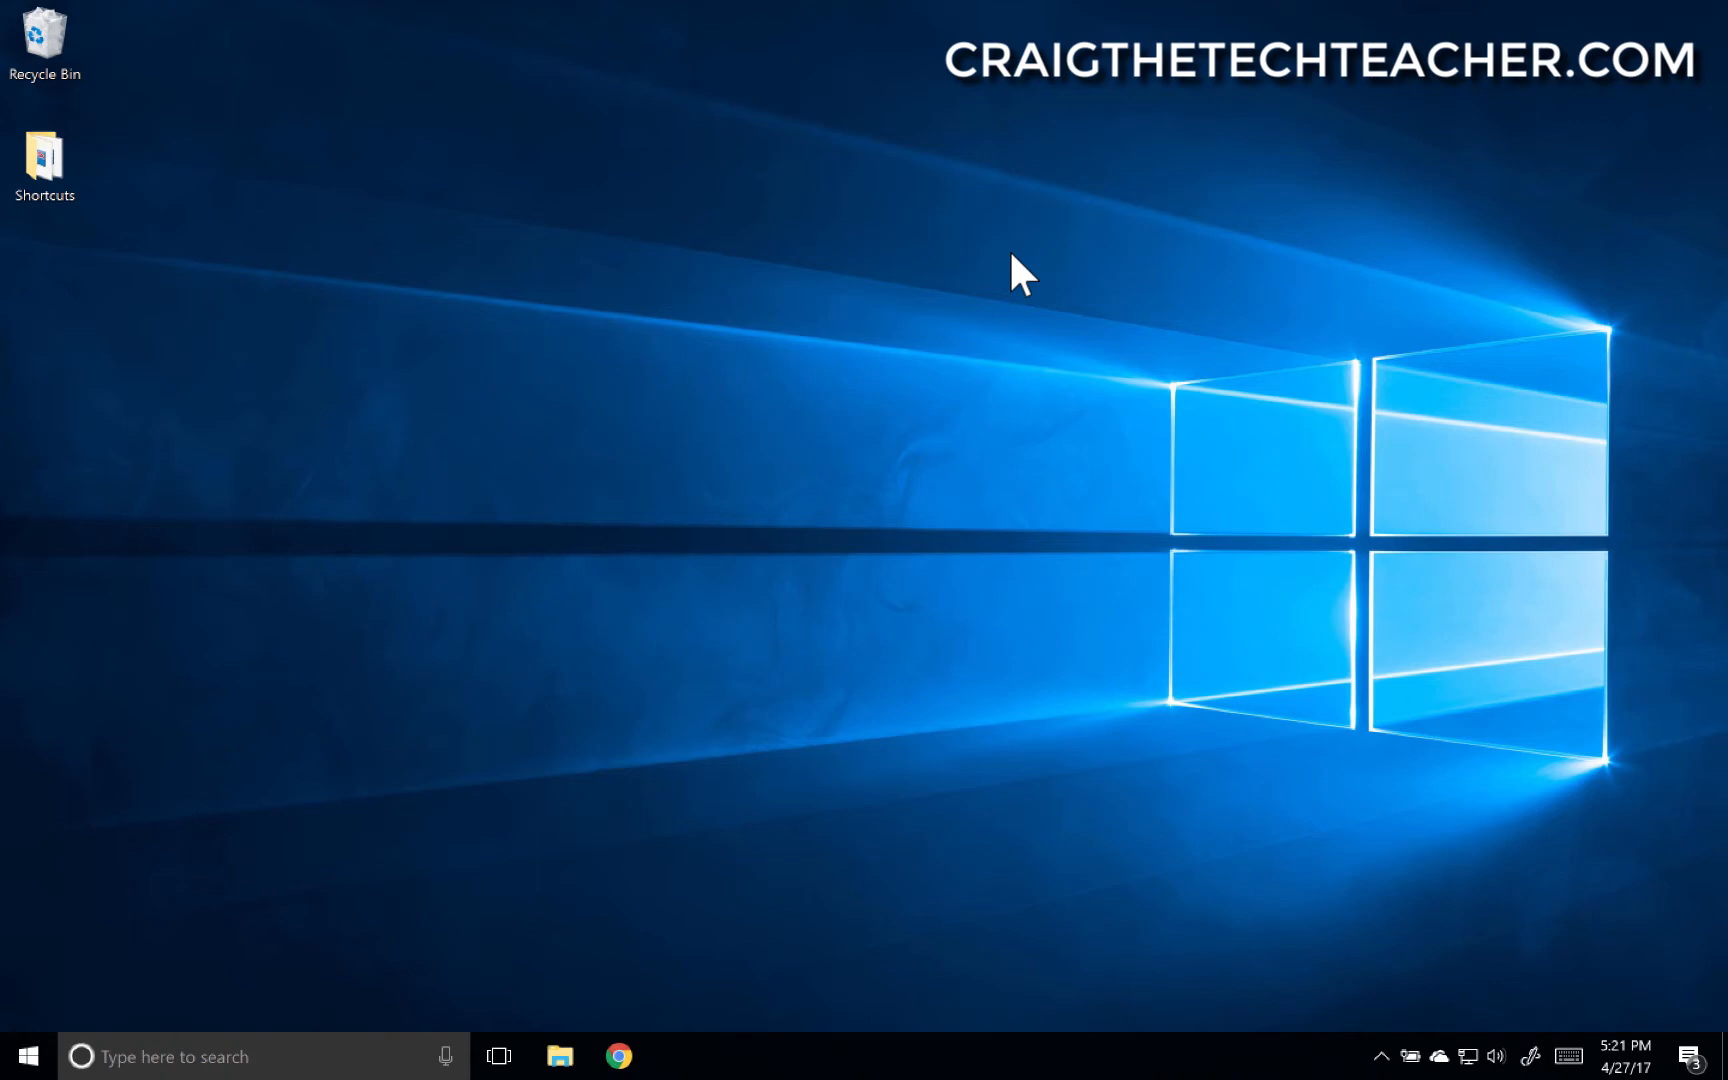
mouse_move(944, 347)
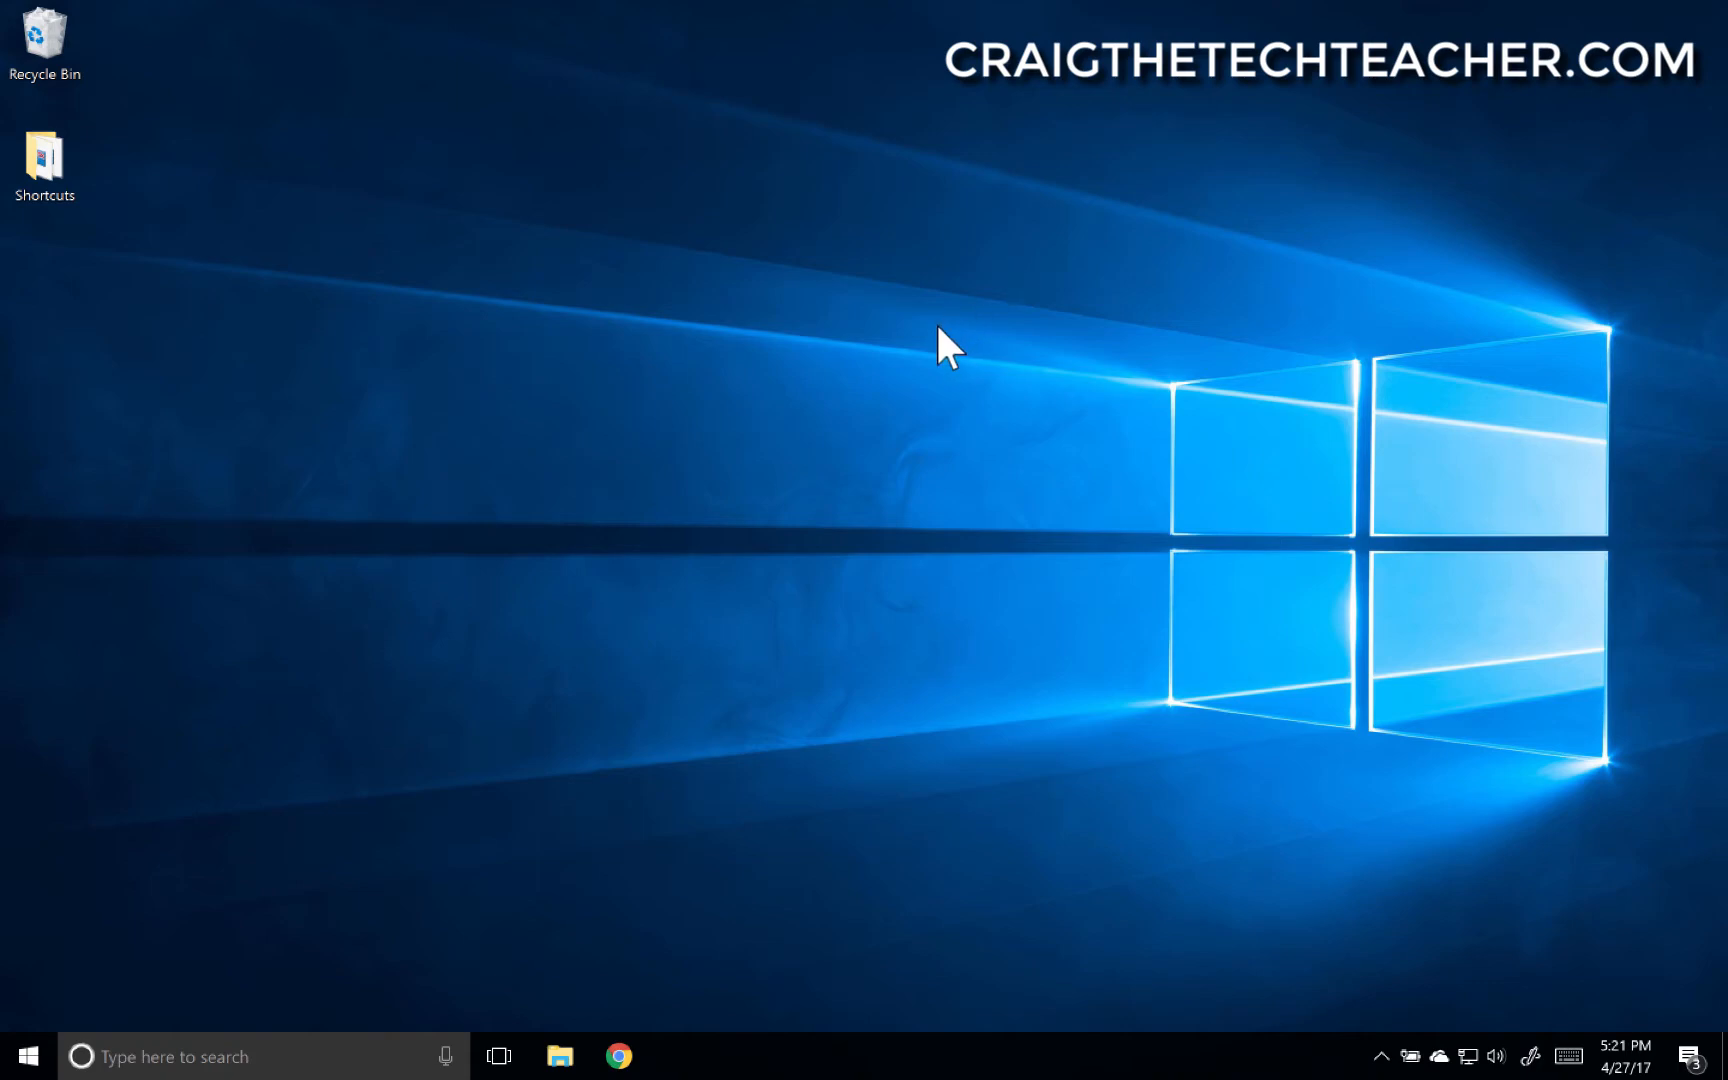
mouse_move(832, 430)
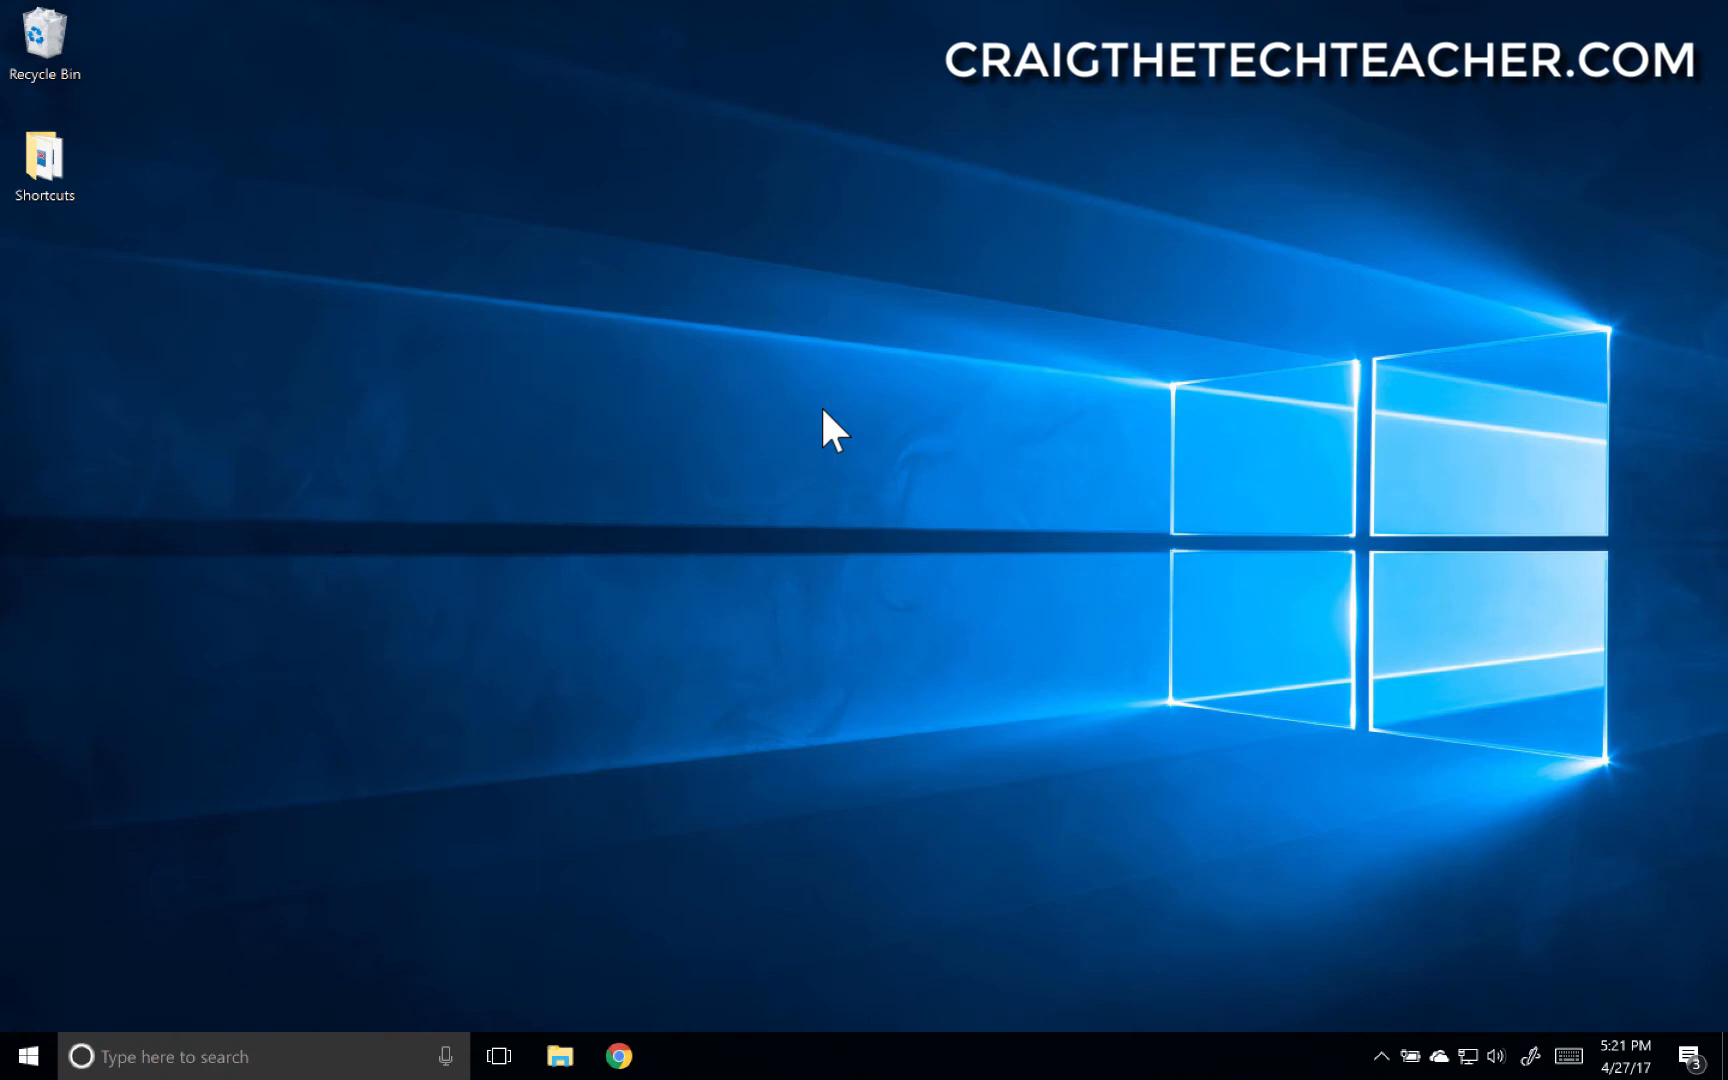
mouse_move(94, 1014)
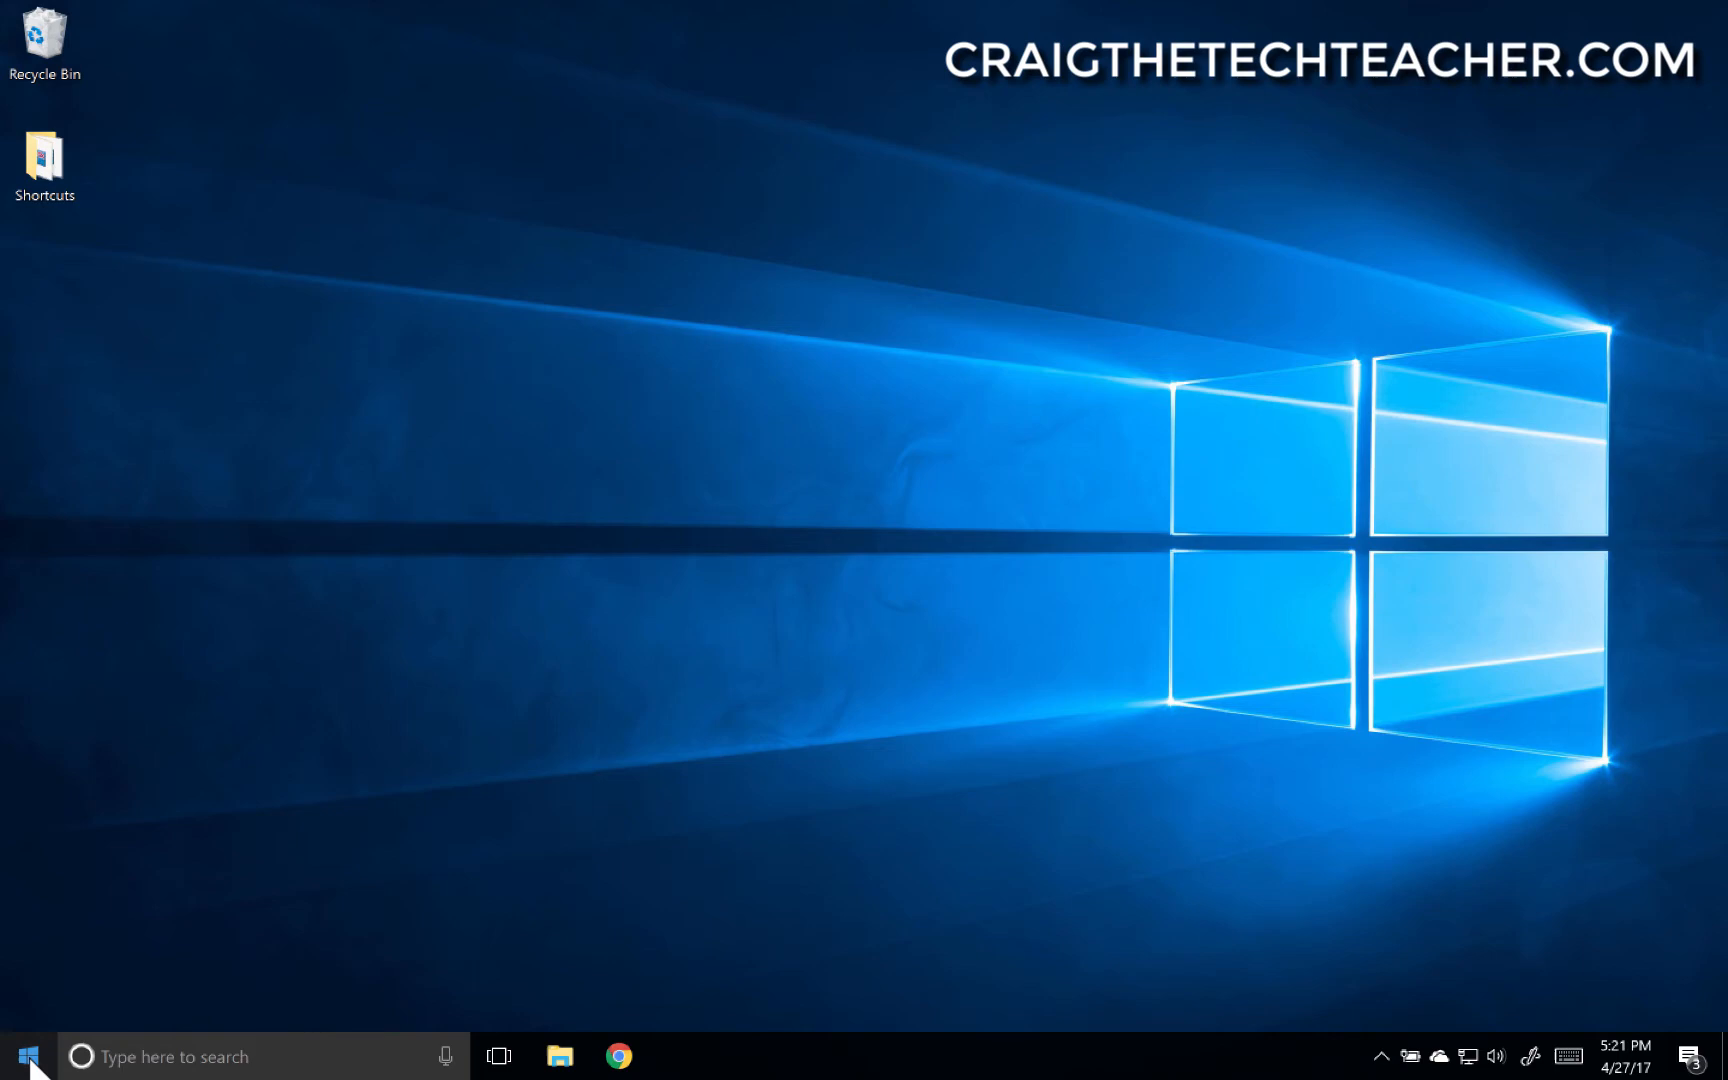
- Search Start for 'windows udpate', dismiss the results, and reopen the Start menu
click(17, 1056)
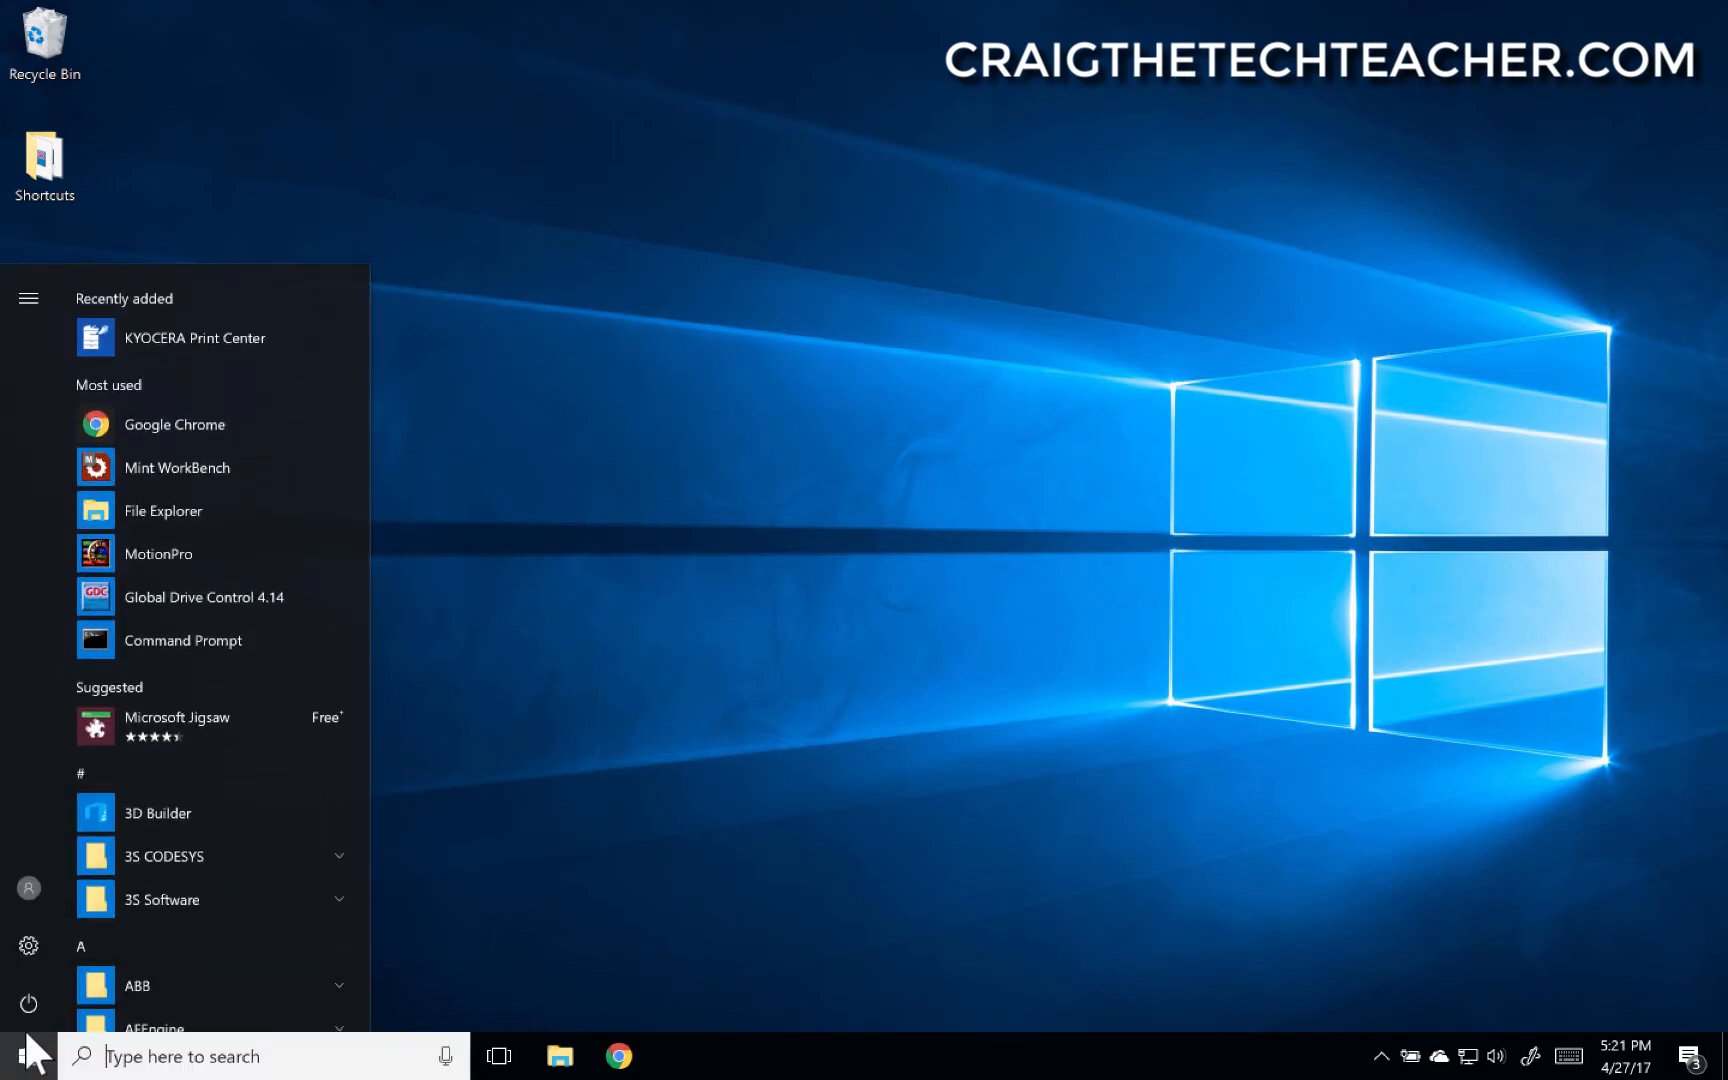
mouse_move(28, 946)
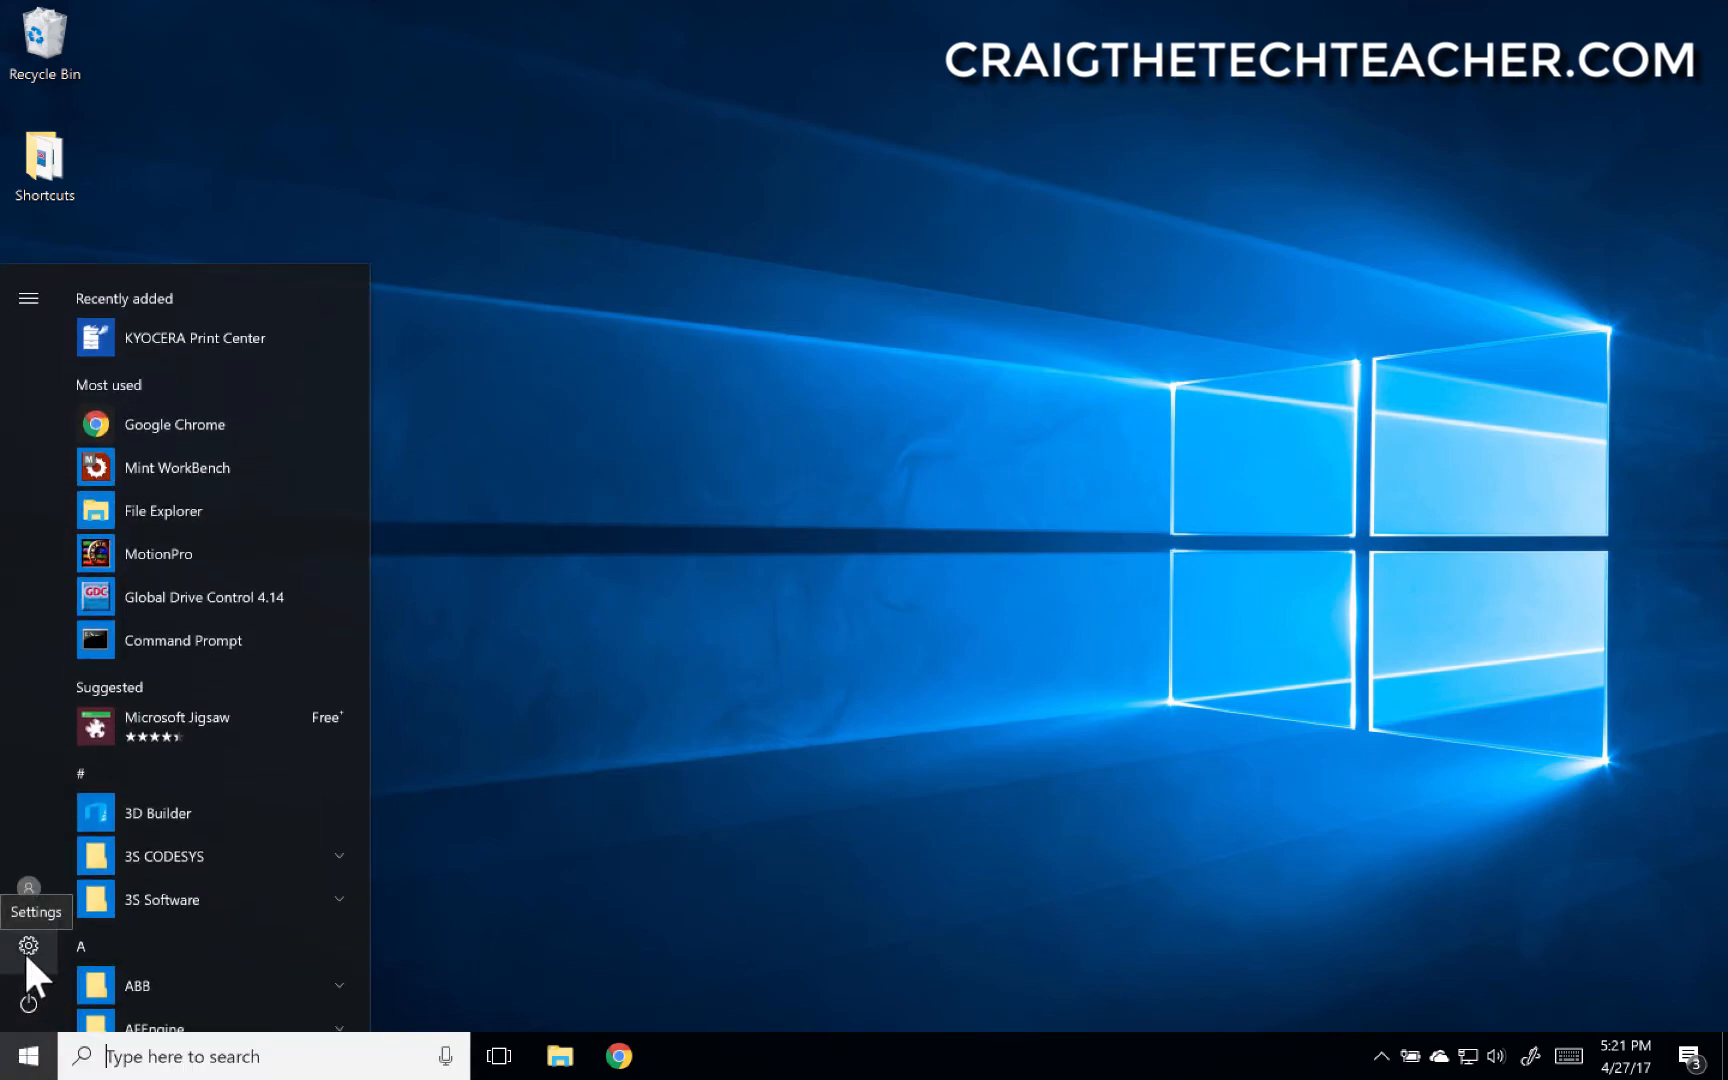
text(windows udpate)
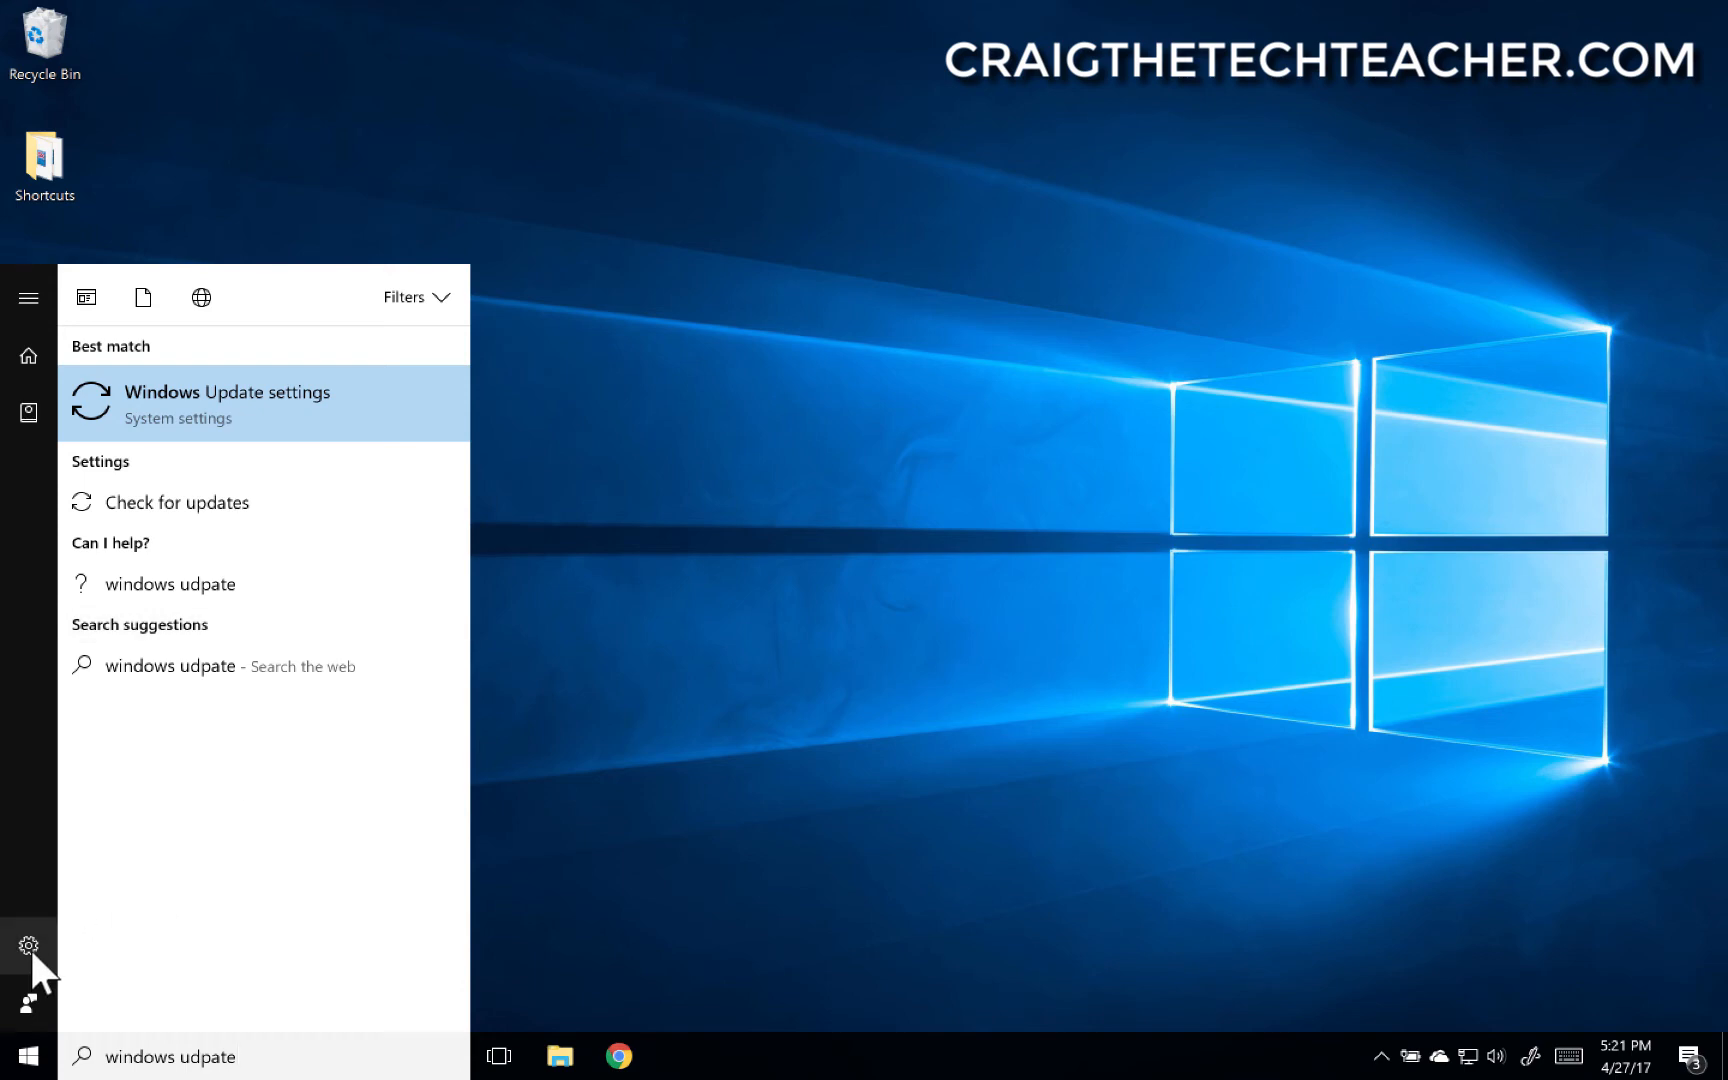
click(28, 944)
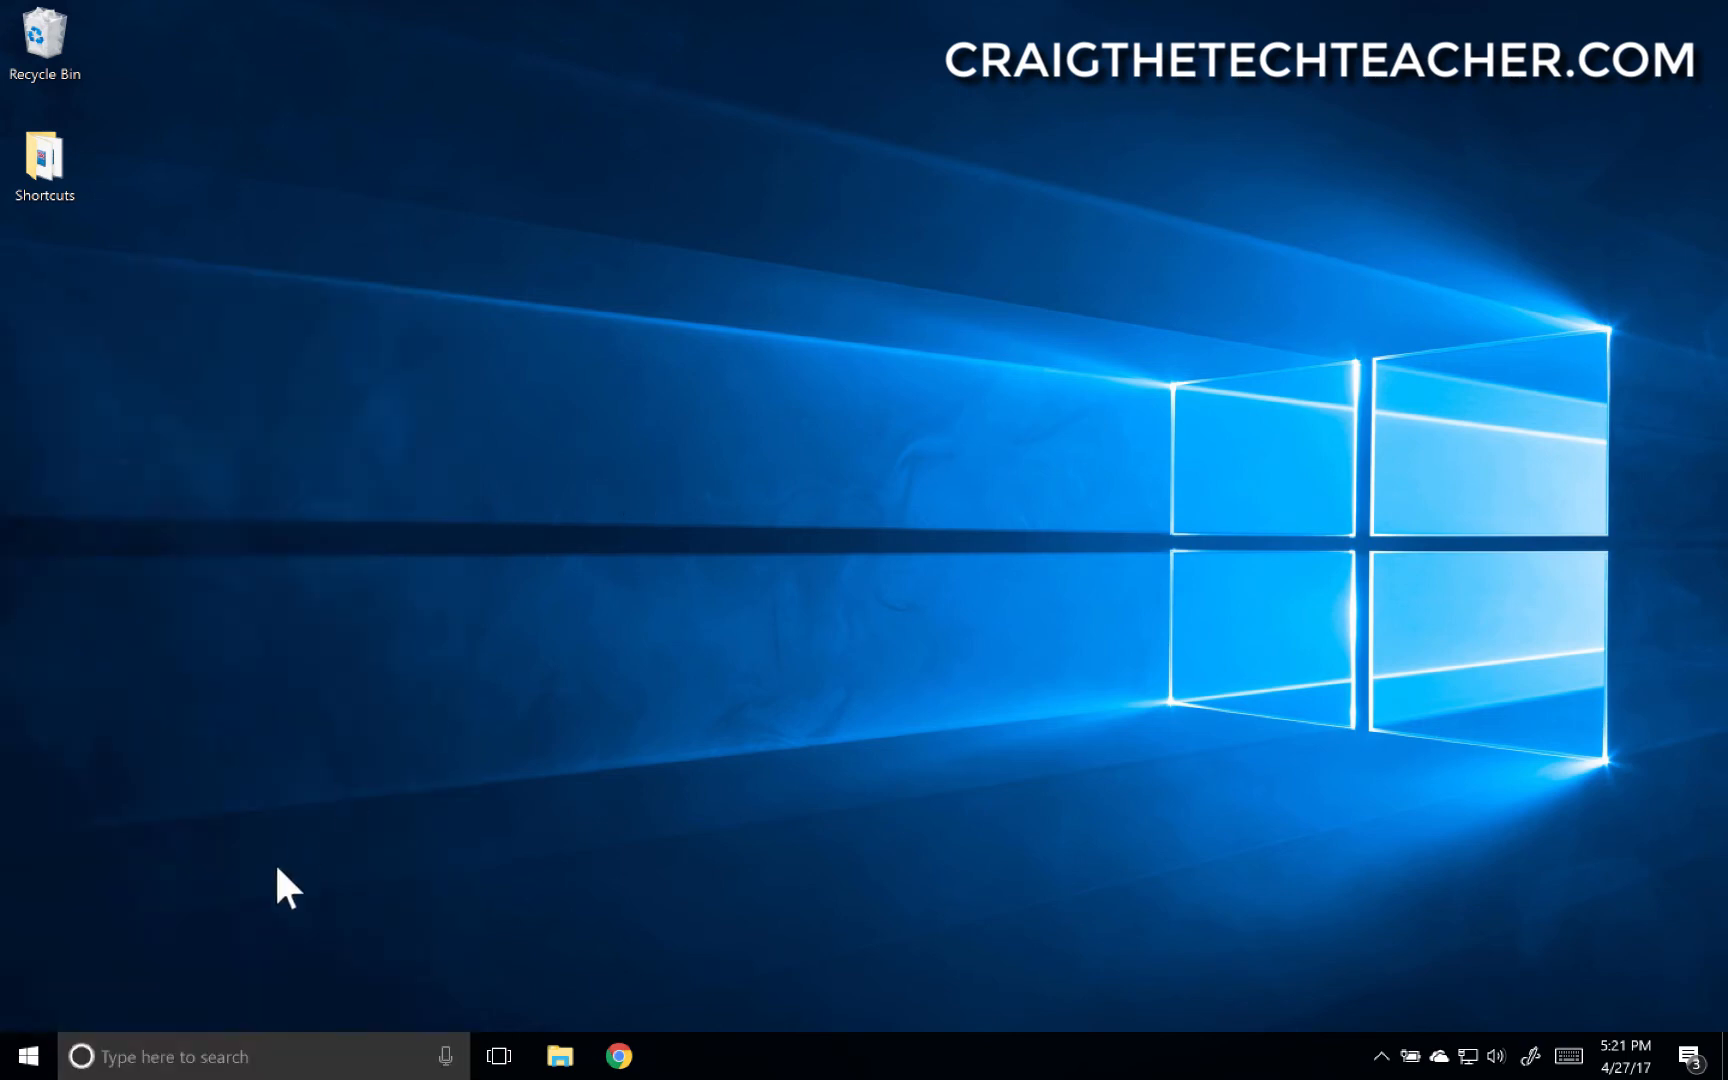
click(22, 1055)
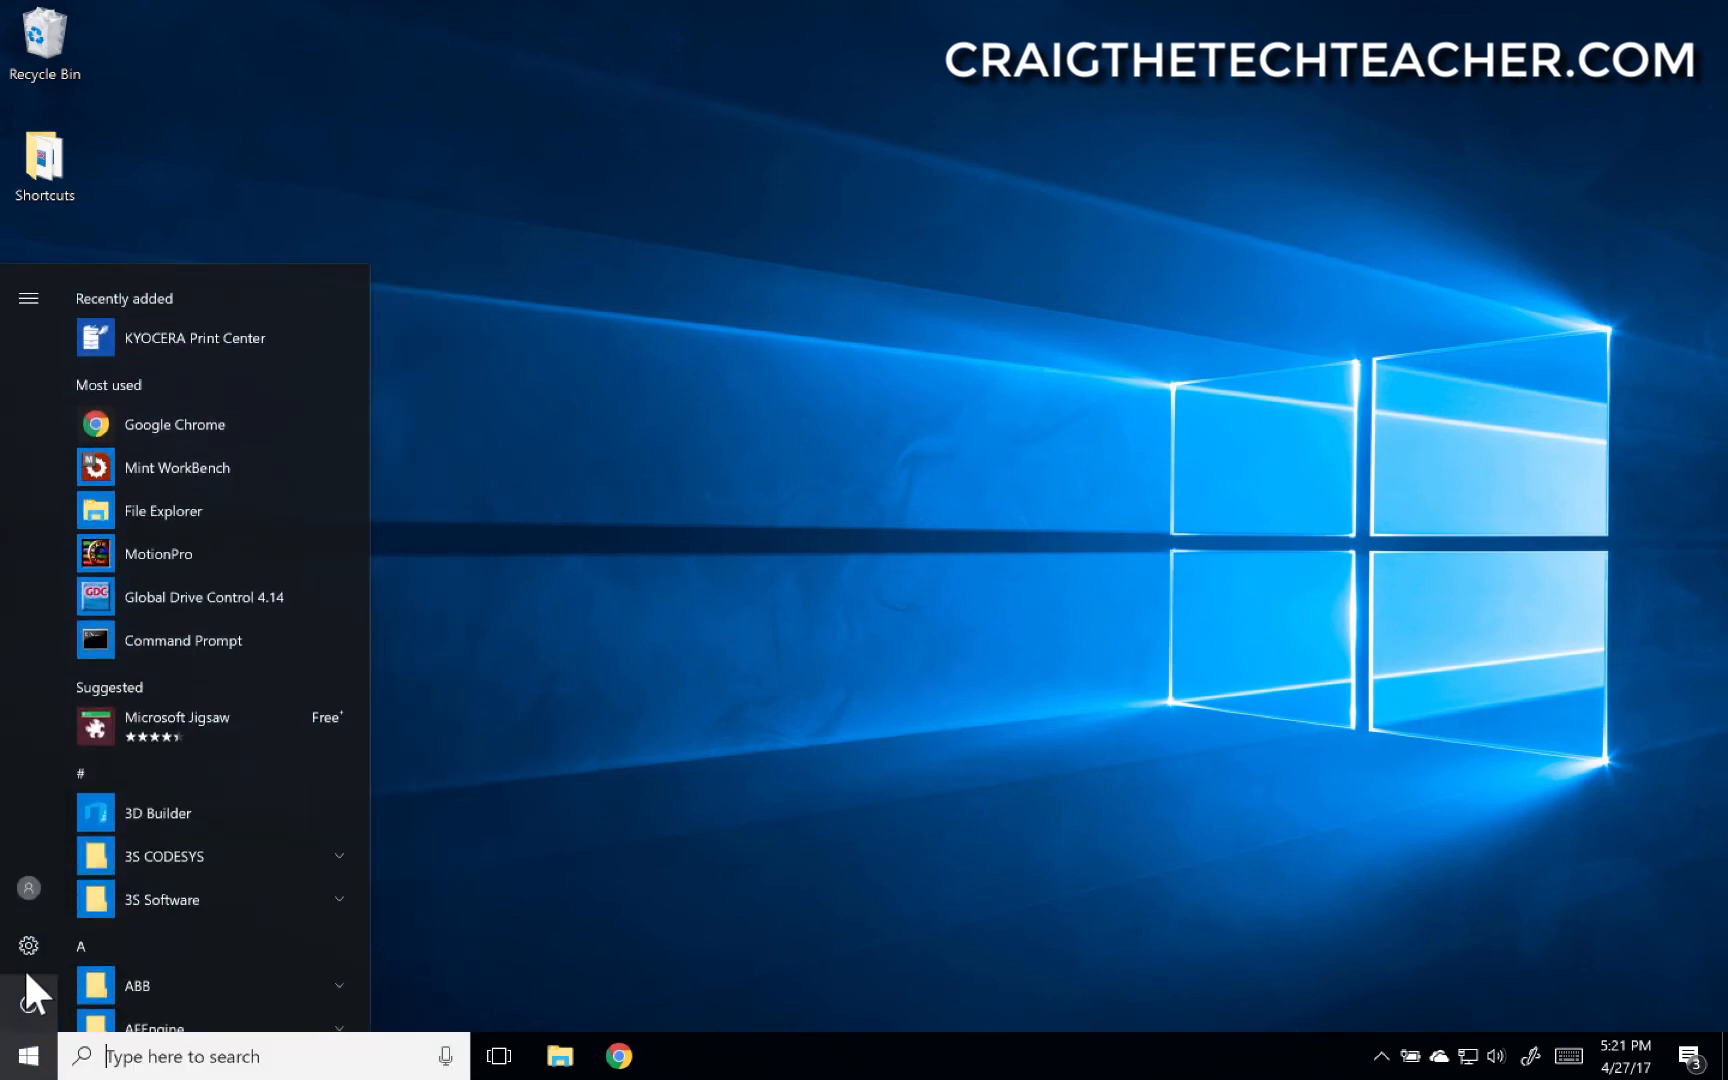
- Open Settings' Update & security and run an update check confirming the device is up to date
click(28, 946)
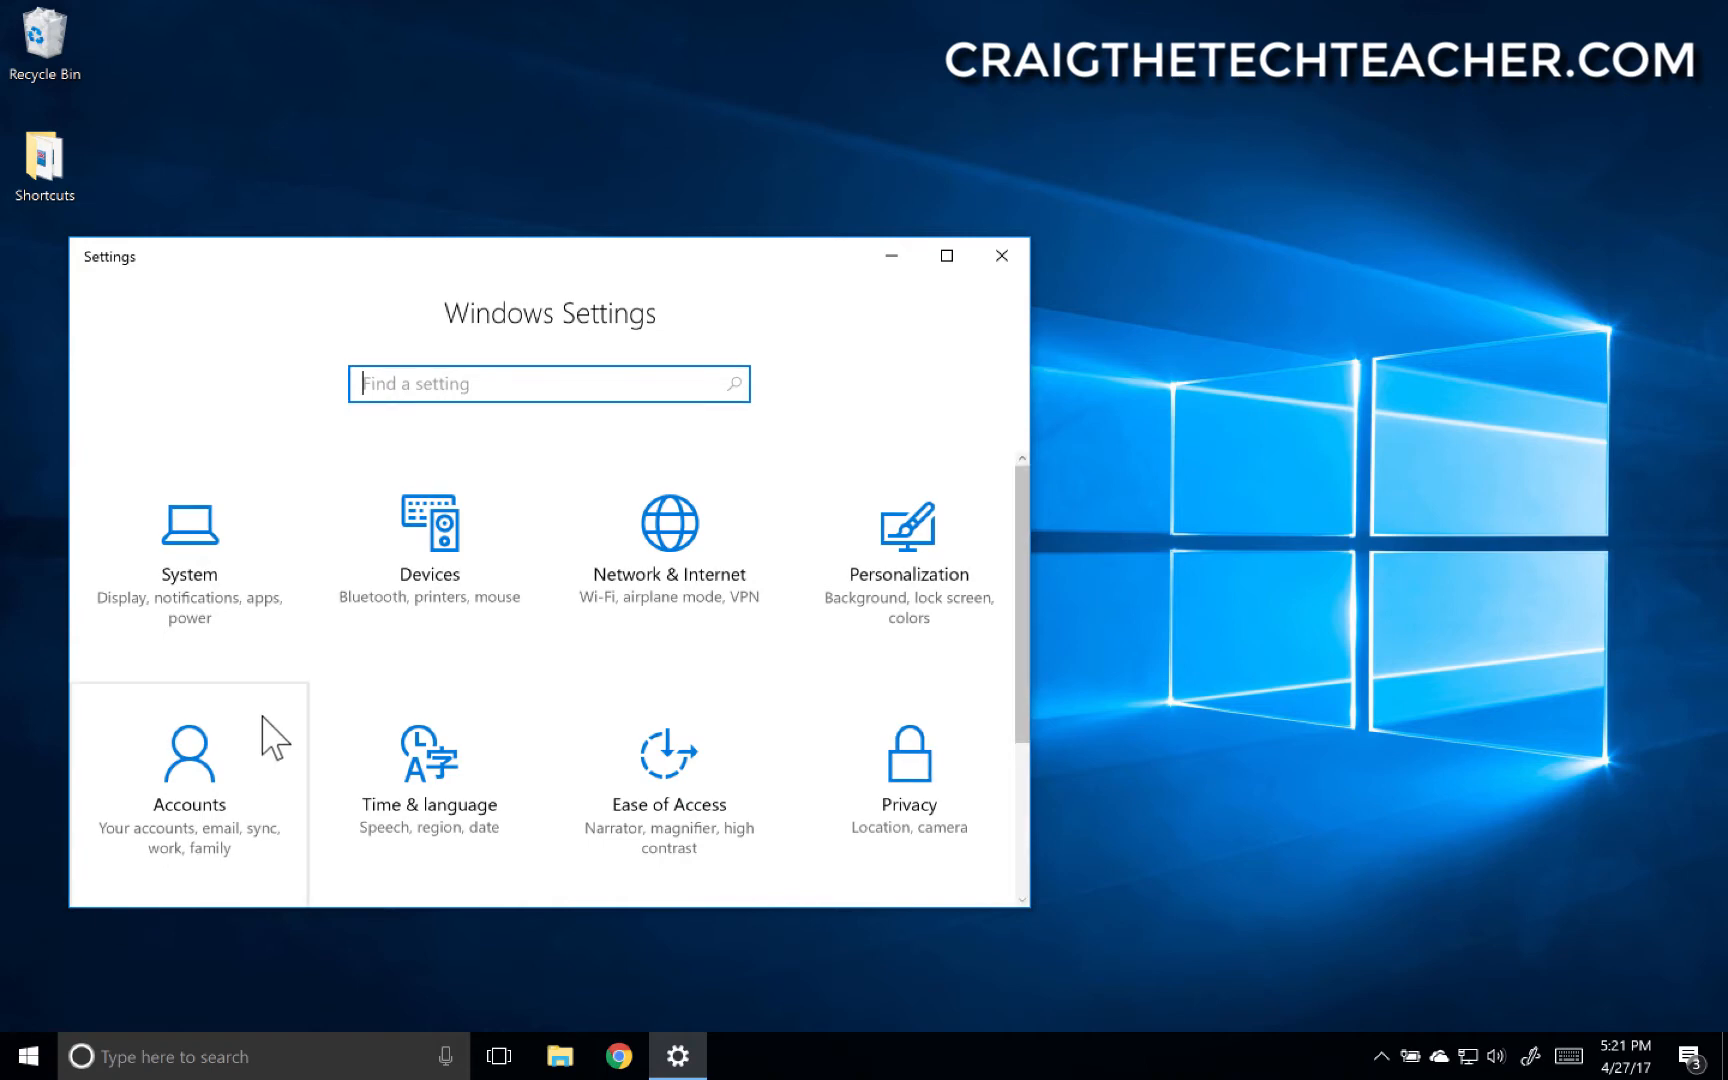
scroll(down, 3)
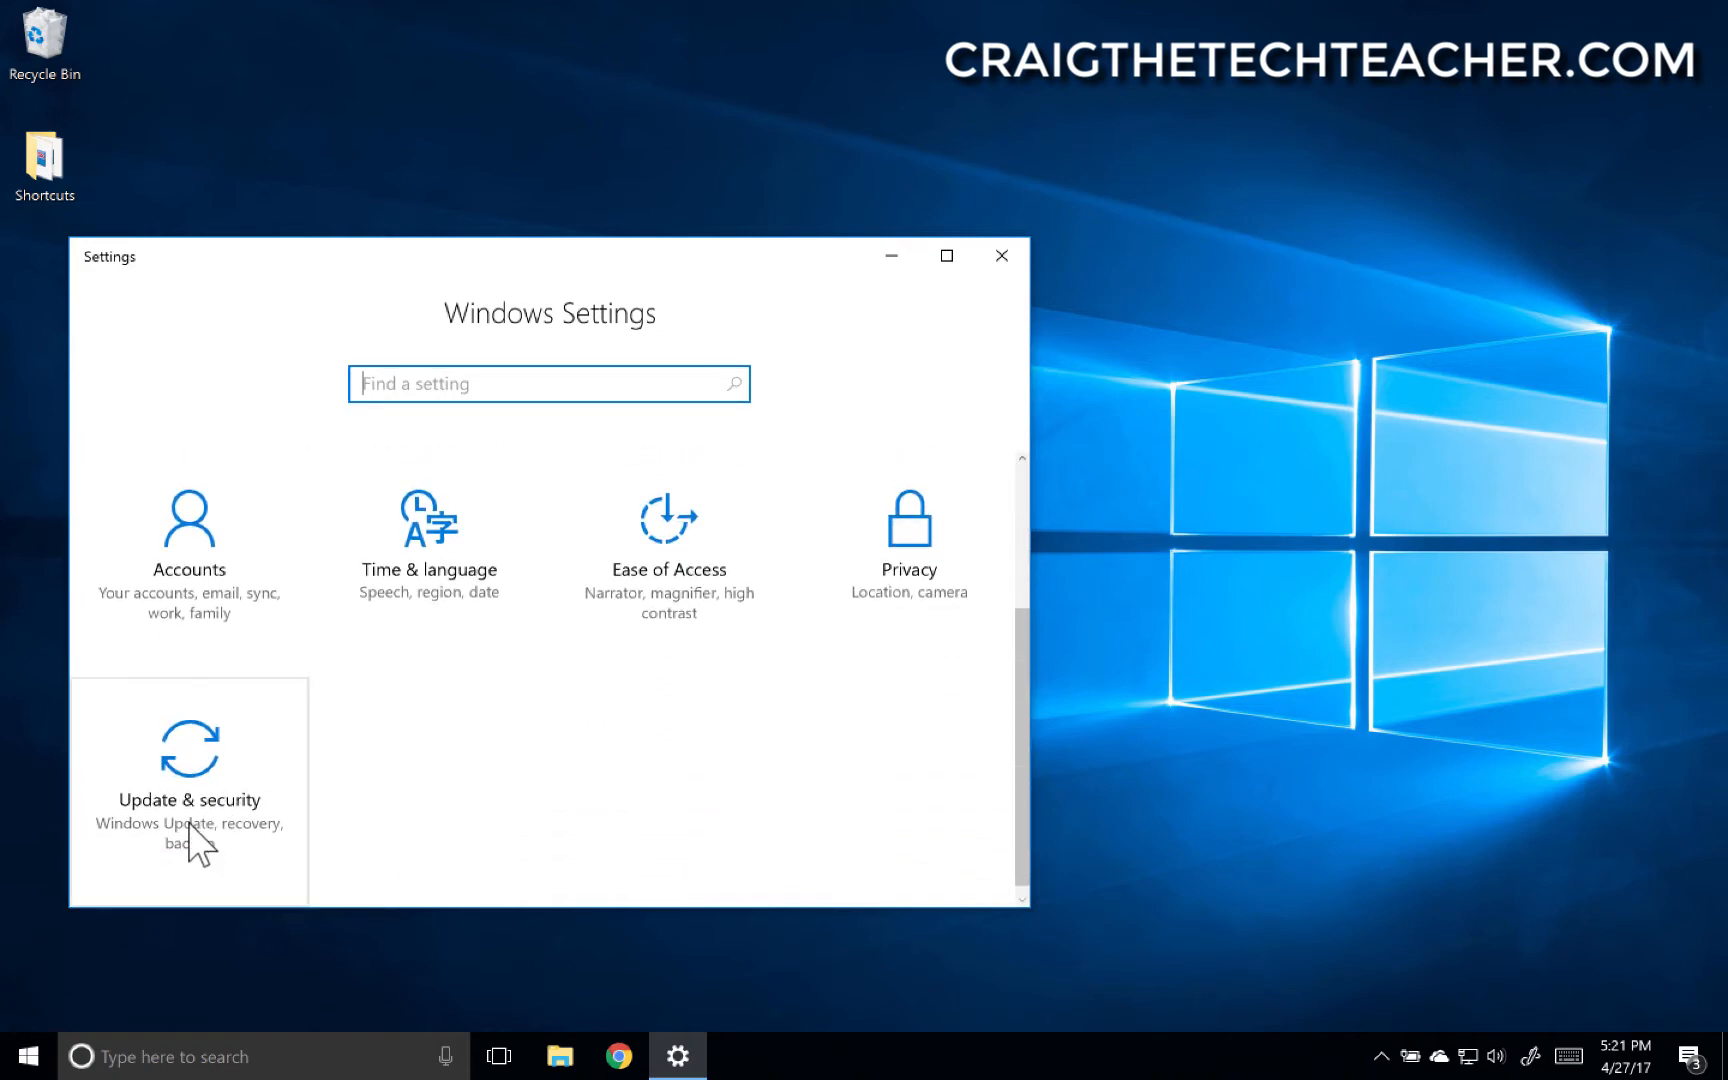
click(188, 760)
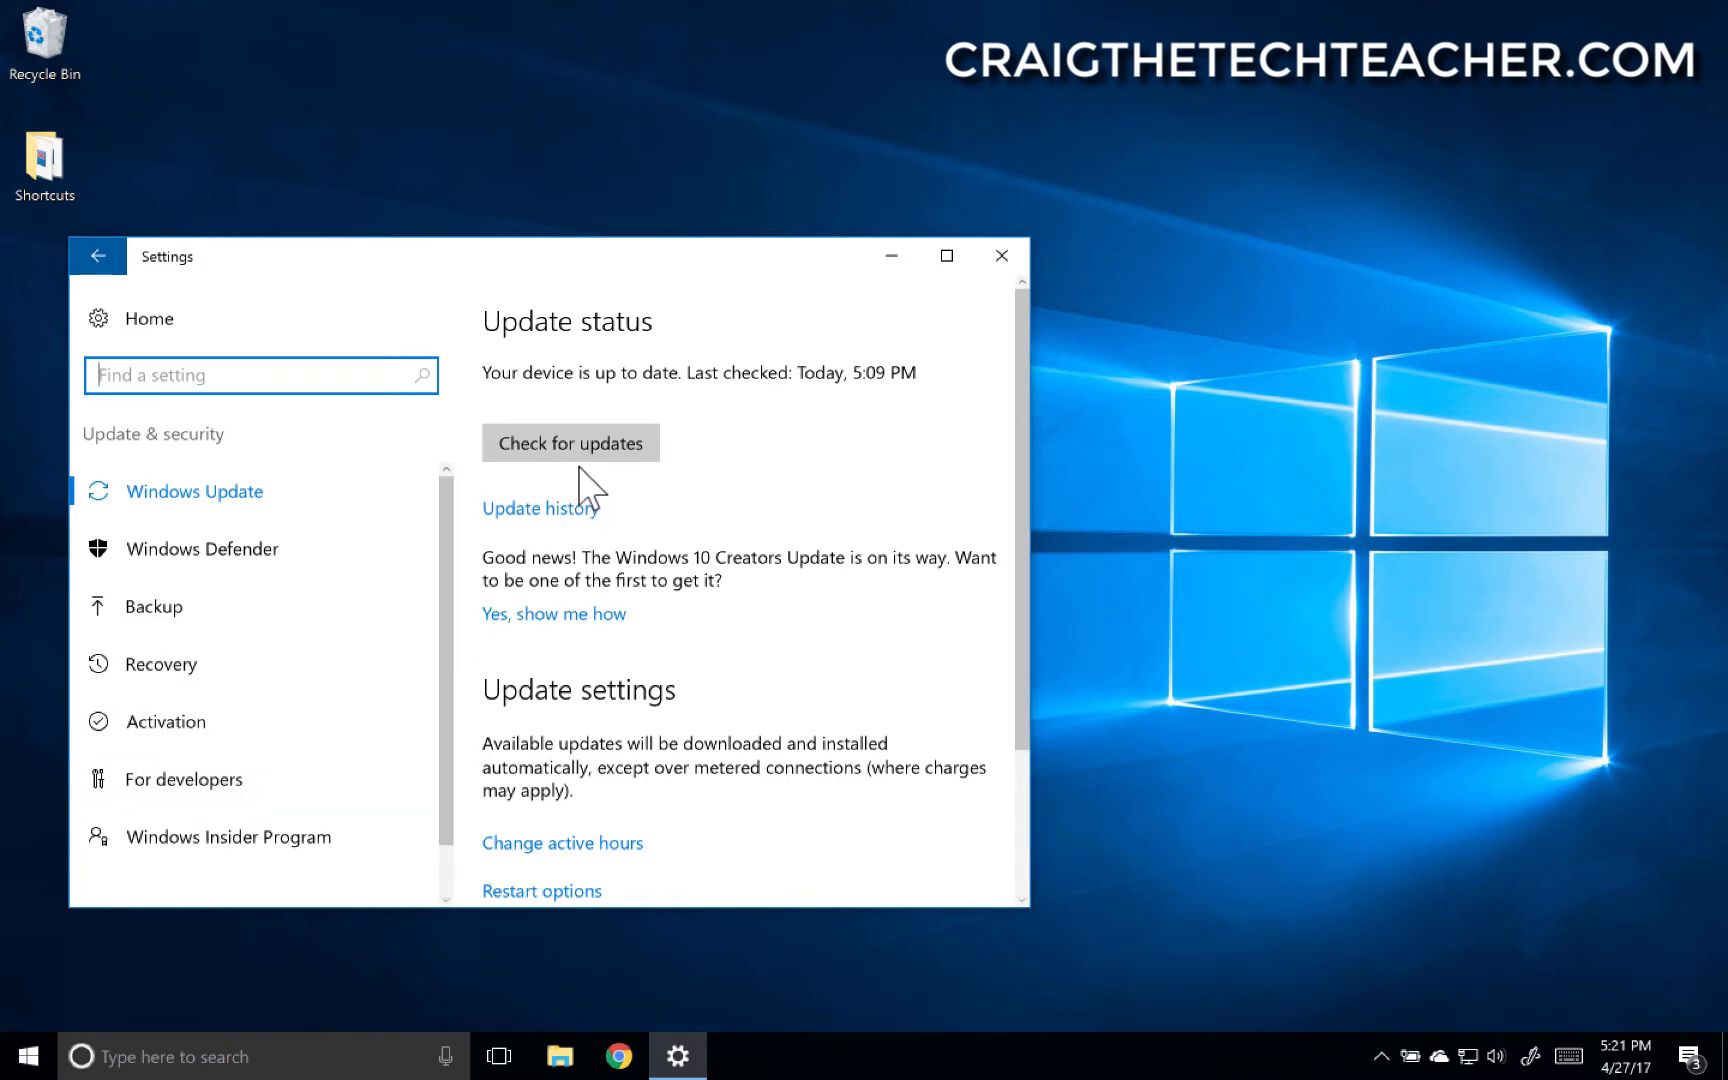
click(570, 442)
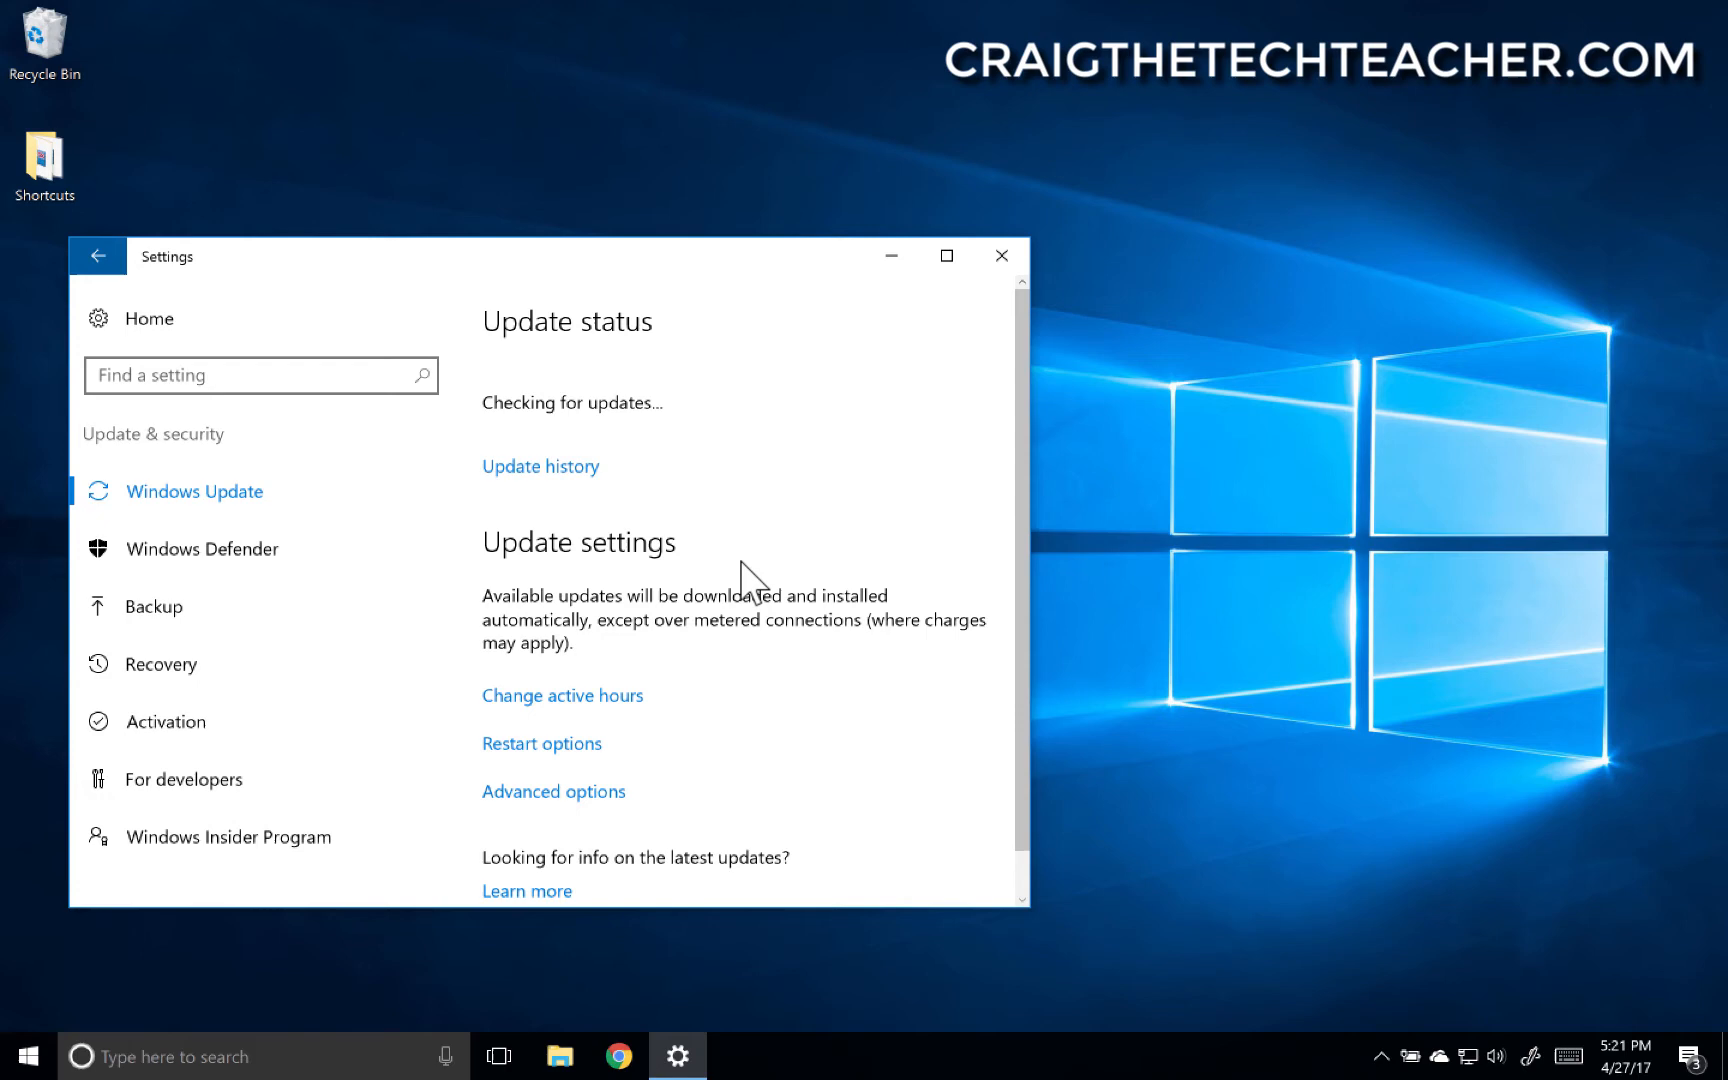
scroll(down, 3)
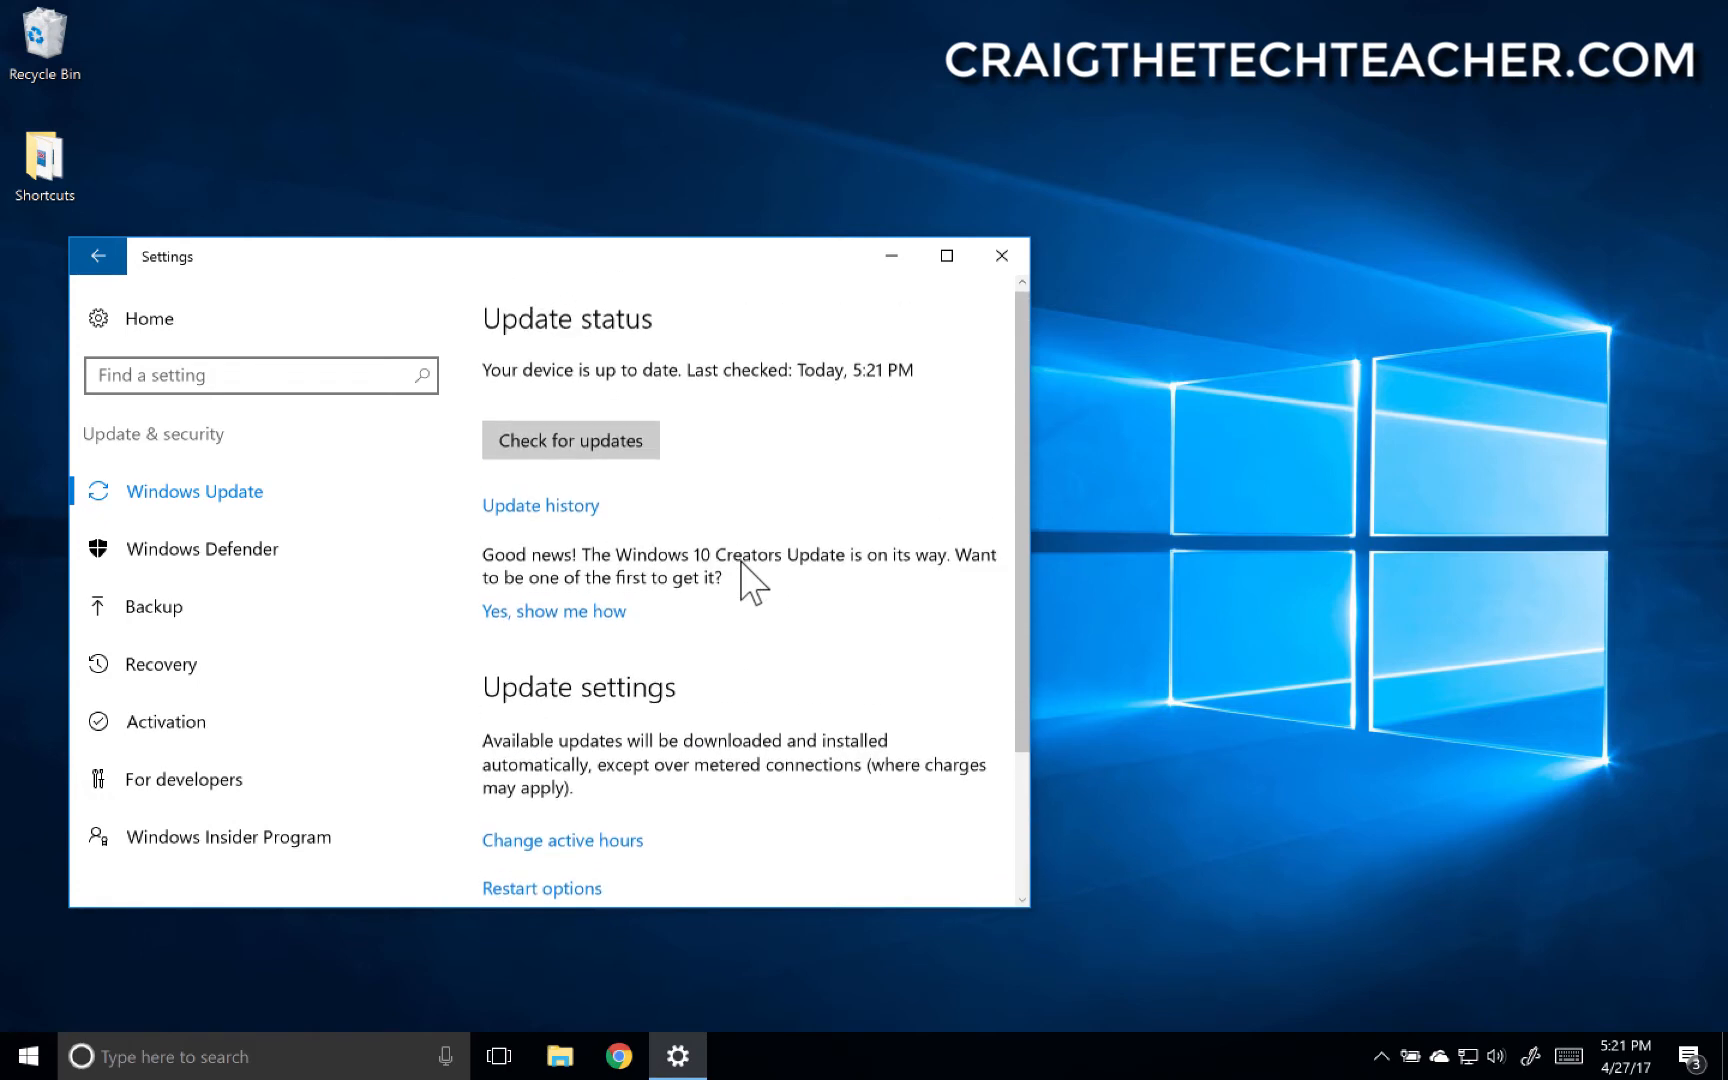
scroll(down, 3)
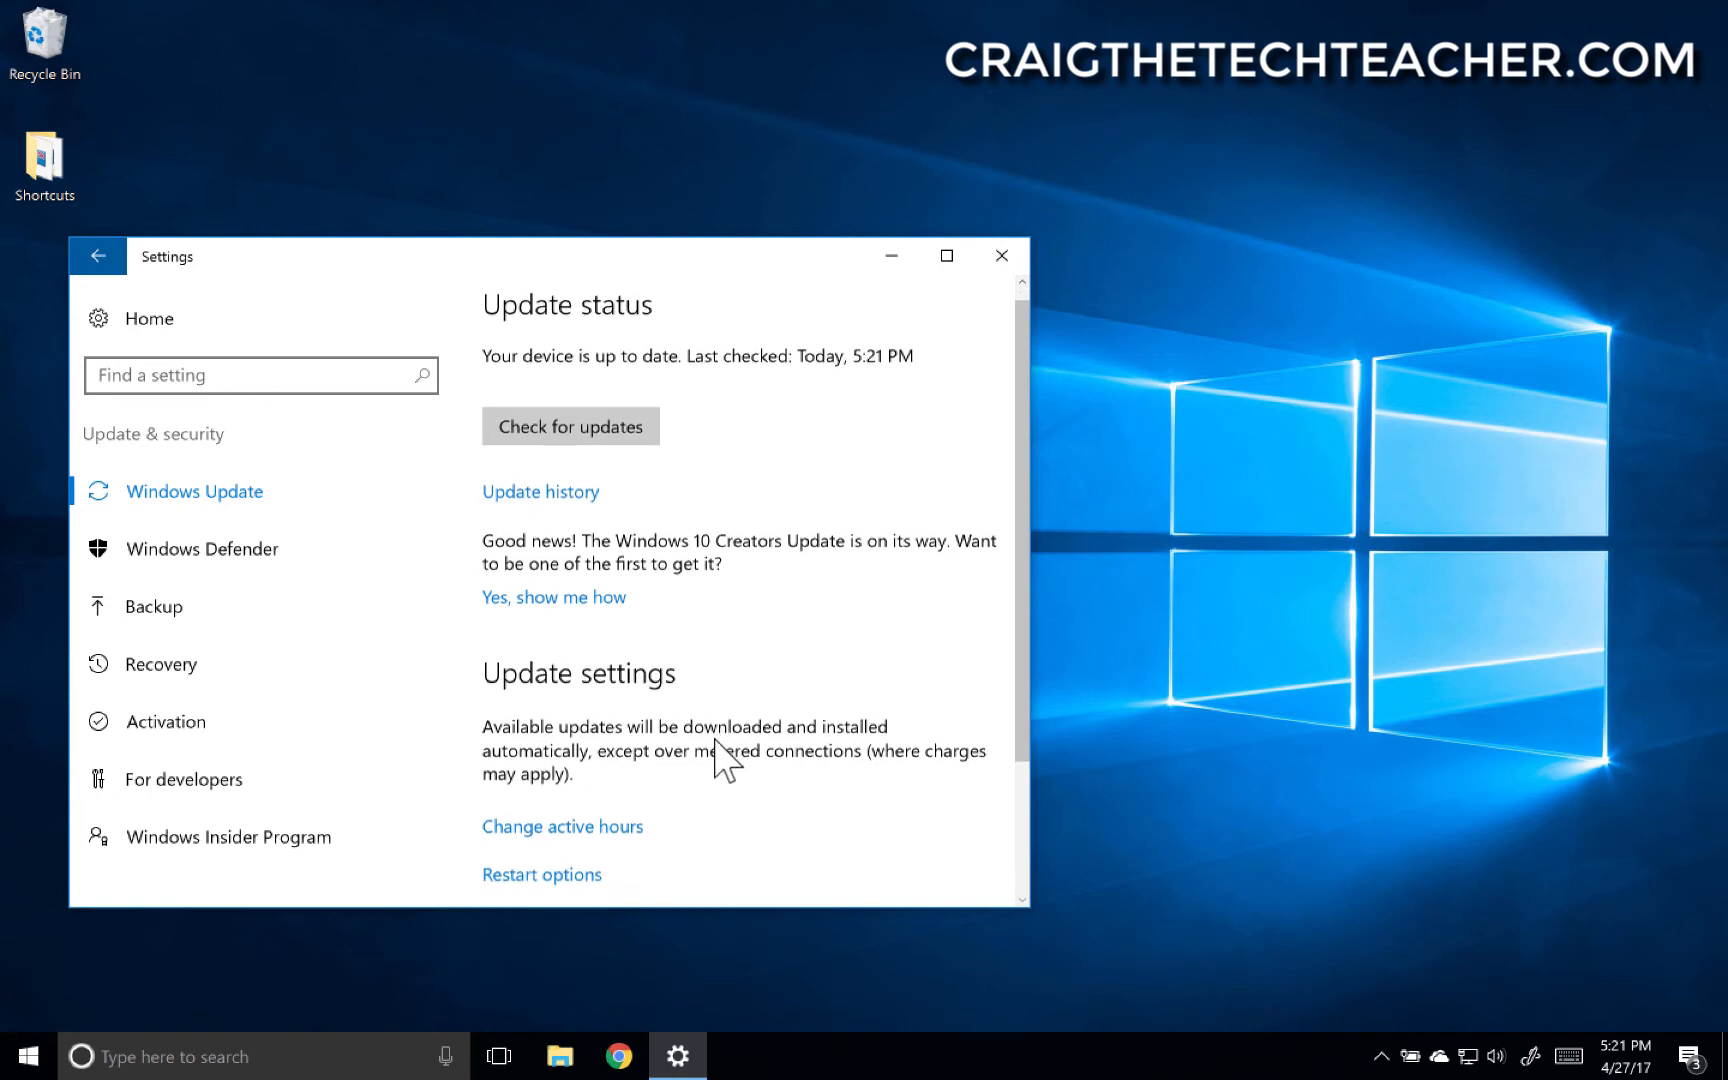
scroll(down, 3)
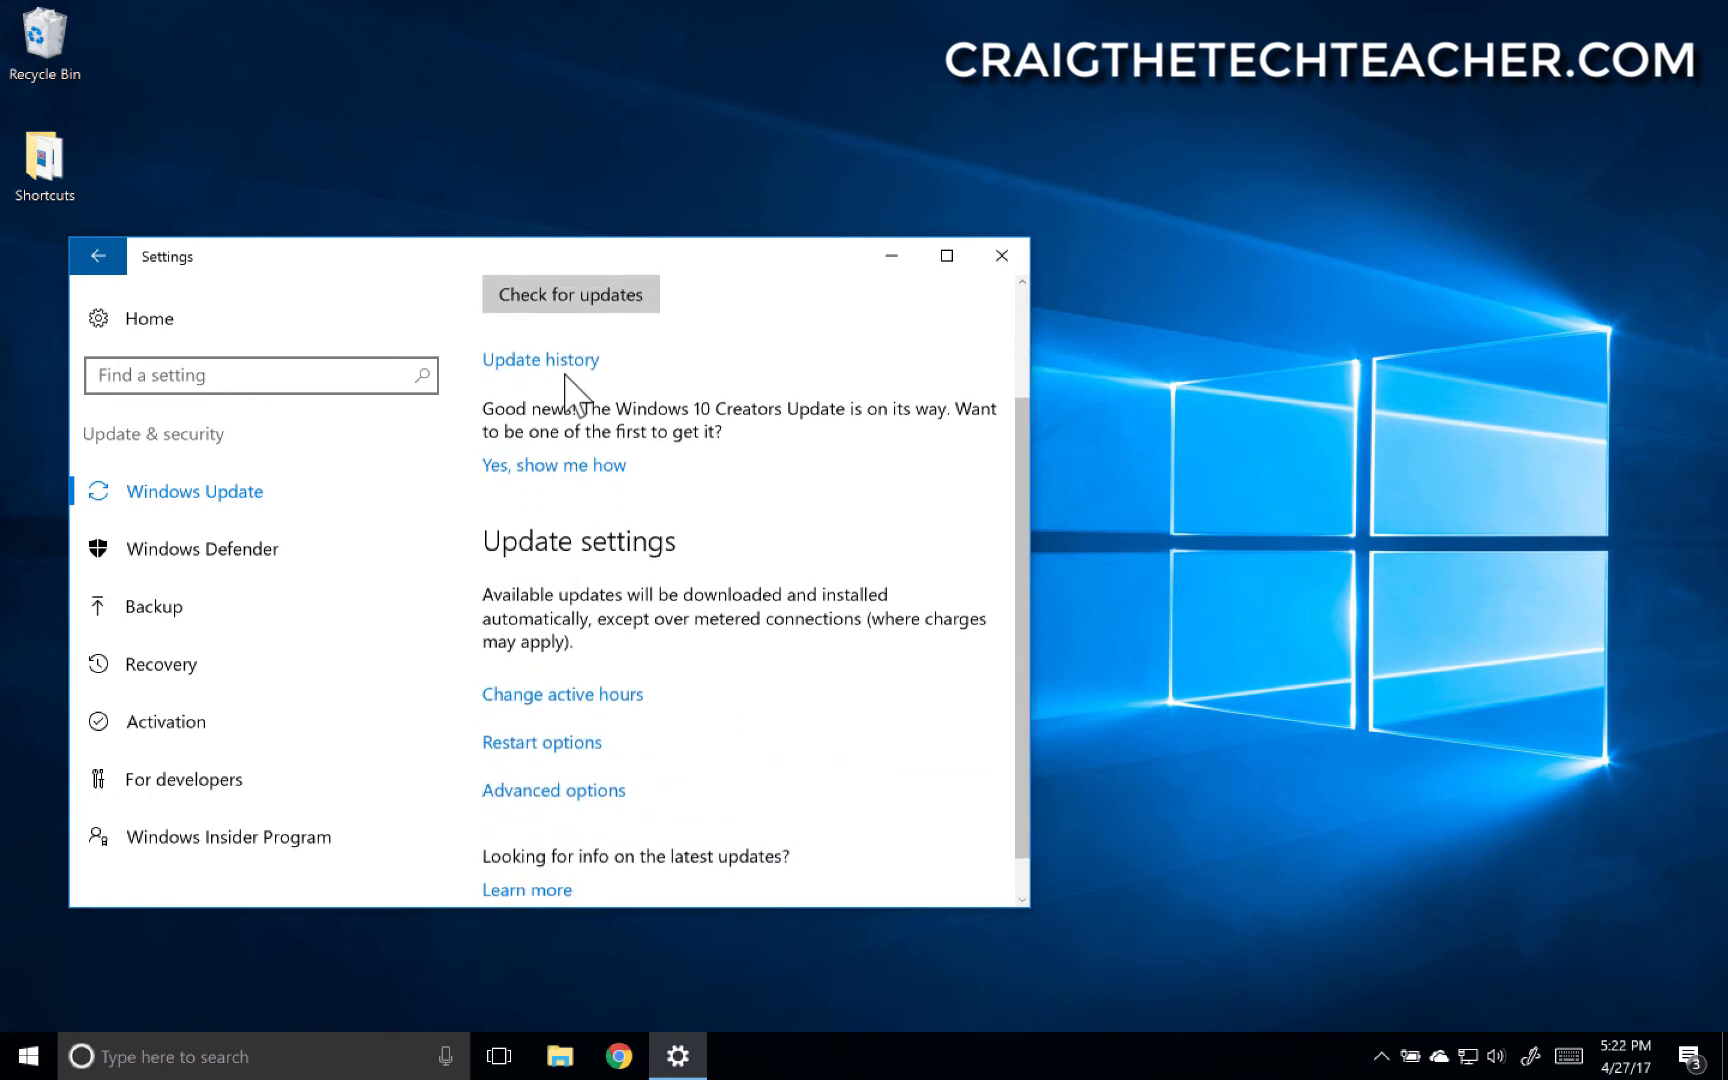
click(540, 359)
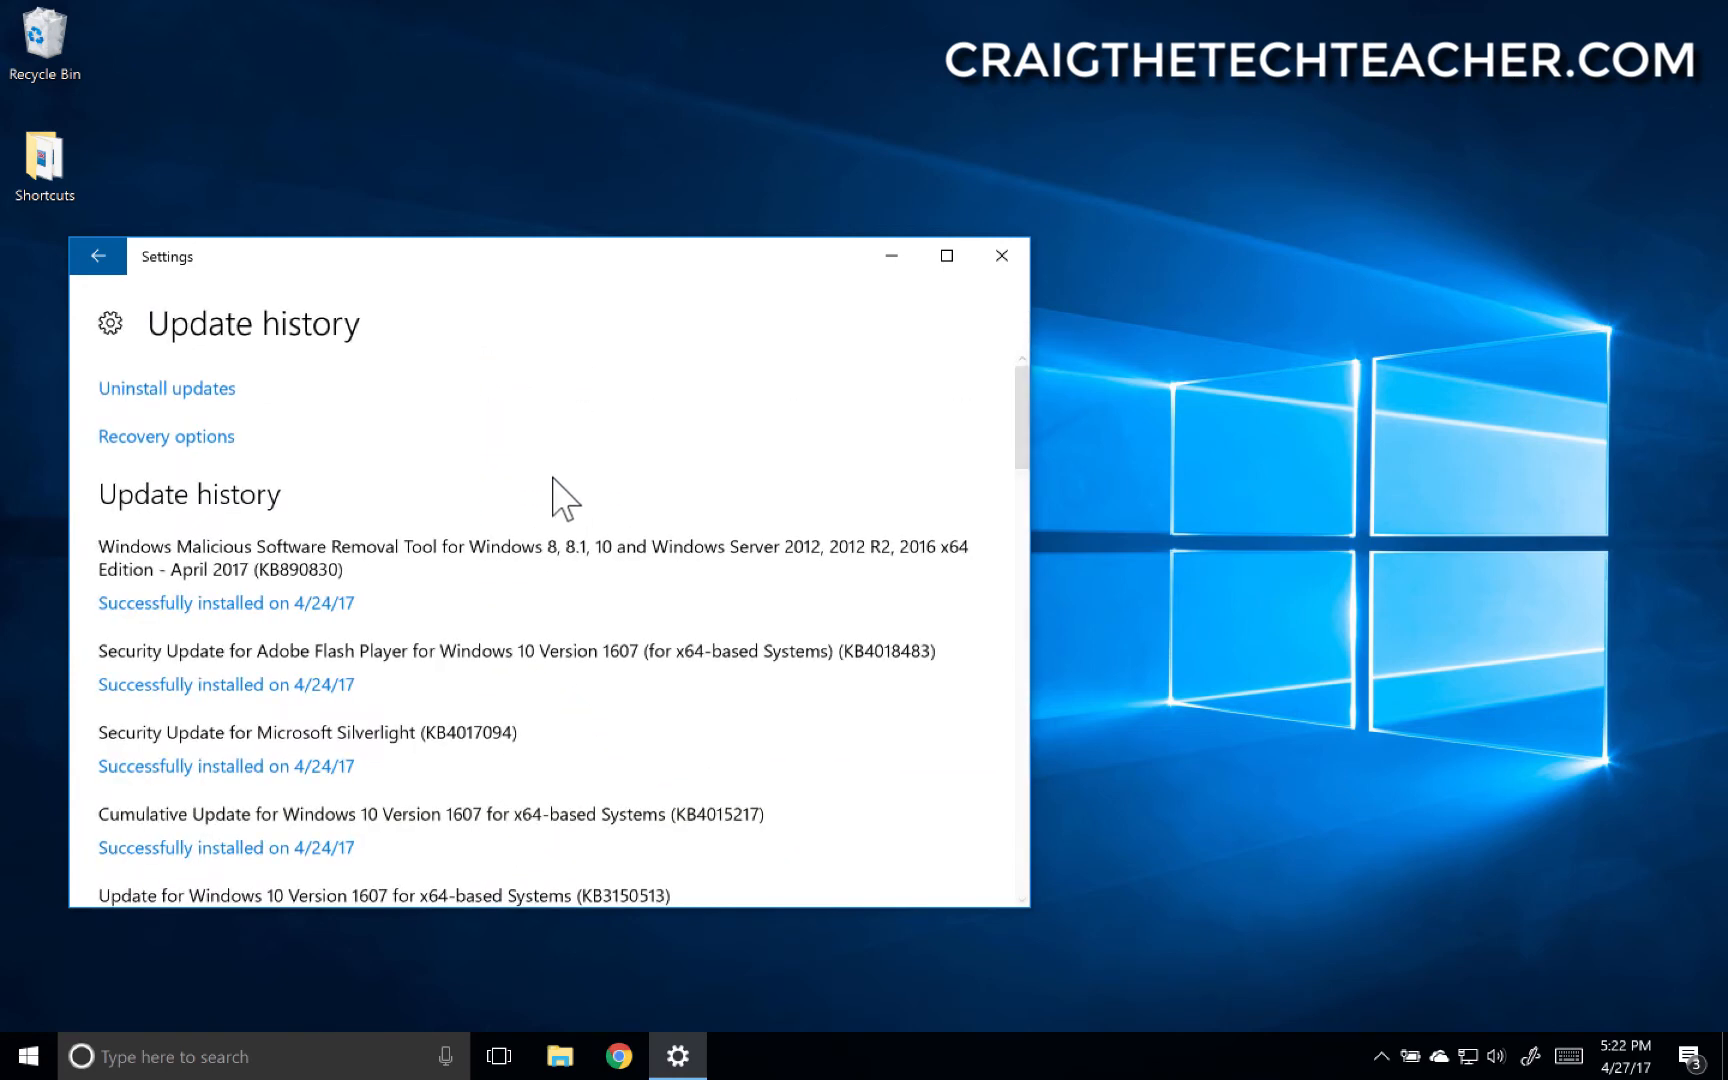
scroll(down, 3)
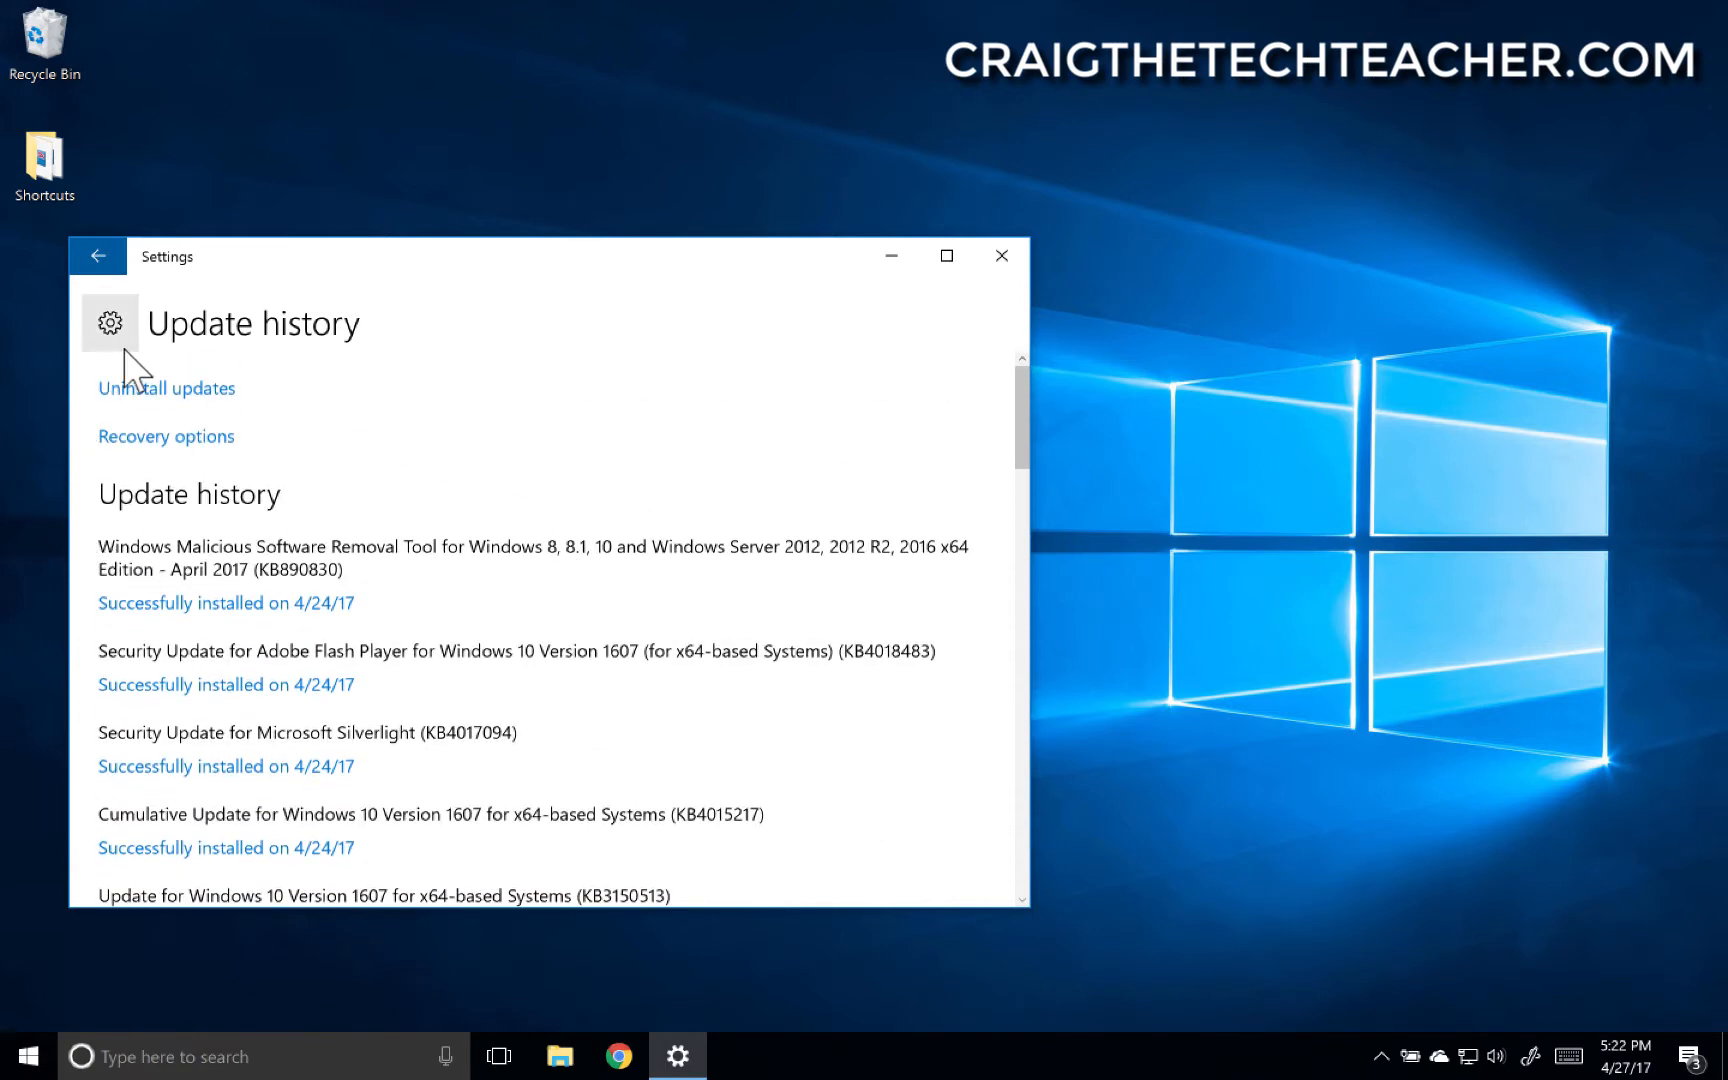
click(97, 256)
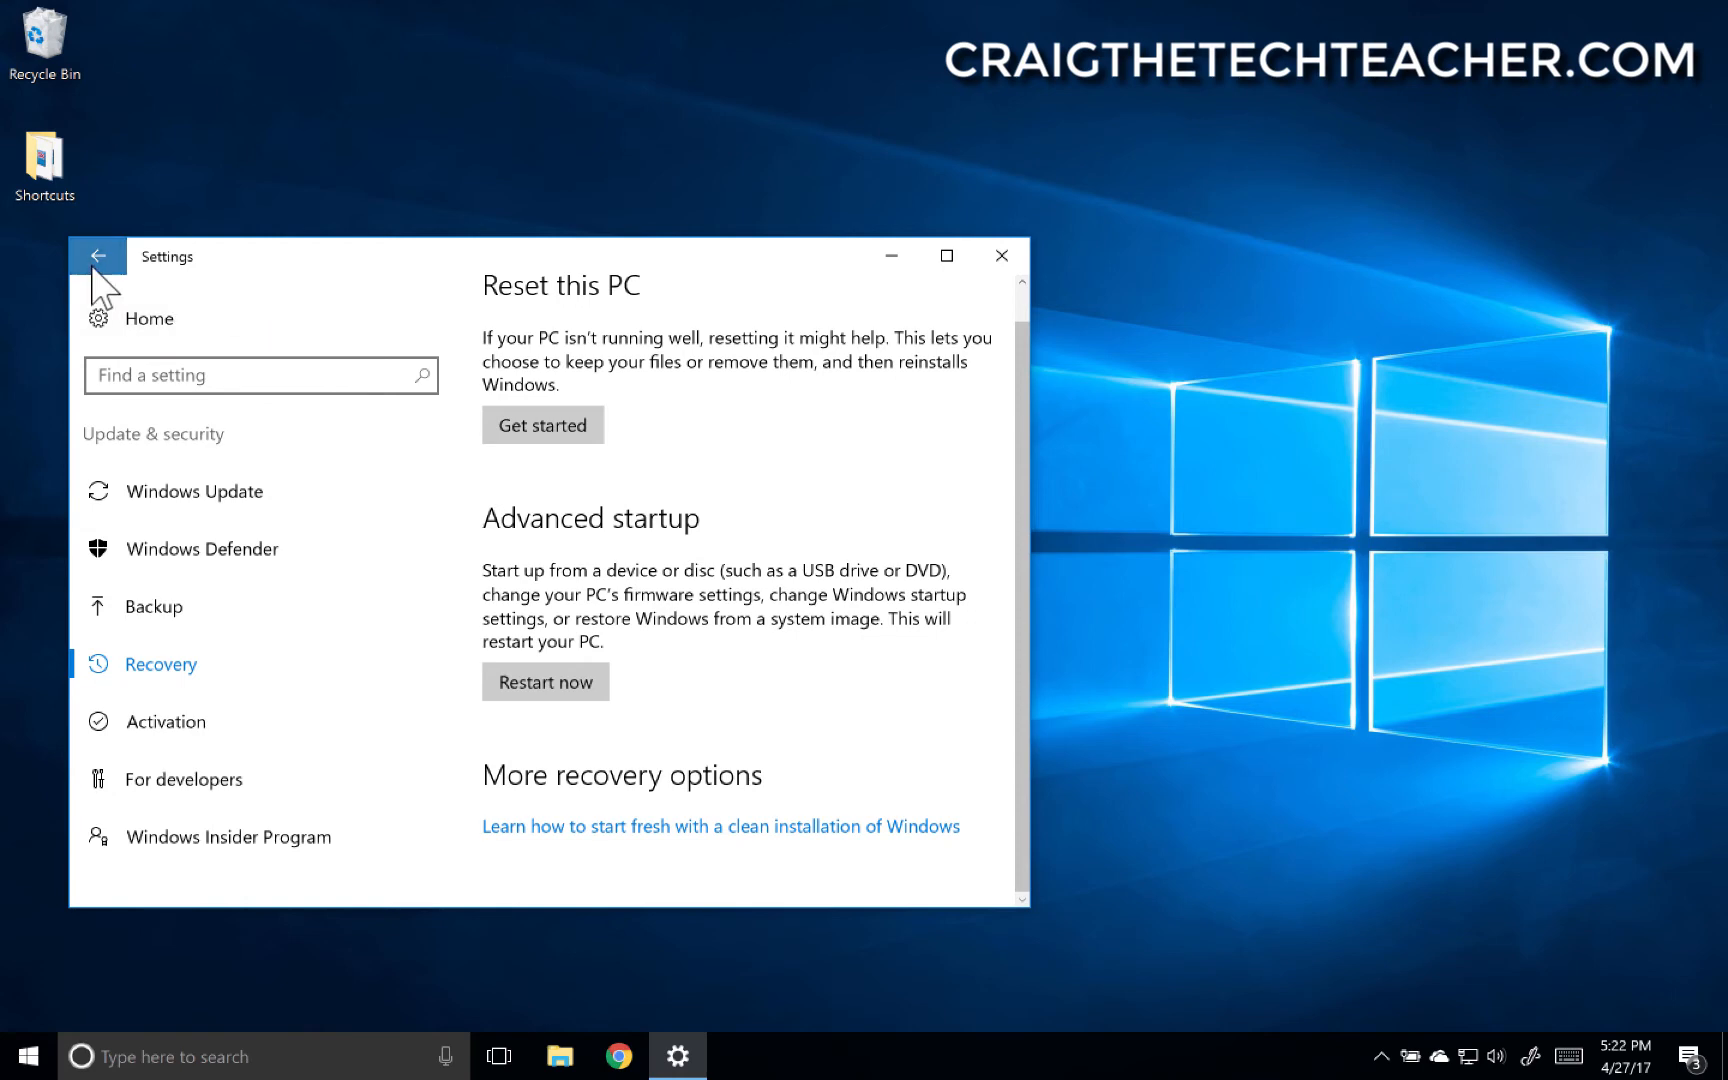
click(195, 490)
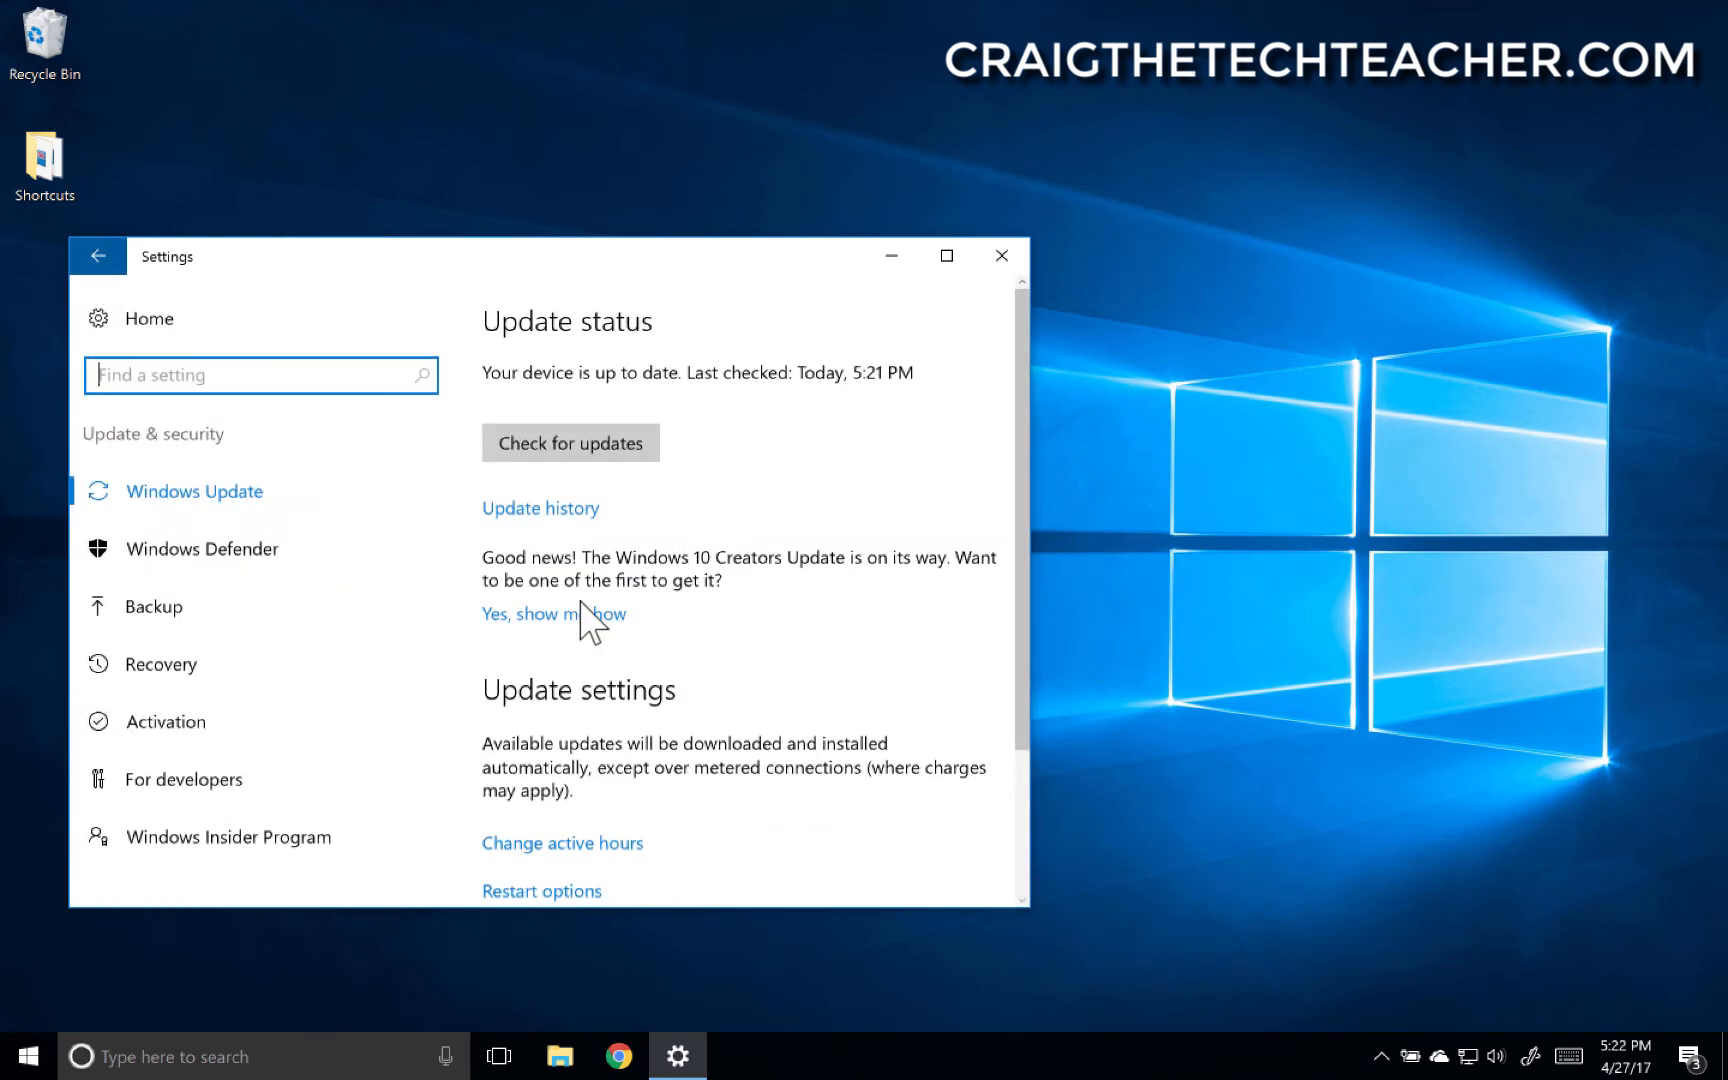
mouse_move(722, 661)
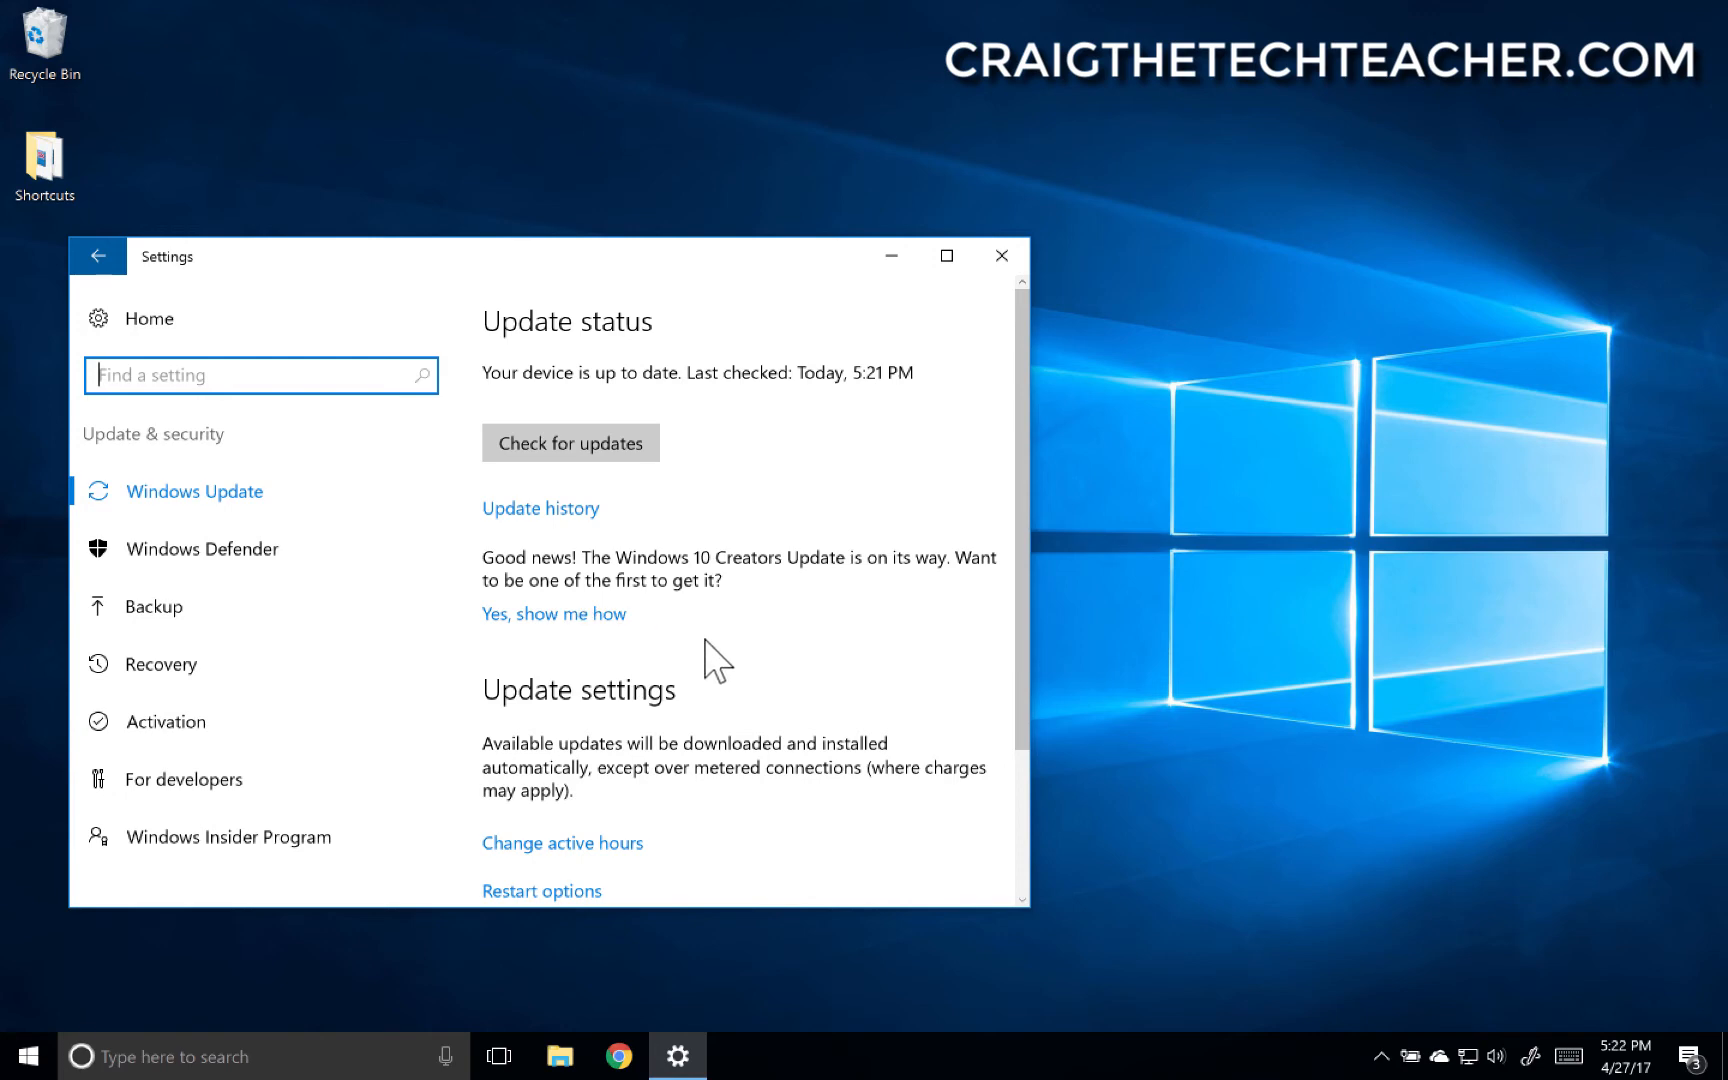
- View active hours (8 AM–5 PM), cancel without changes, and open Restart options
scroll(down, 3)
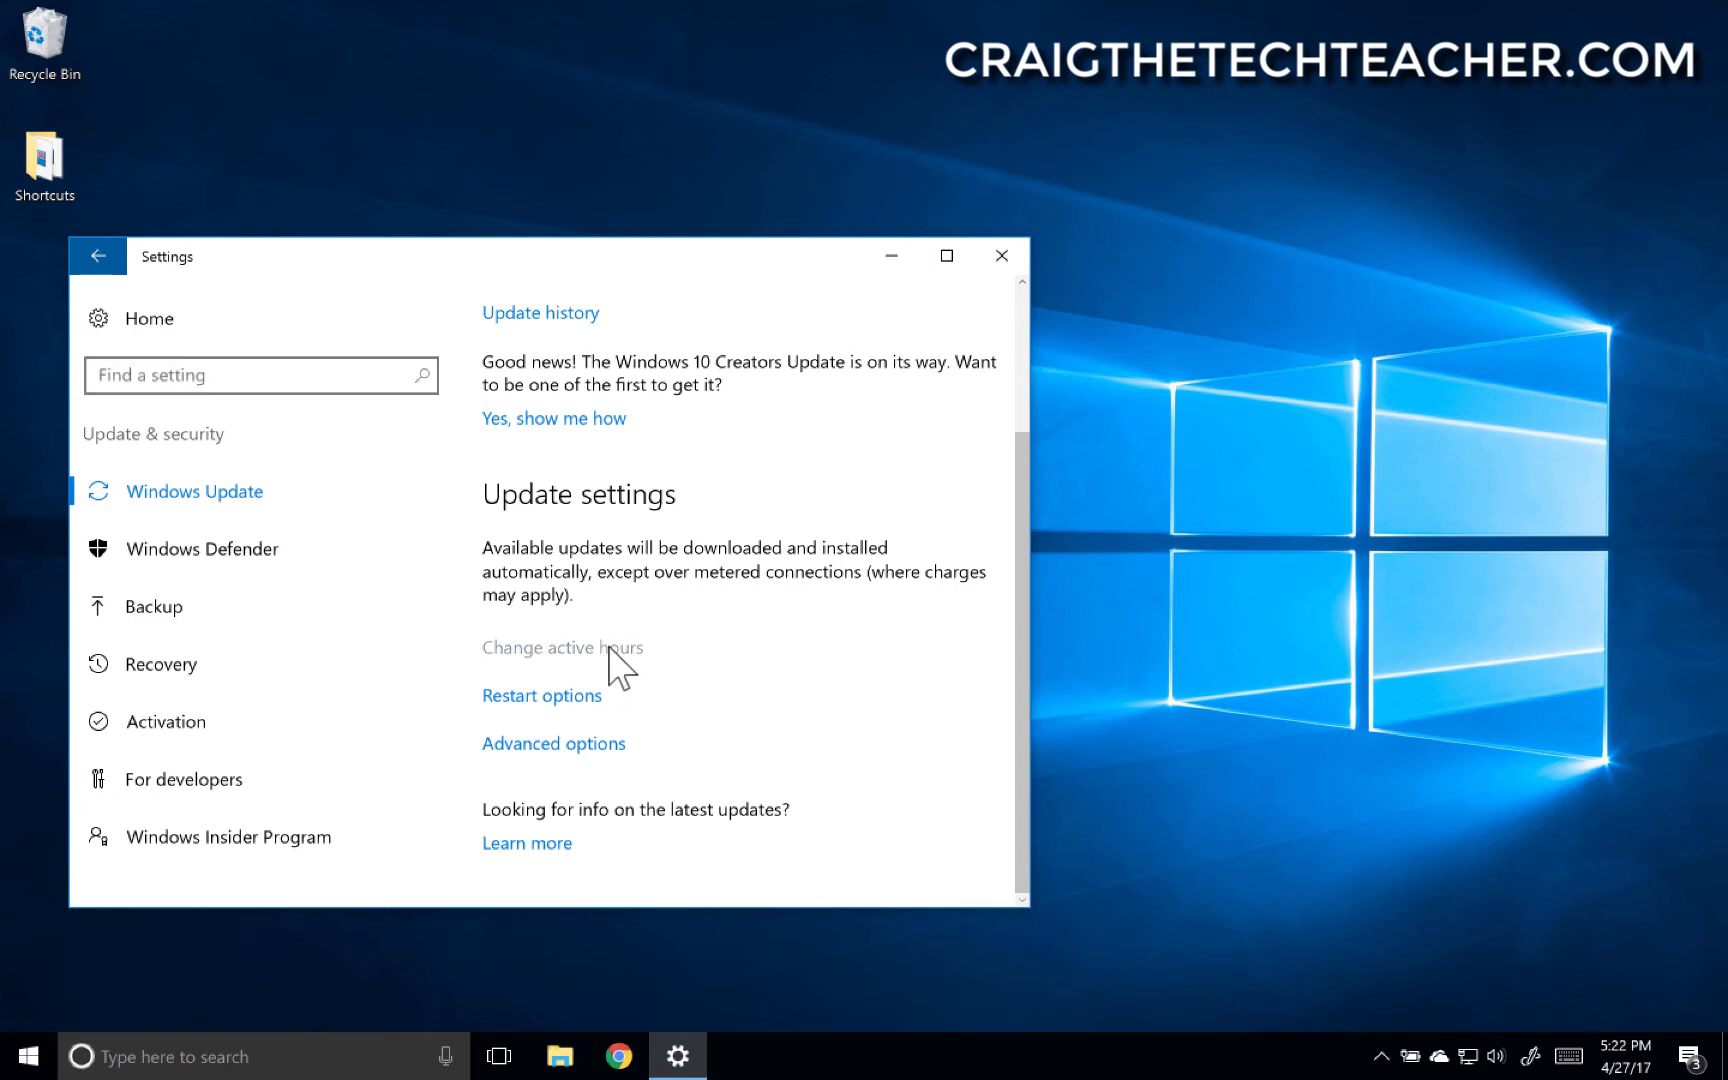
click(561, 647)
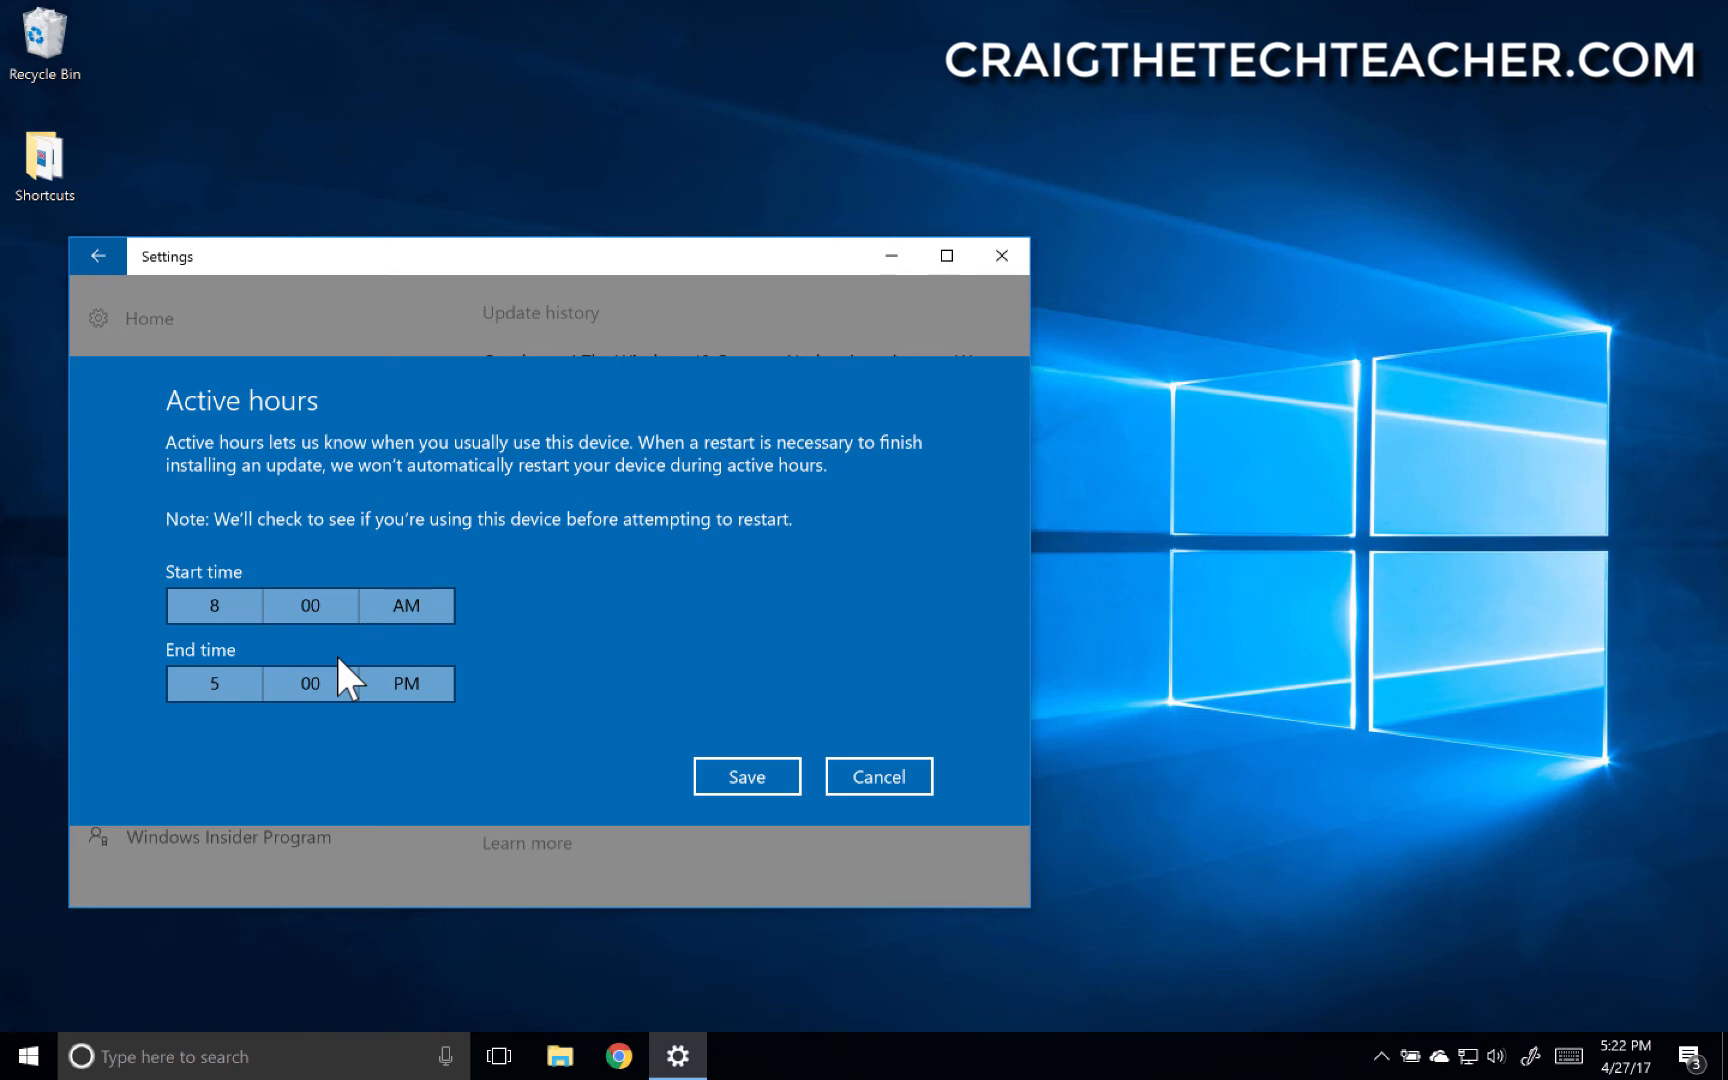
click(214, 605)
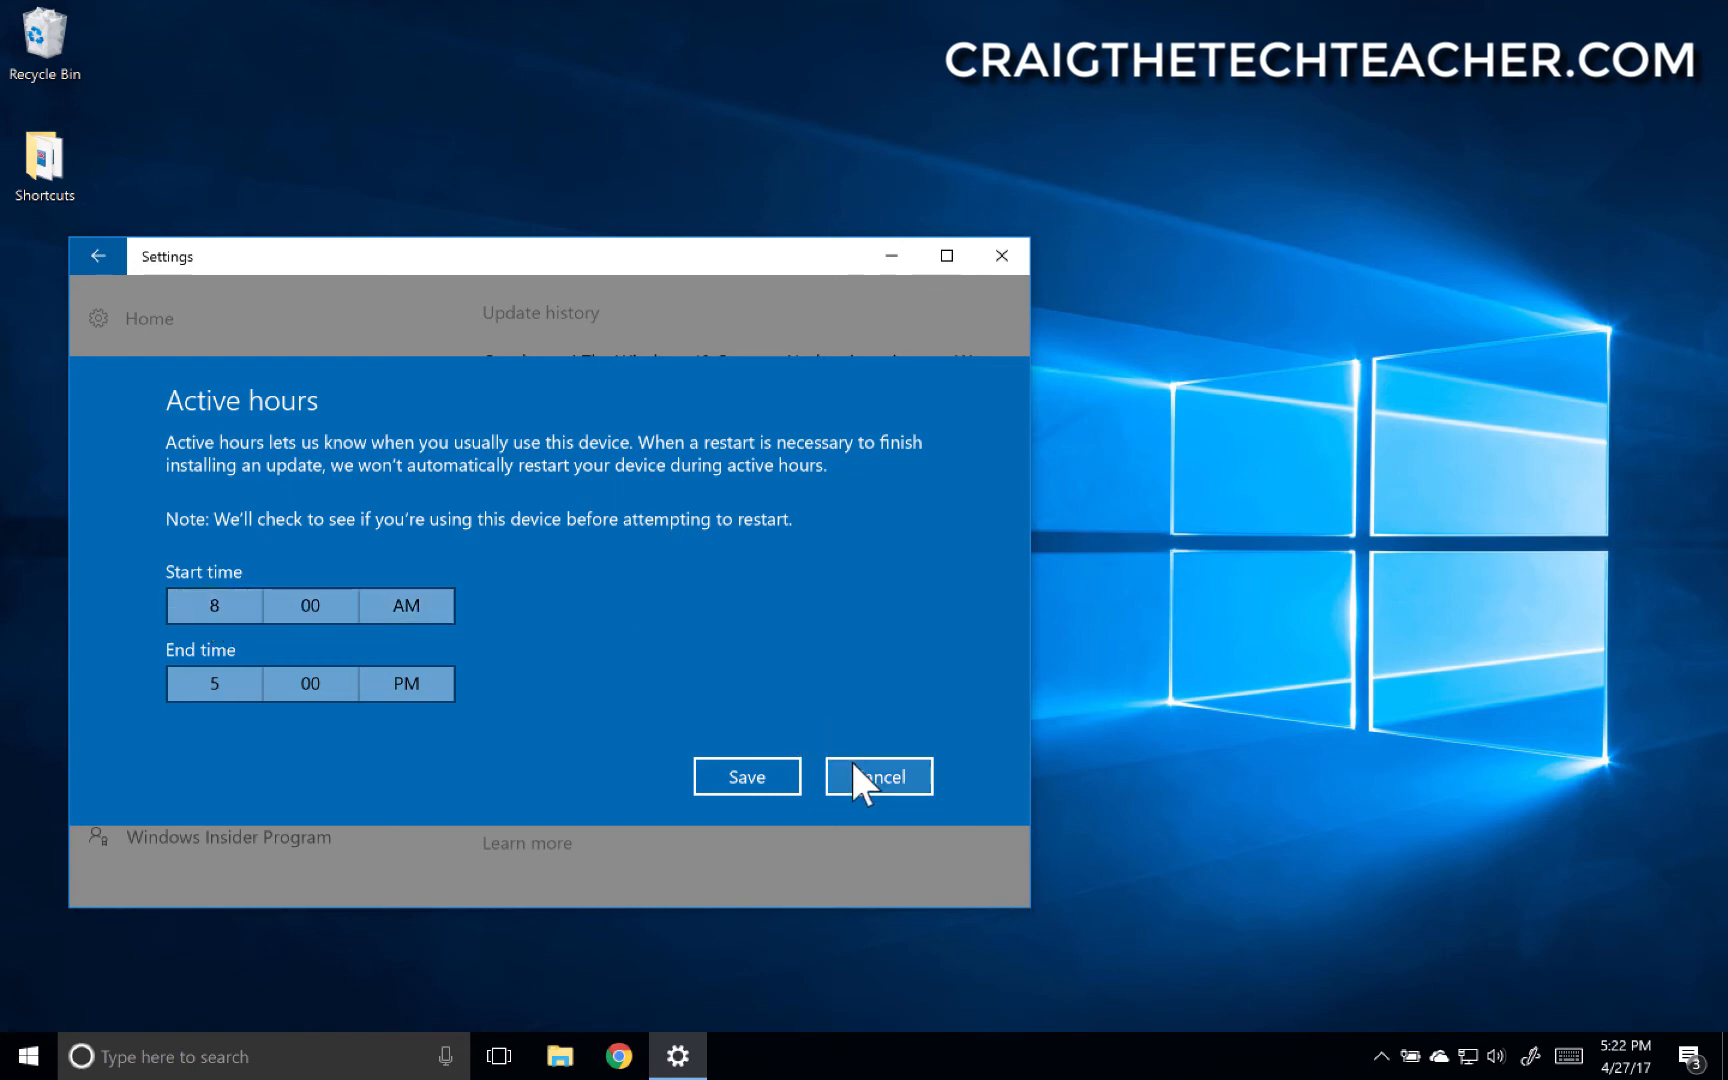
click(877, 776)
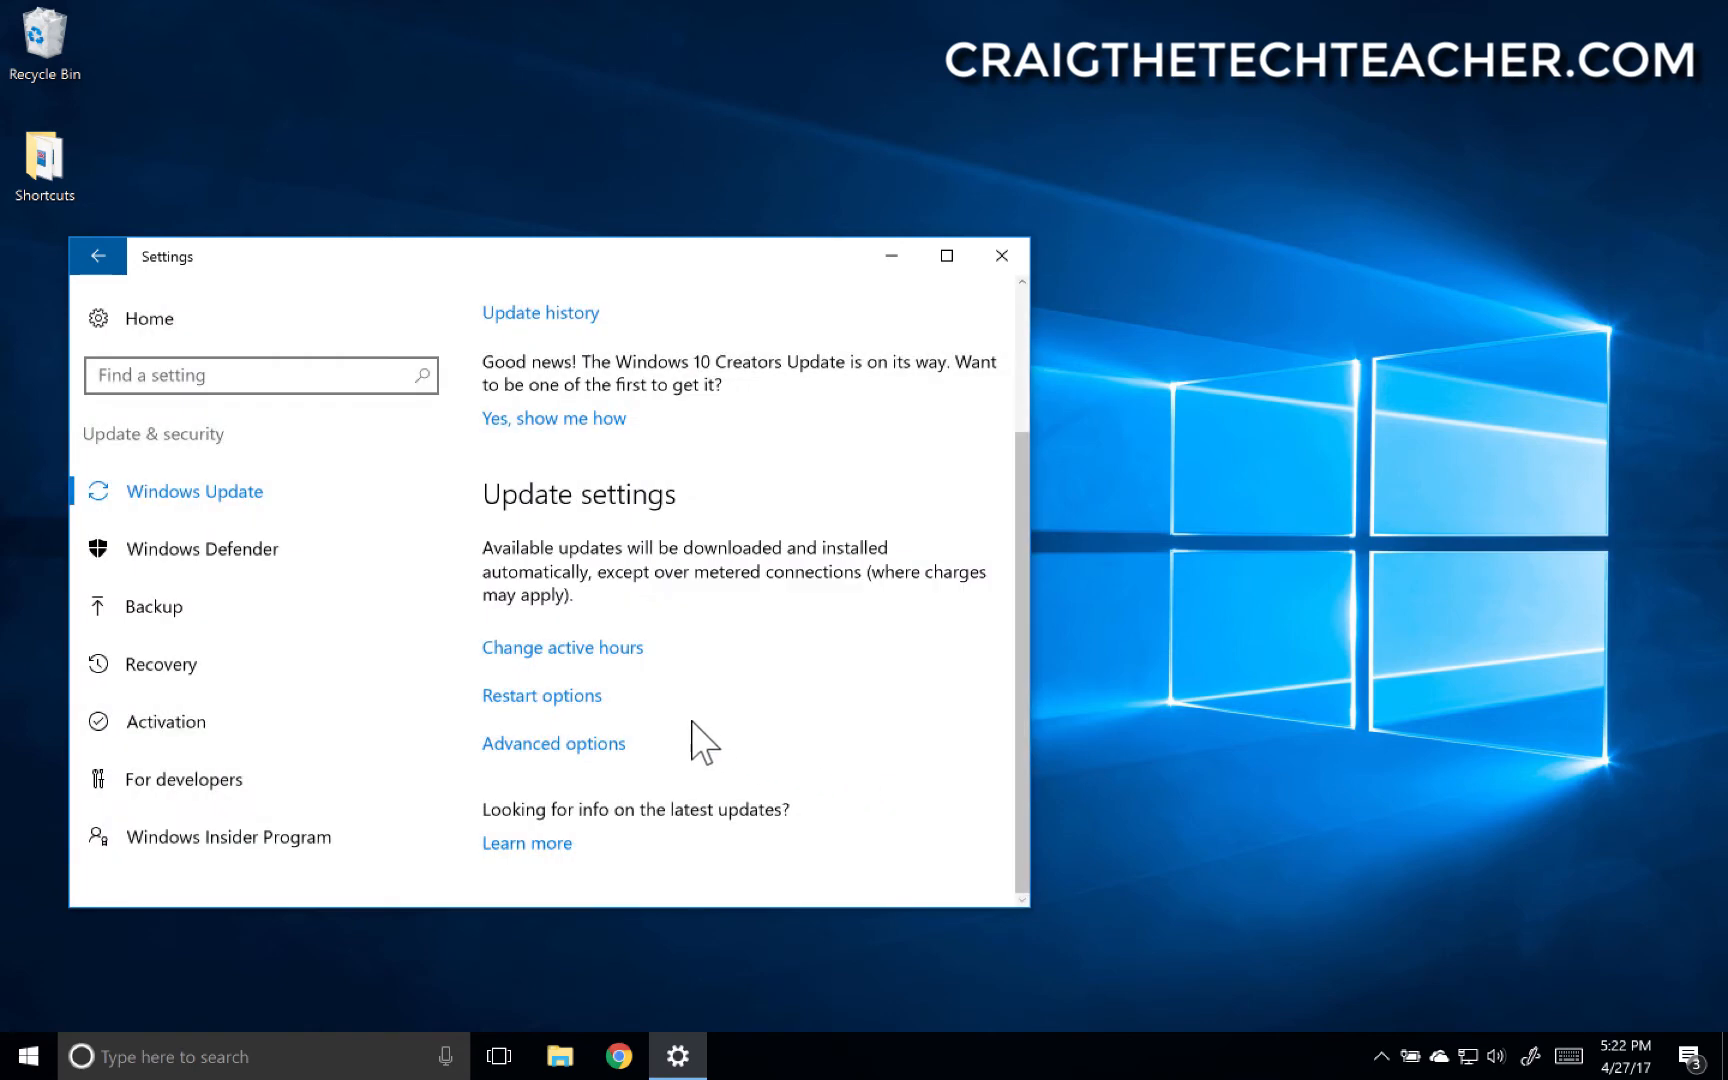
click(541, 694)
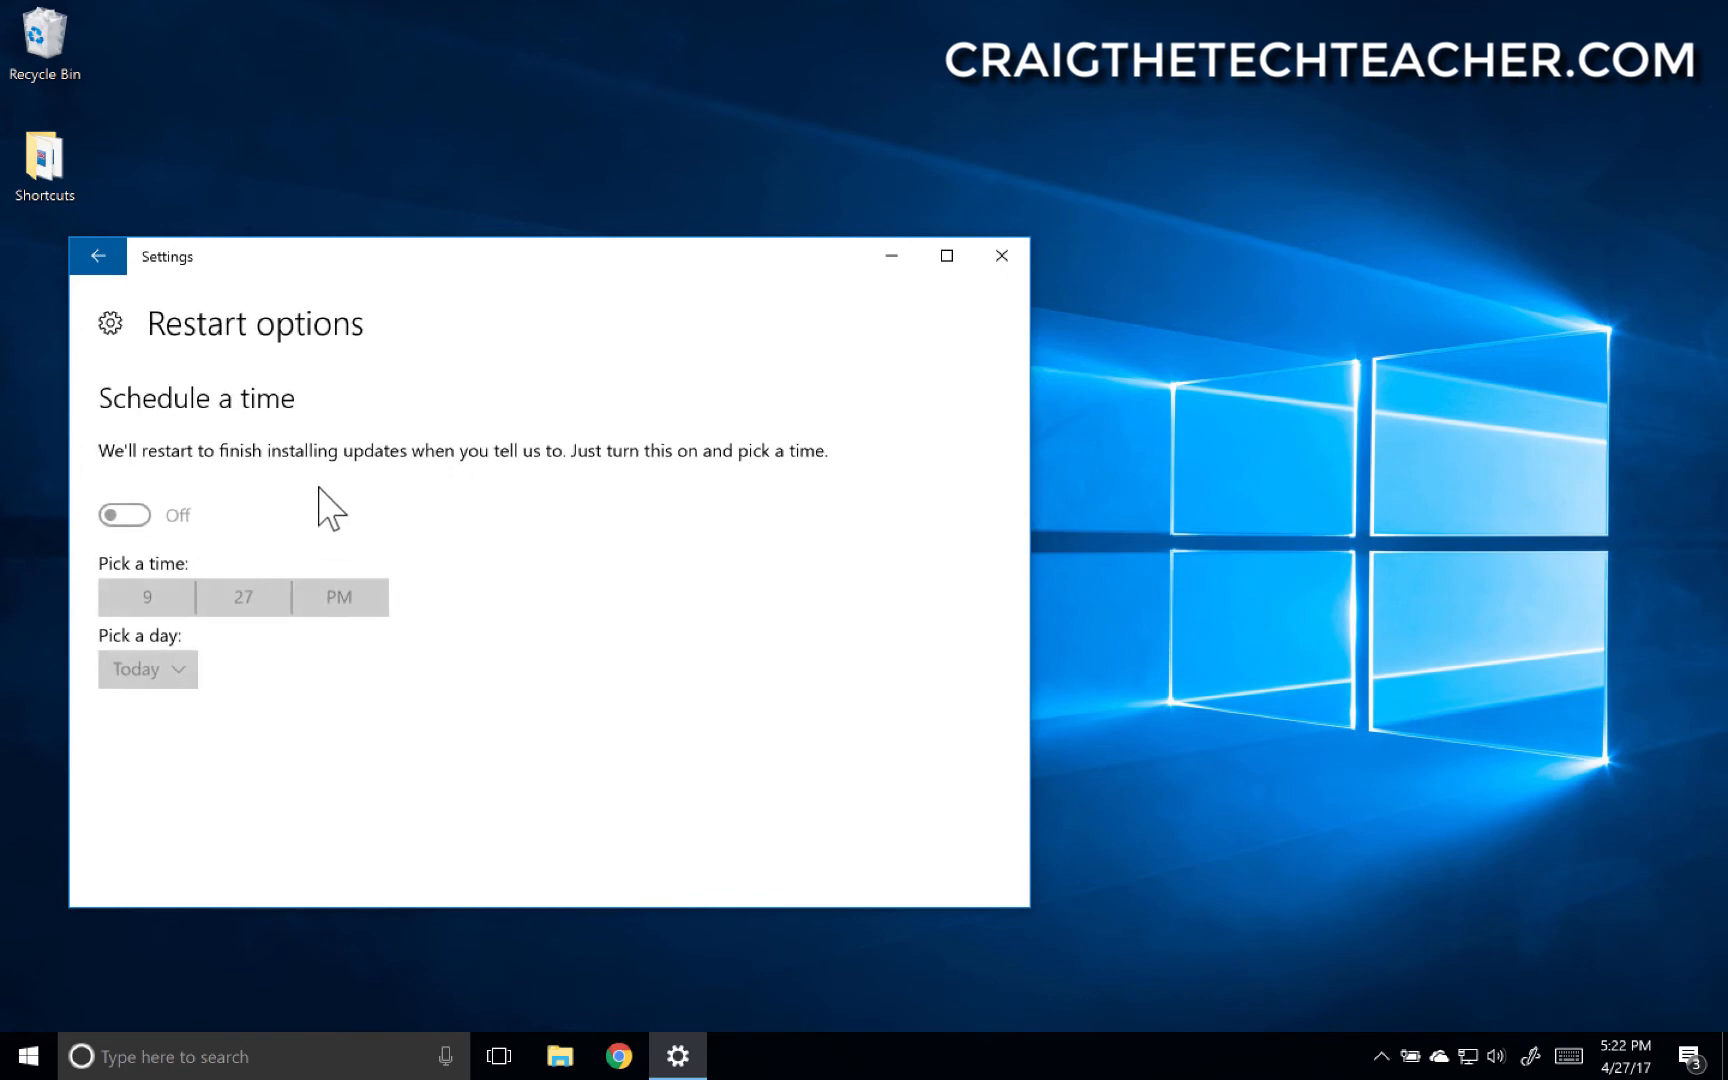
mouse_move(217, 372)
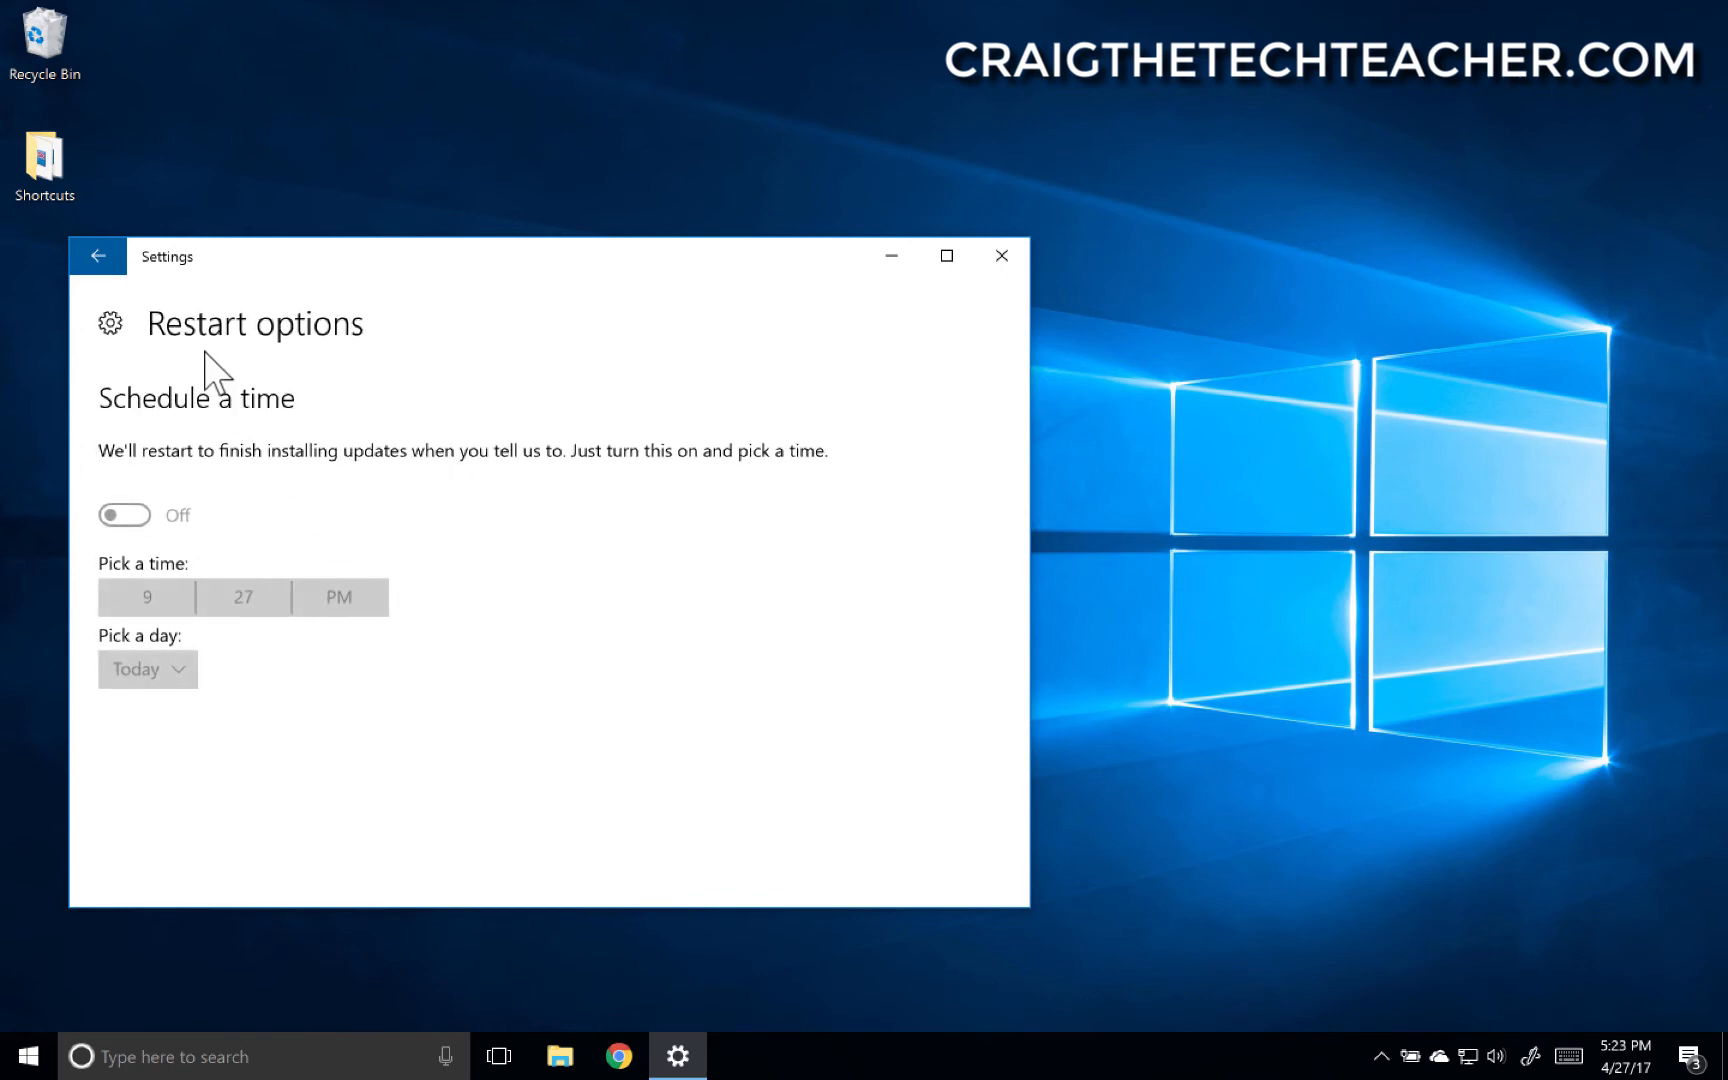
- Return to the Windows Update page and open Advanced options
click(97, 256)
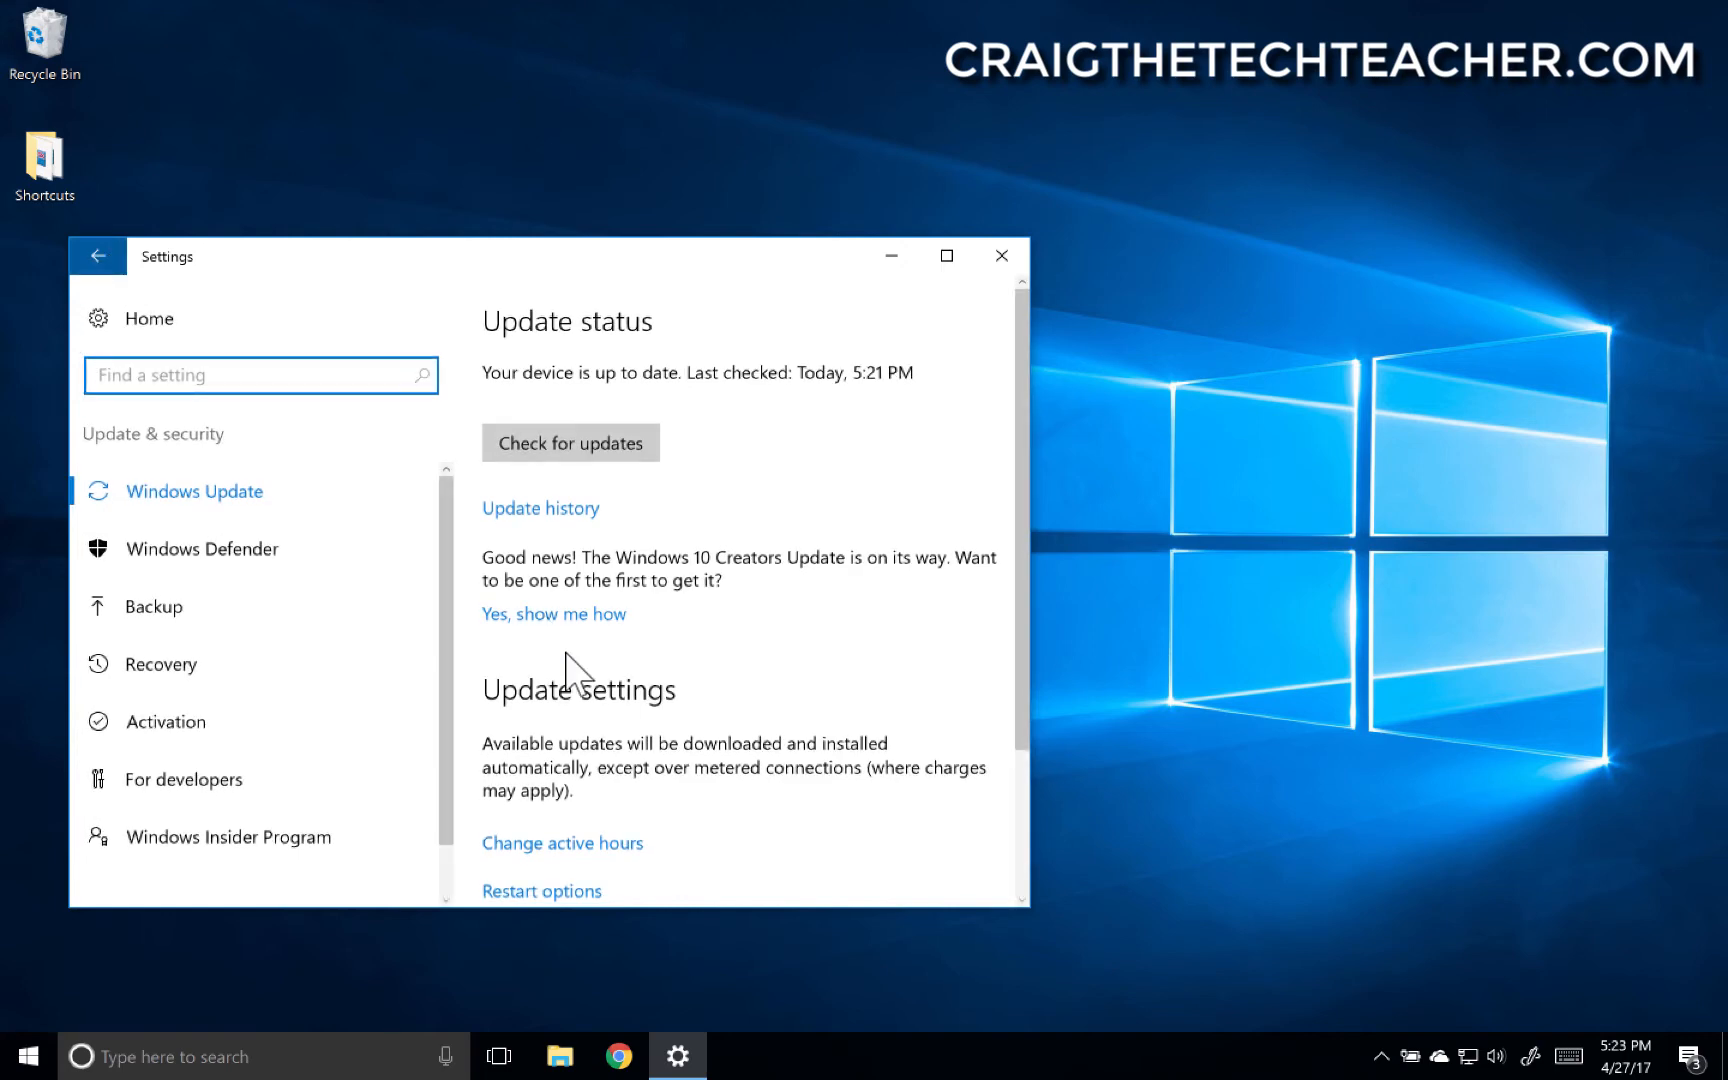
scroll(down, 3)
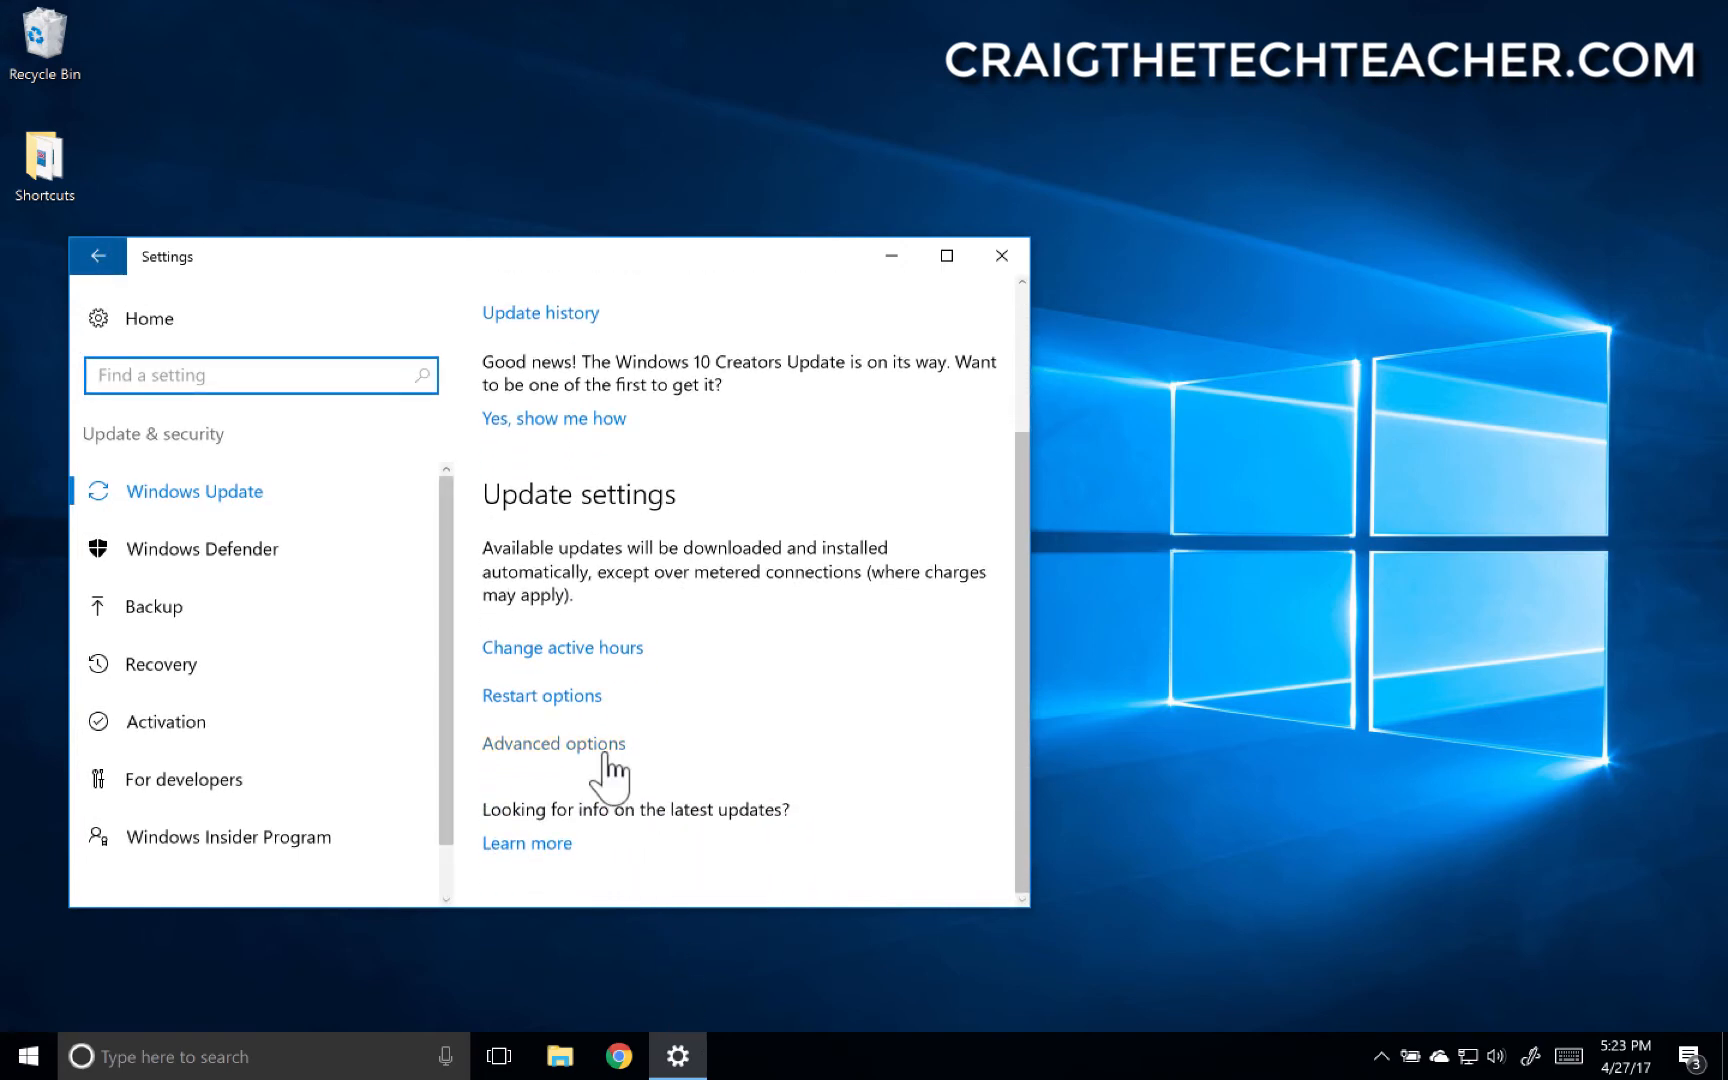
click(553, 743)
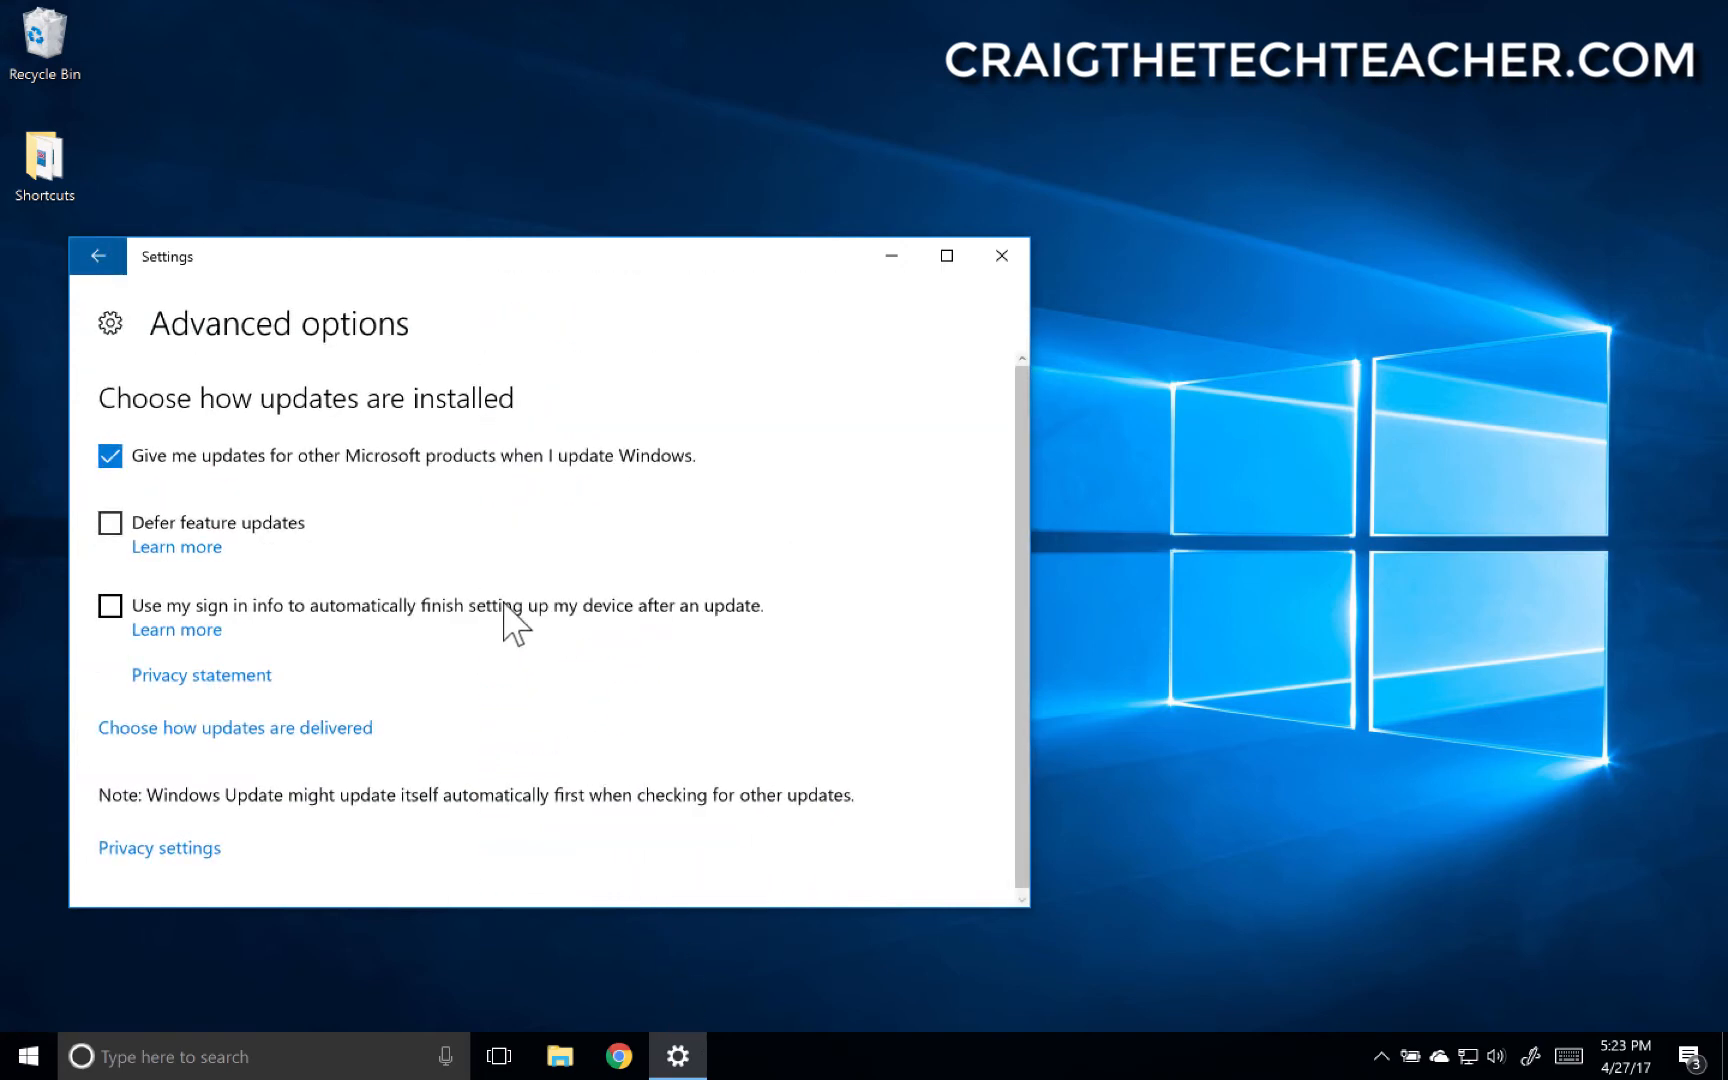
mouse_move(282, 478)
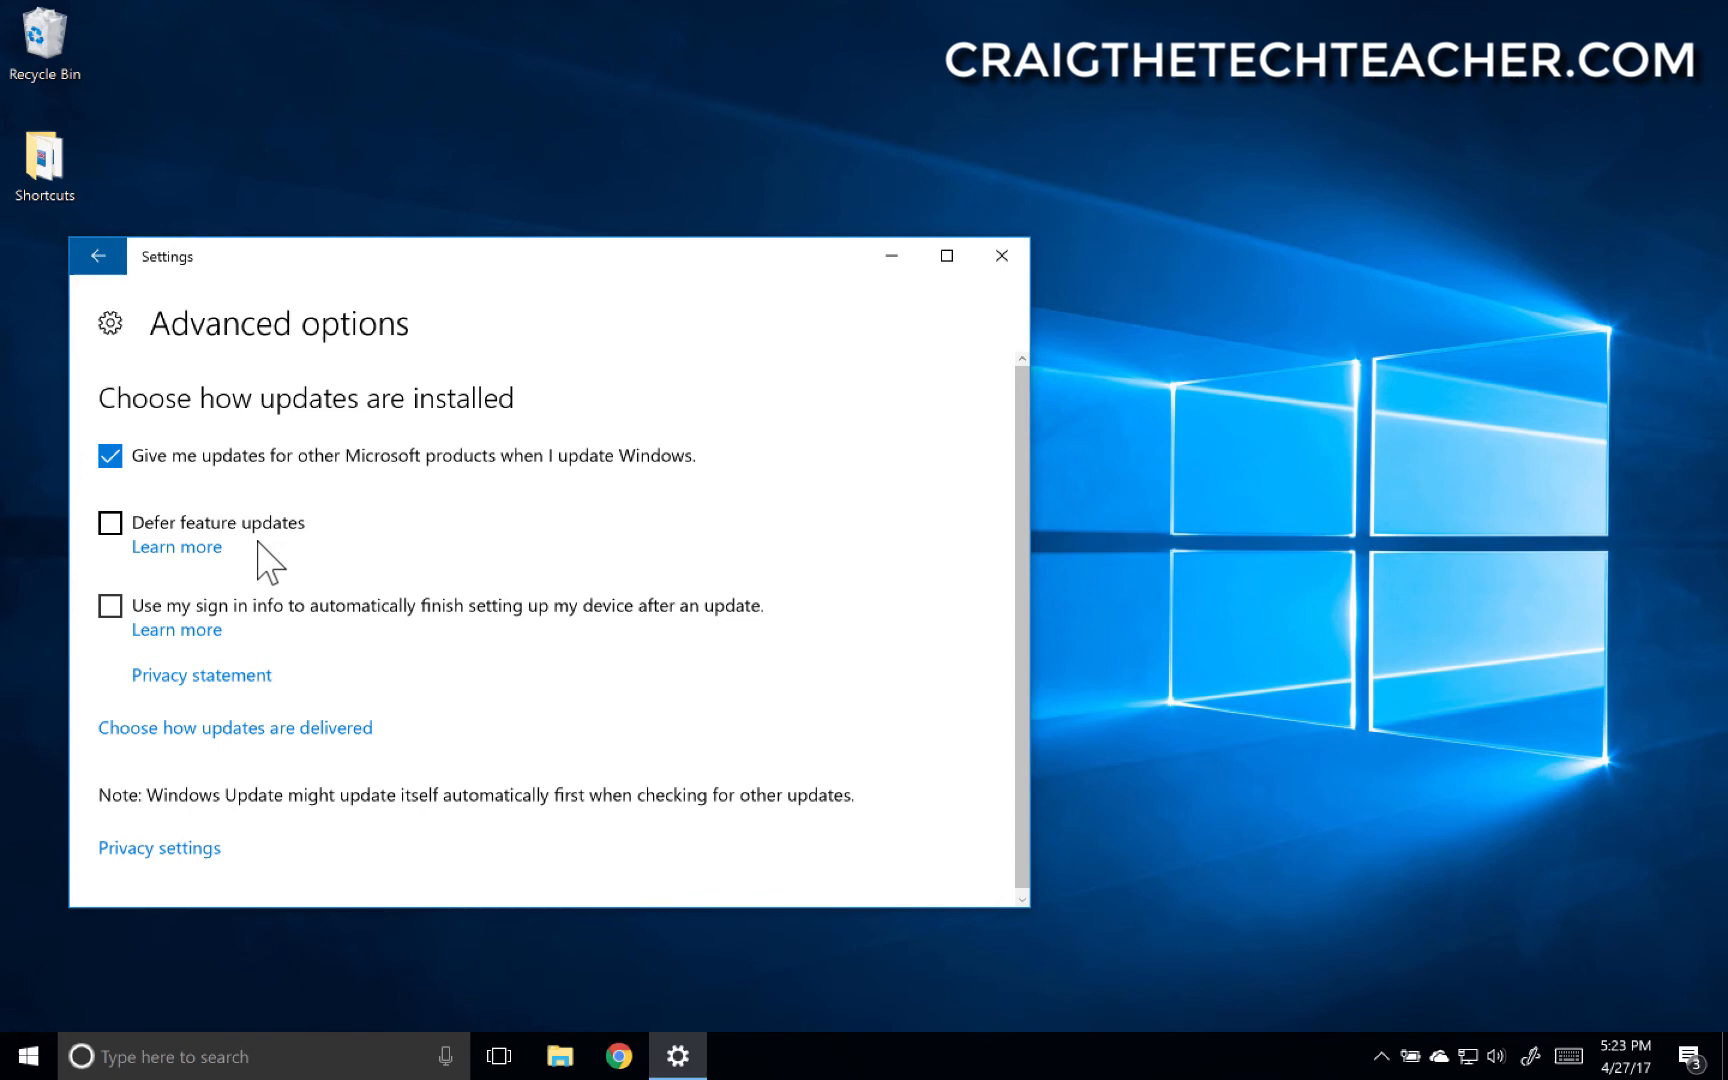
mouse_move(218, 551)
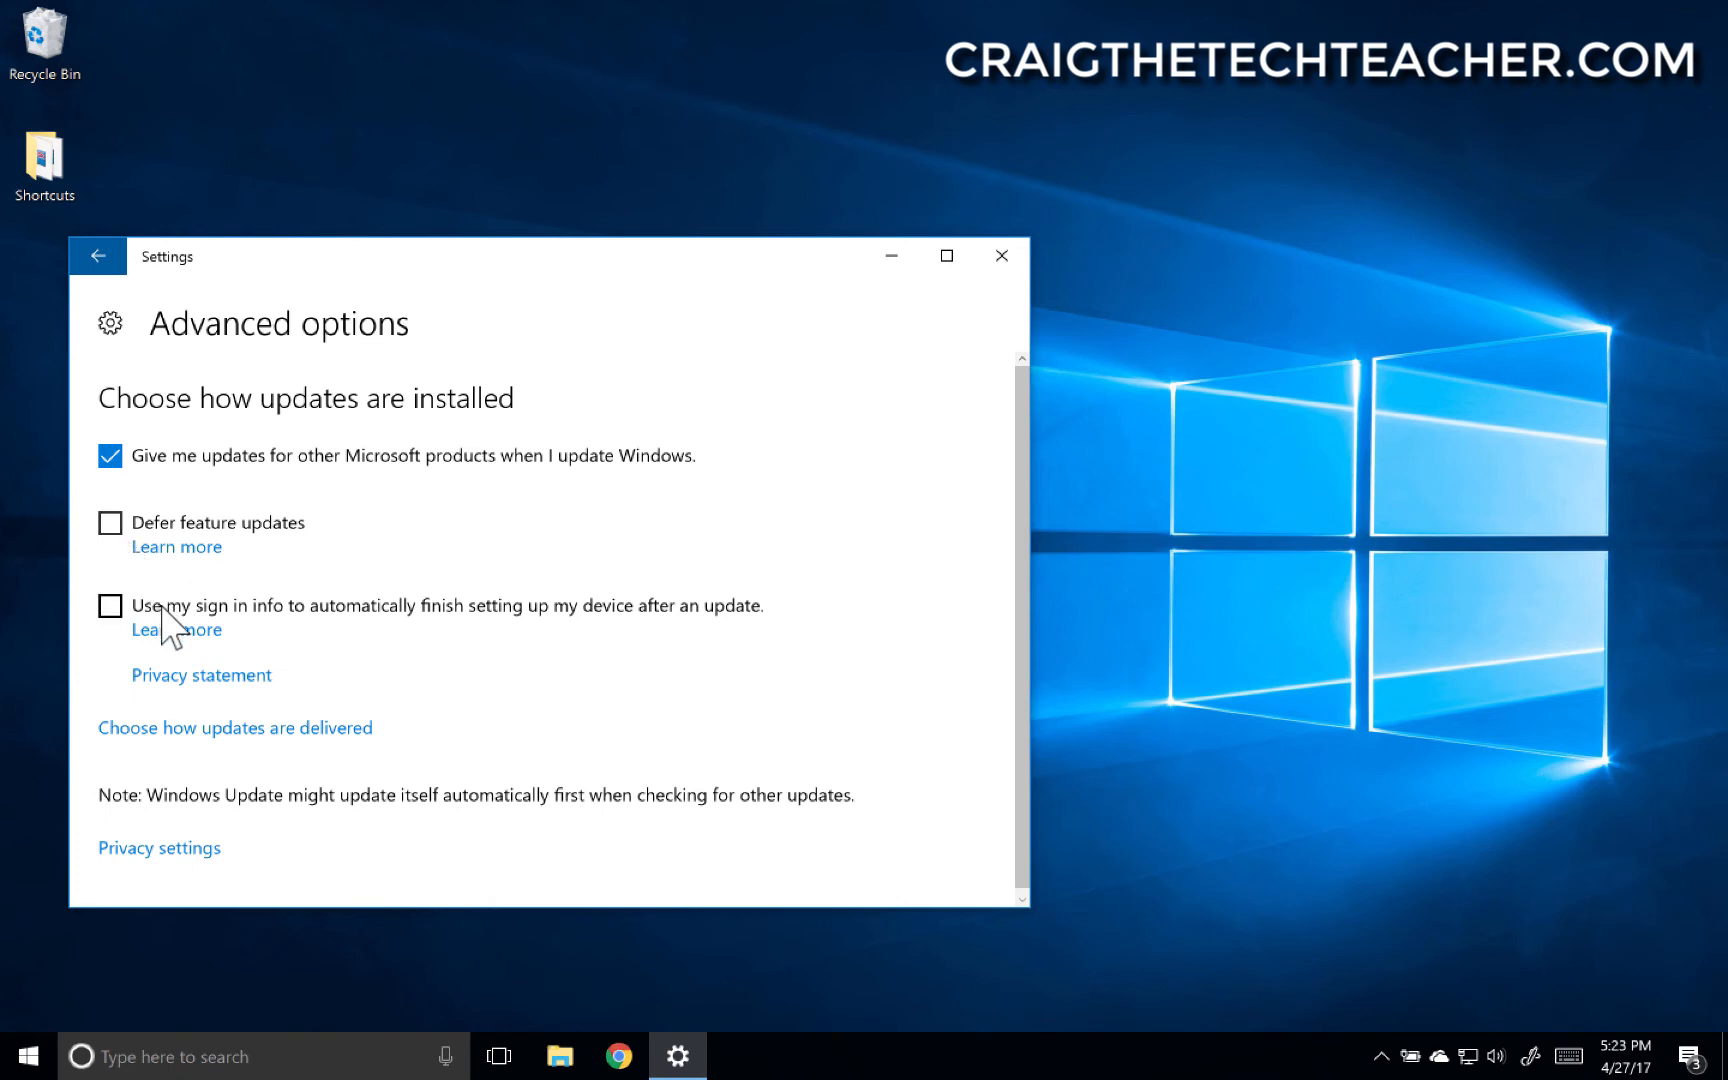
mouse_move(310, 637)
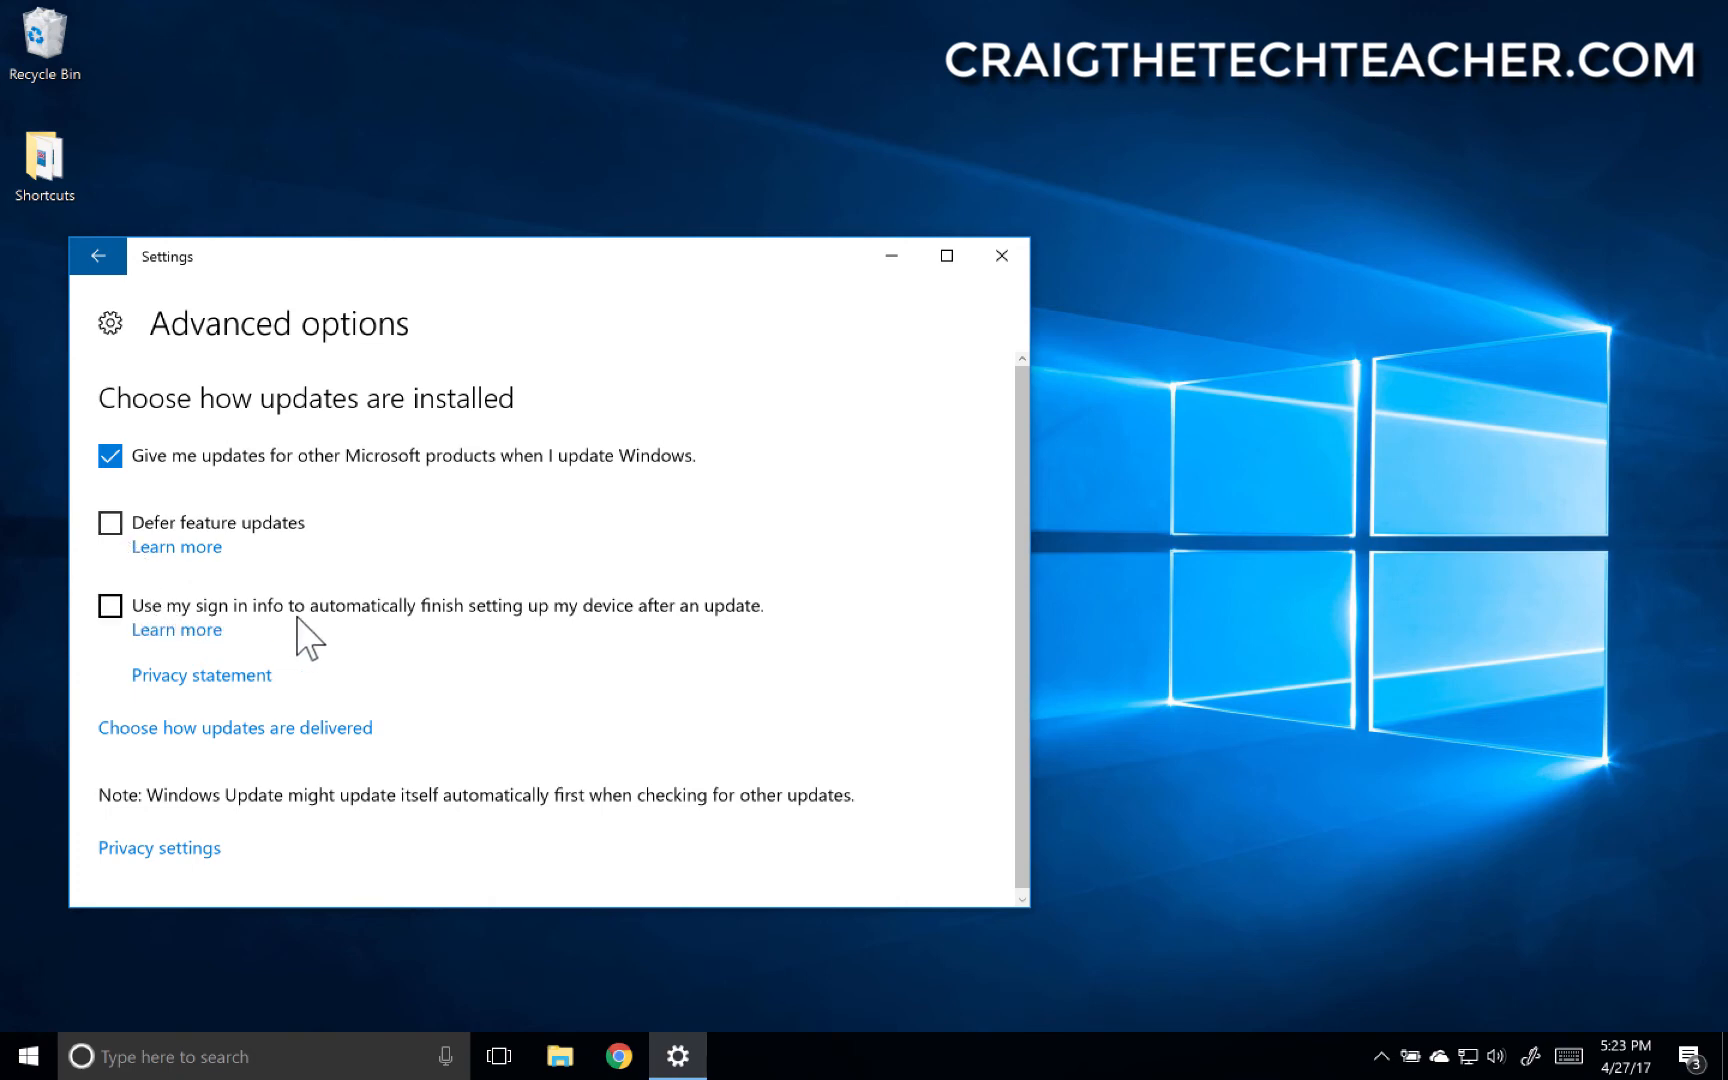
mouse_move(485, 634)
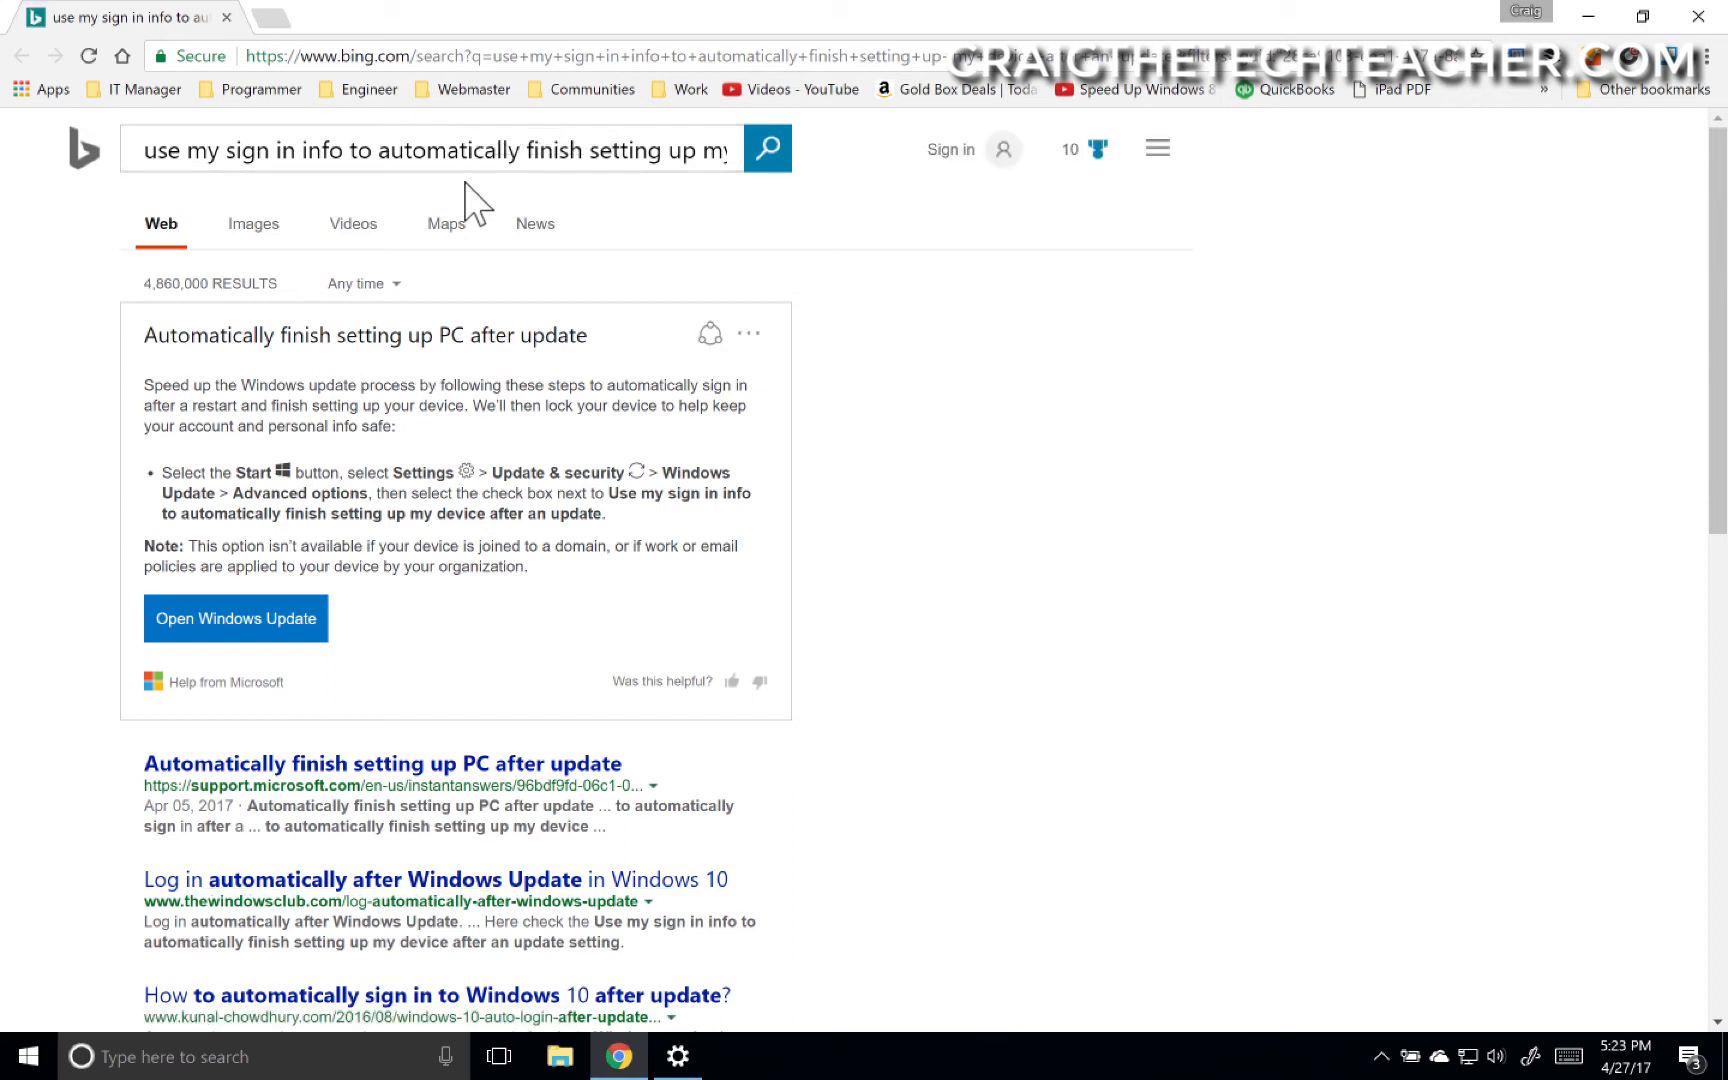
mouse_move(455, 226)
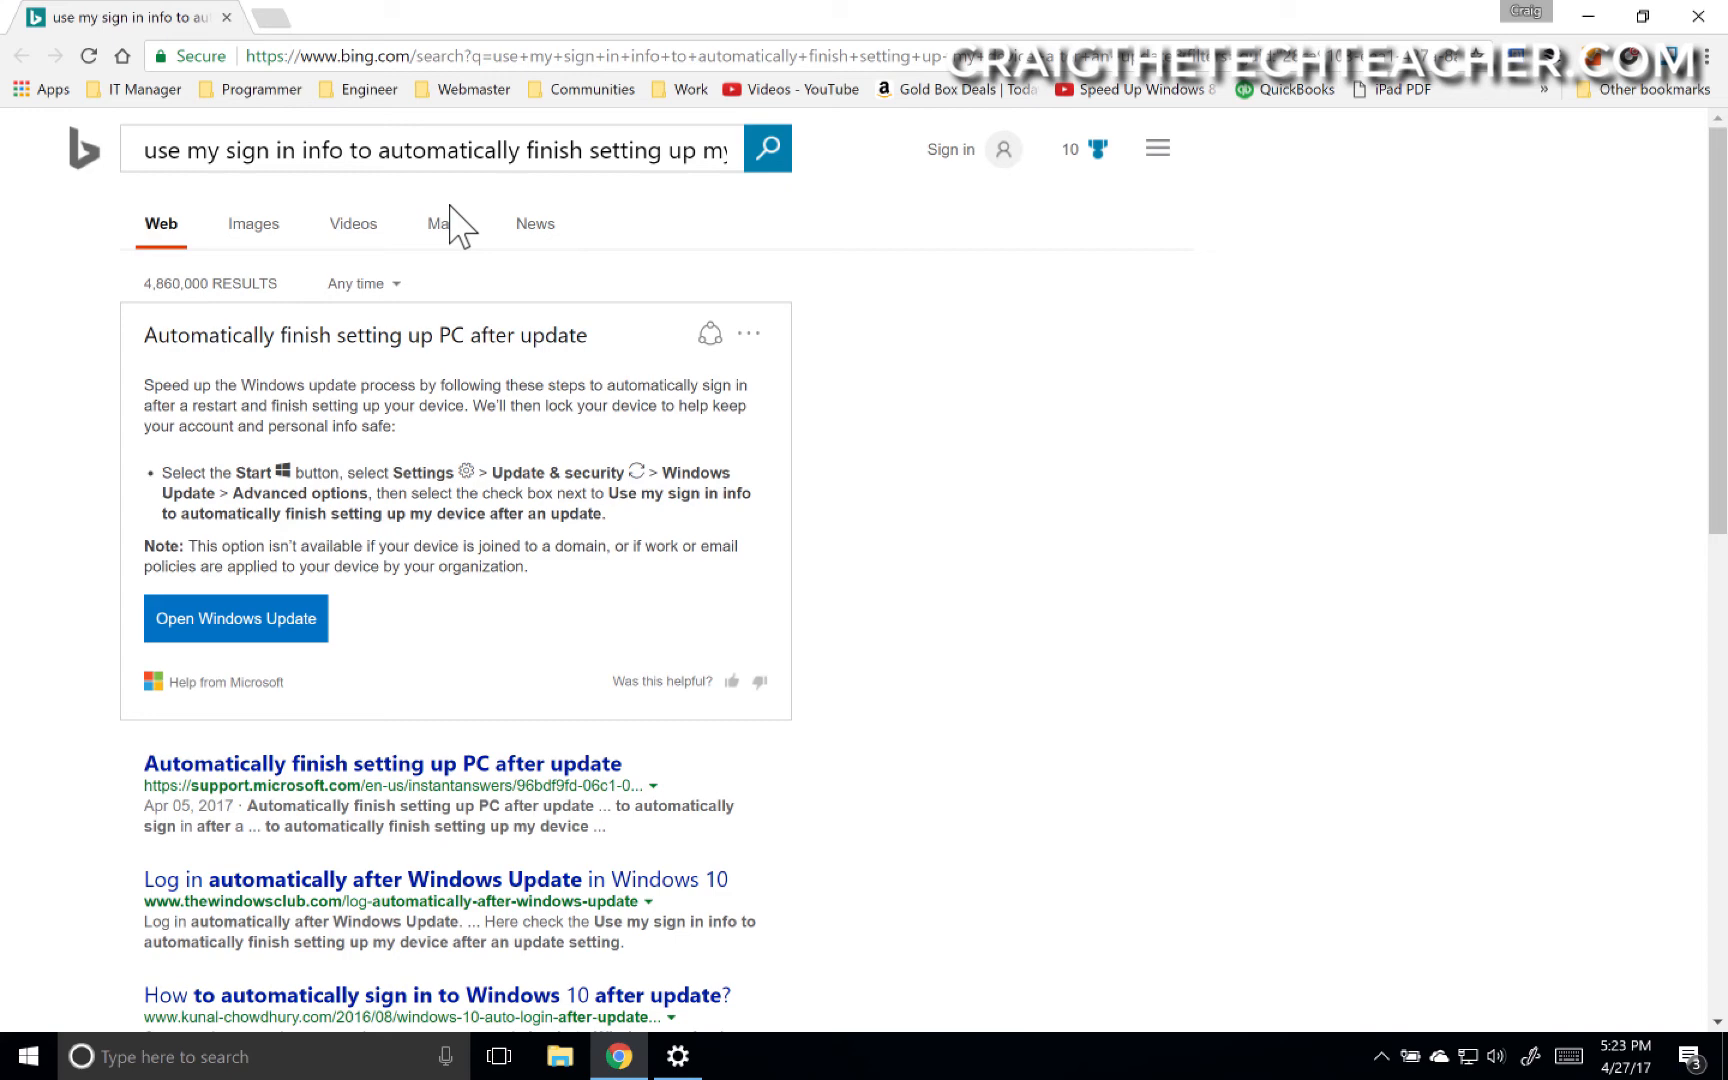
mouse_move(386, 193)
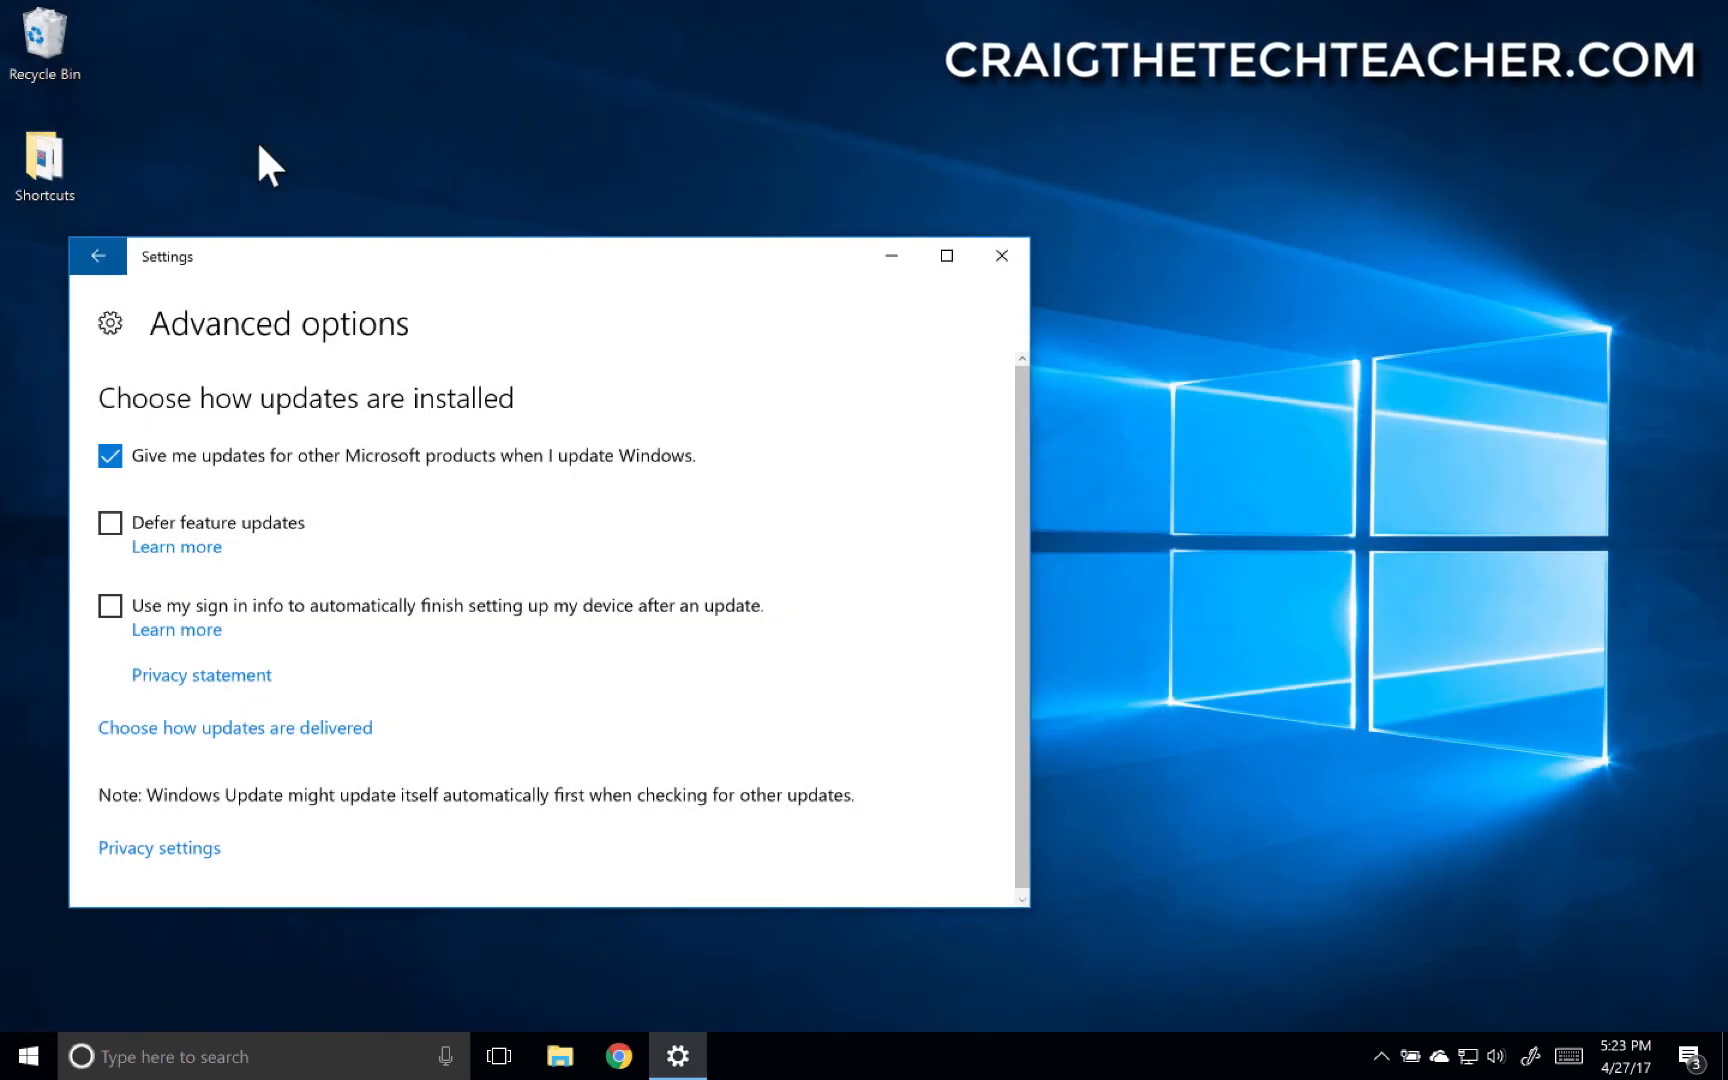
mouse_move(438, 663)
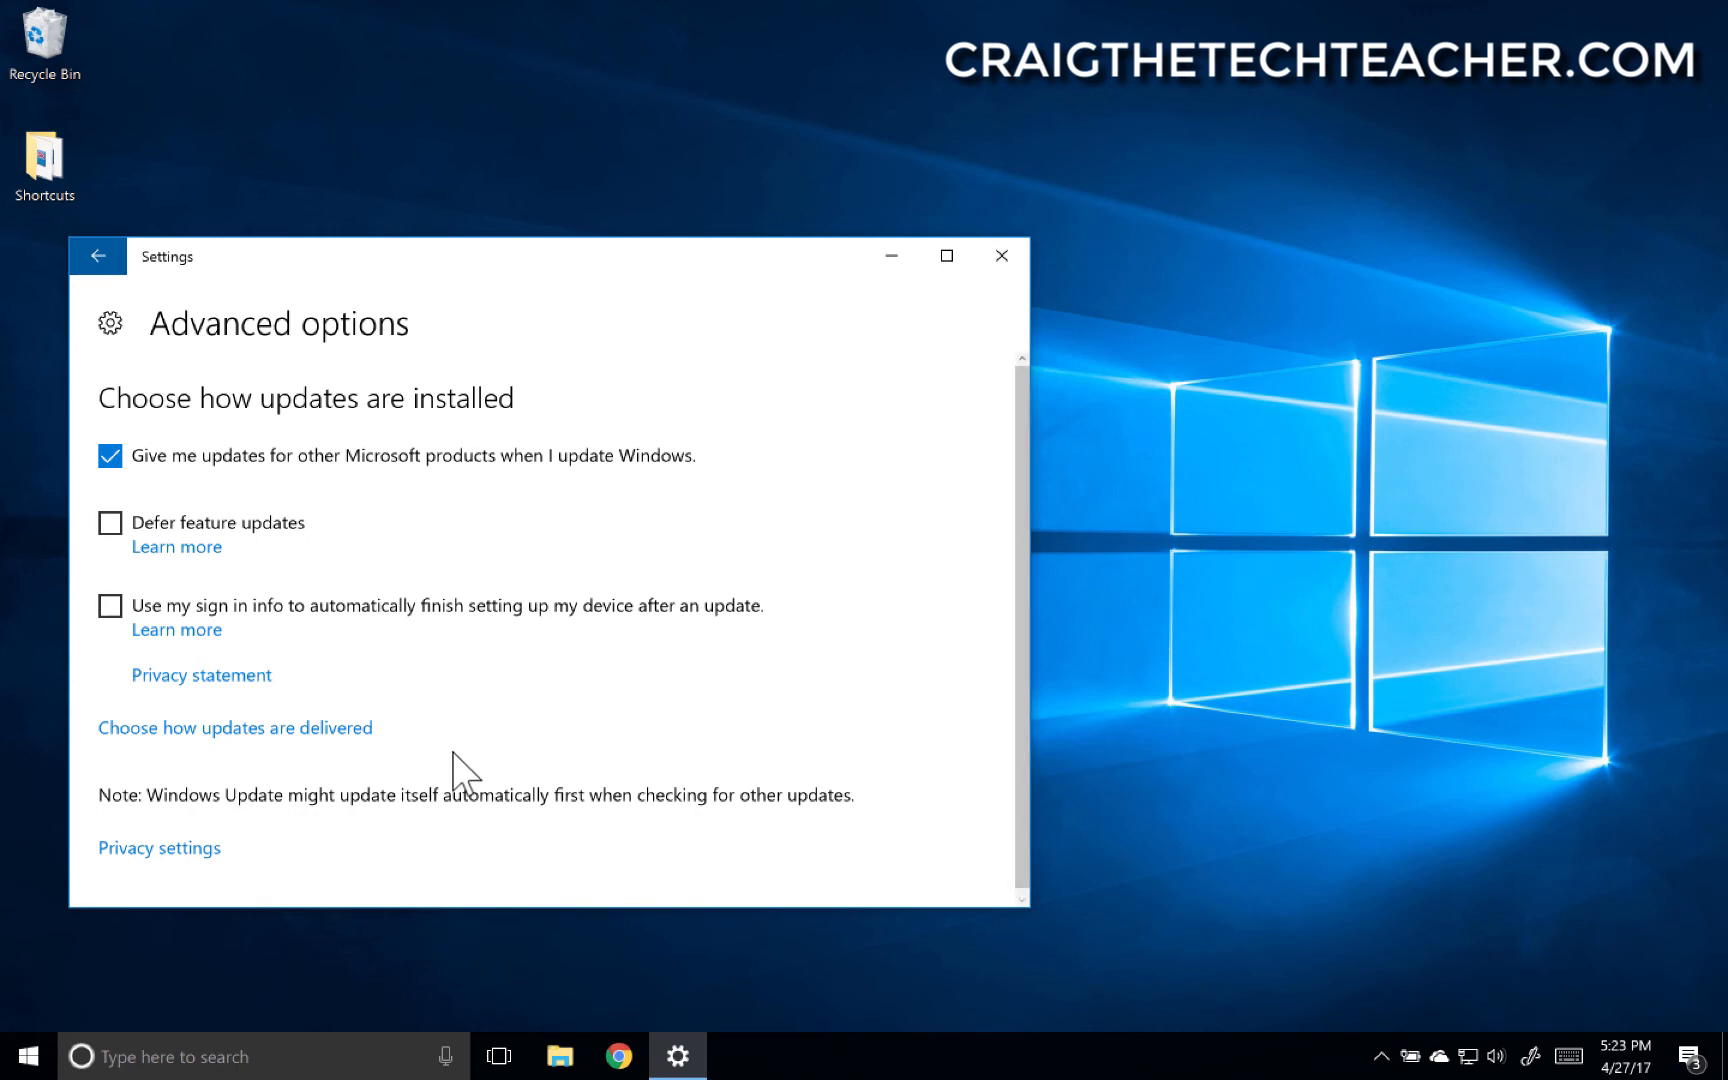
- Open update delivery settings and toggle updates from more than one place on, then off
click(235, 727)
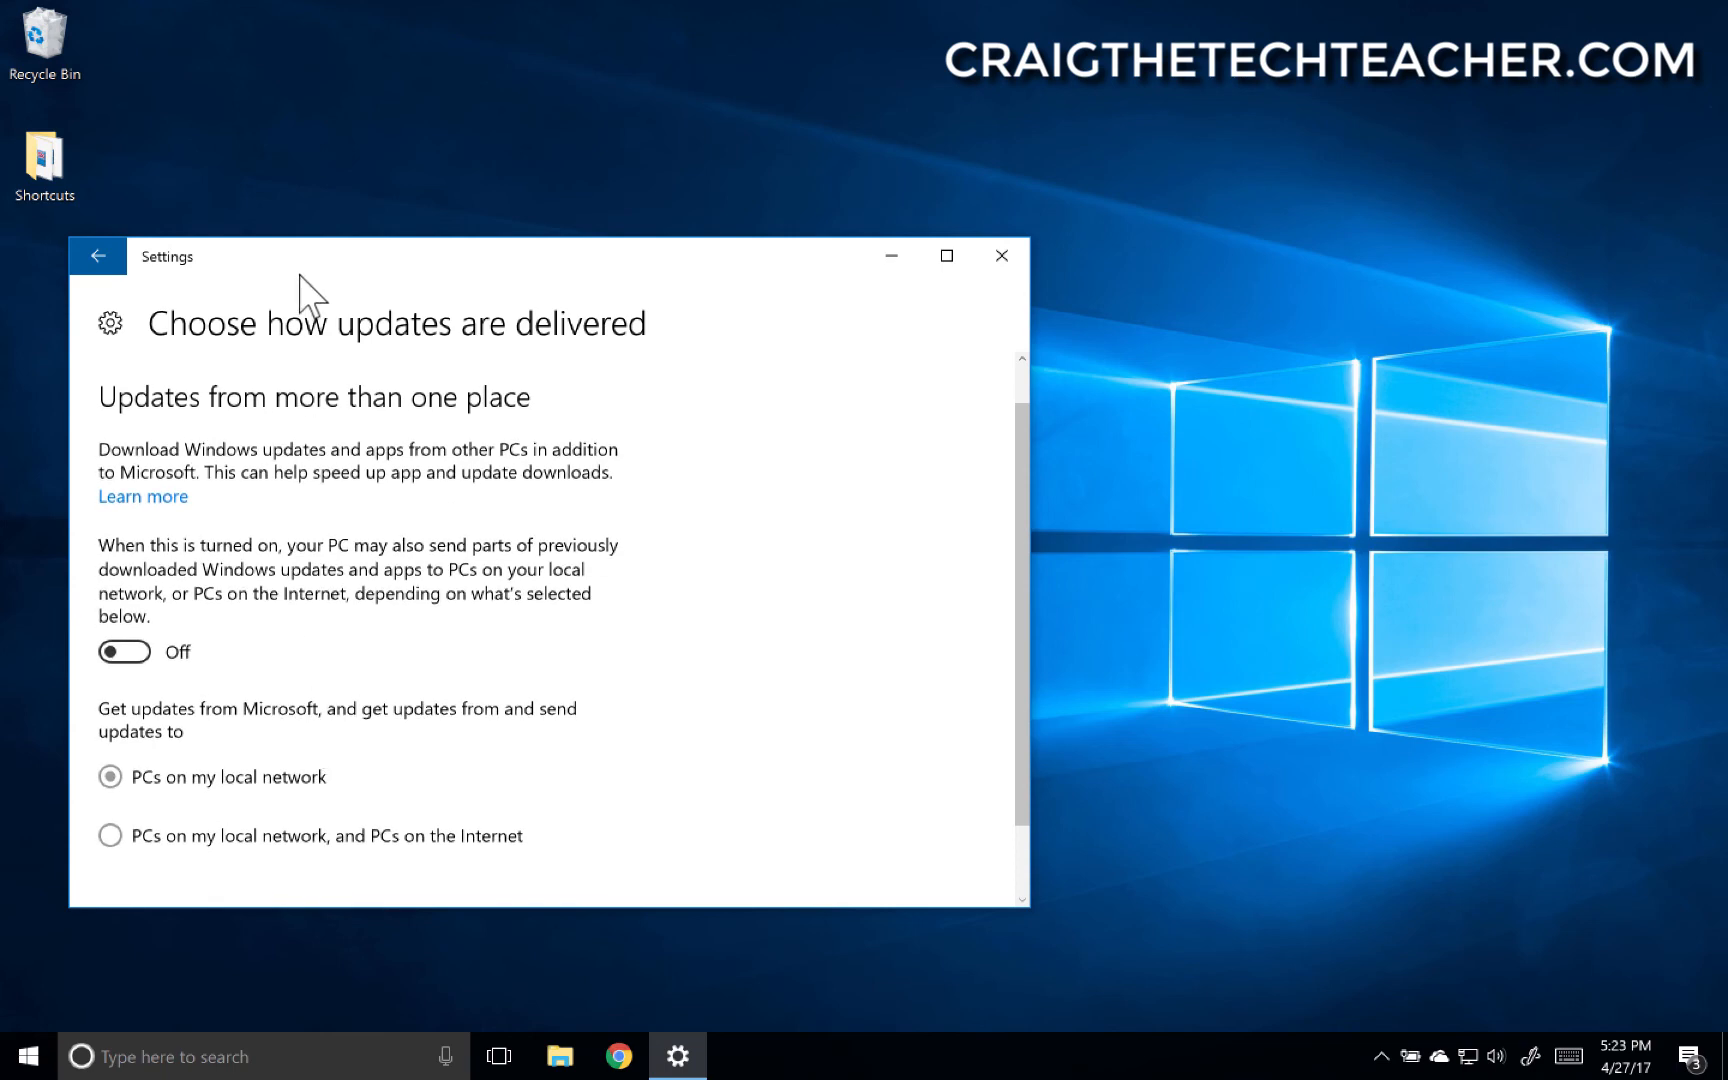
mouse_move(231, 619)
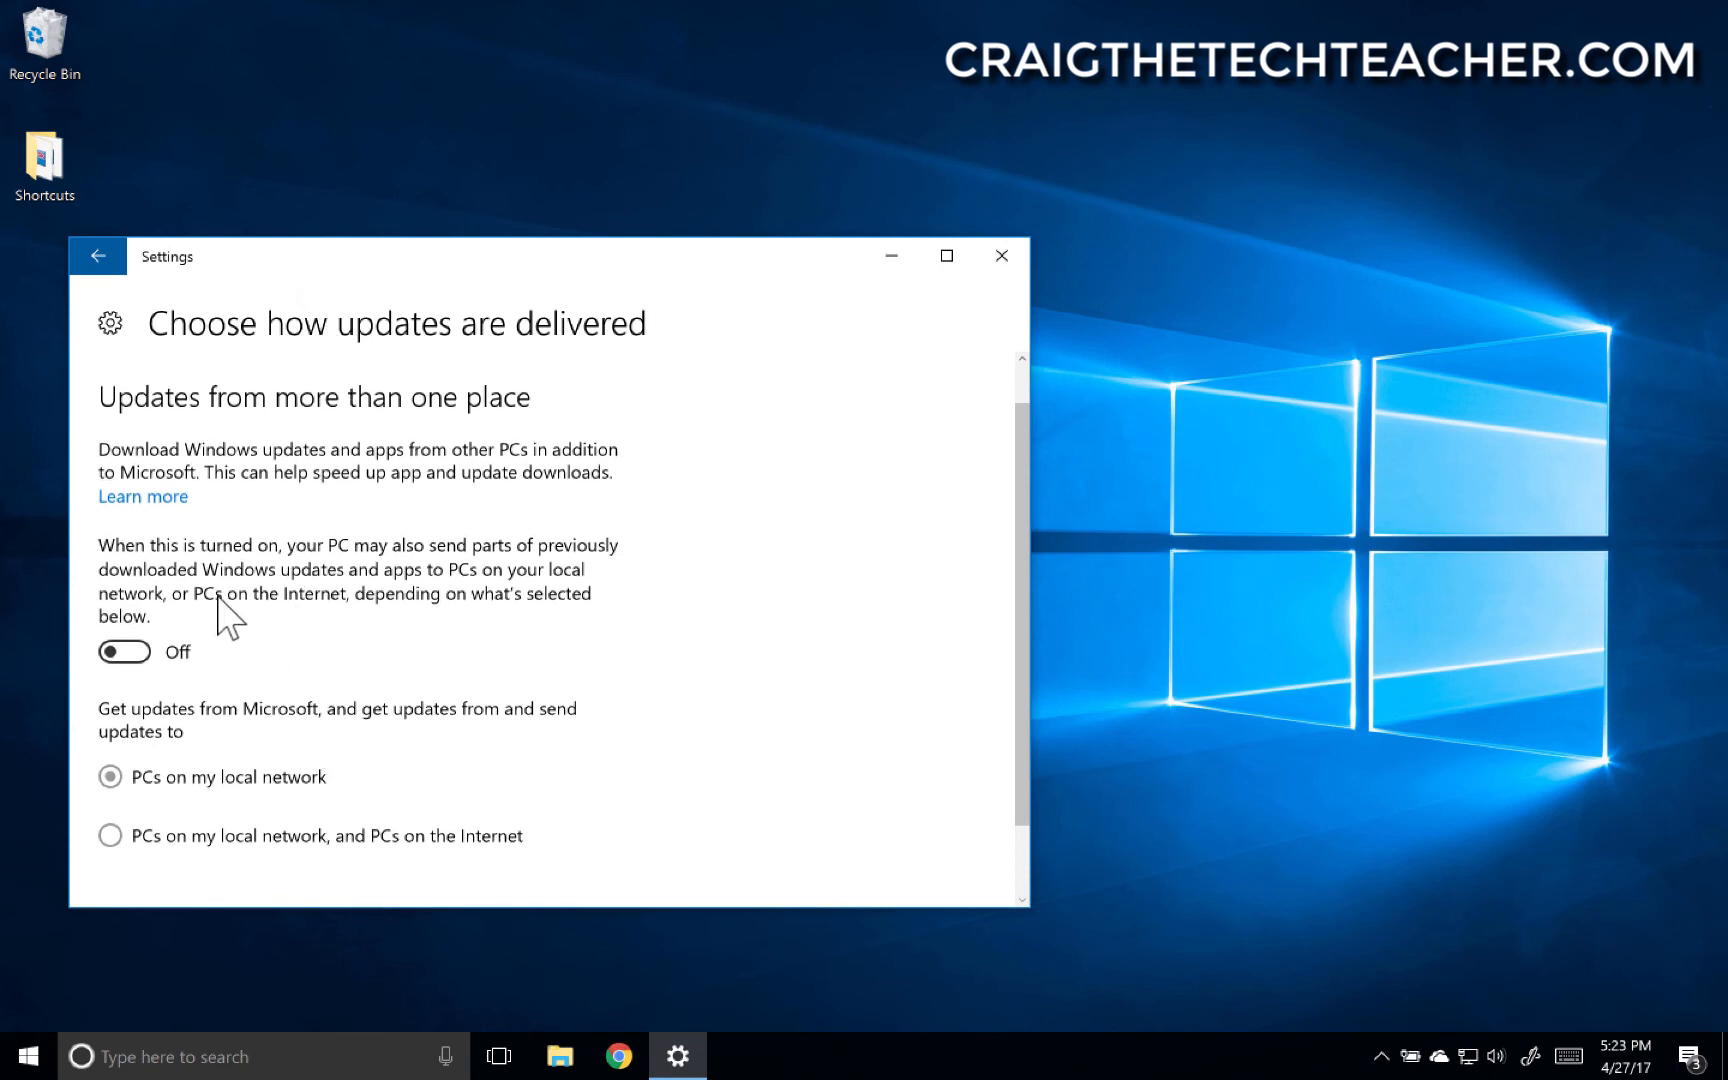
mouse_move(428, 574)
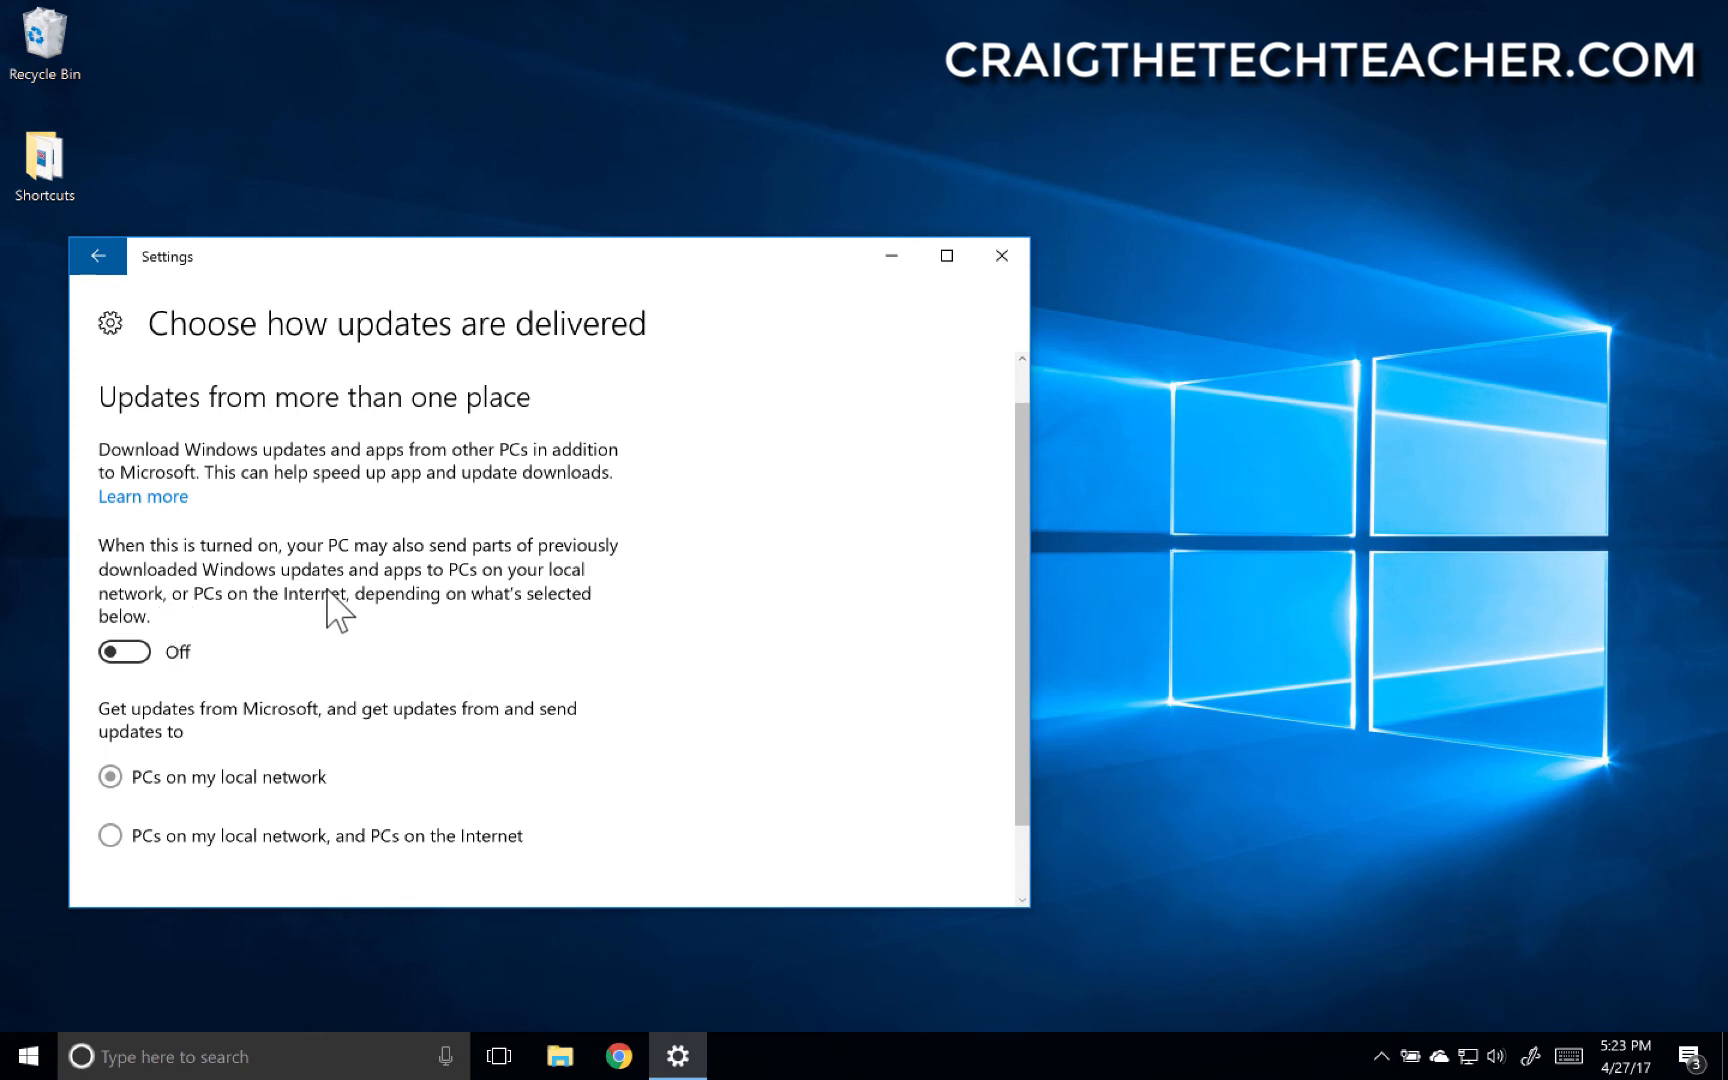
mouse_move(202, 645)
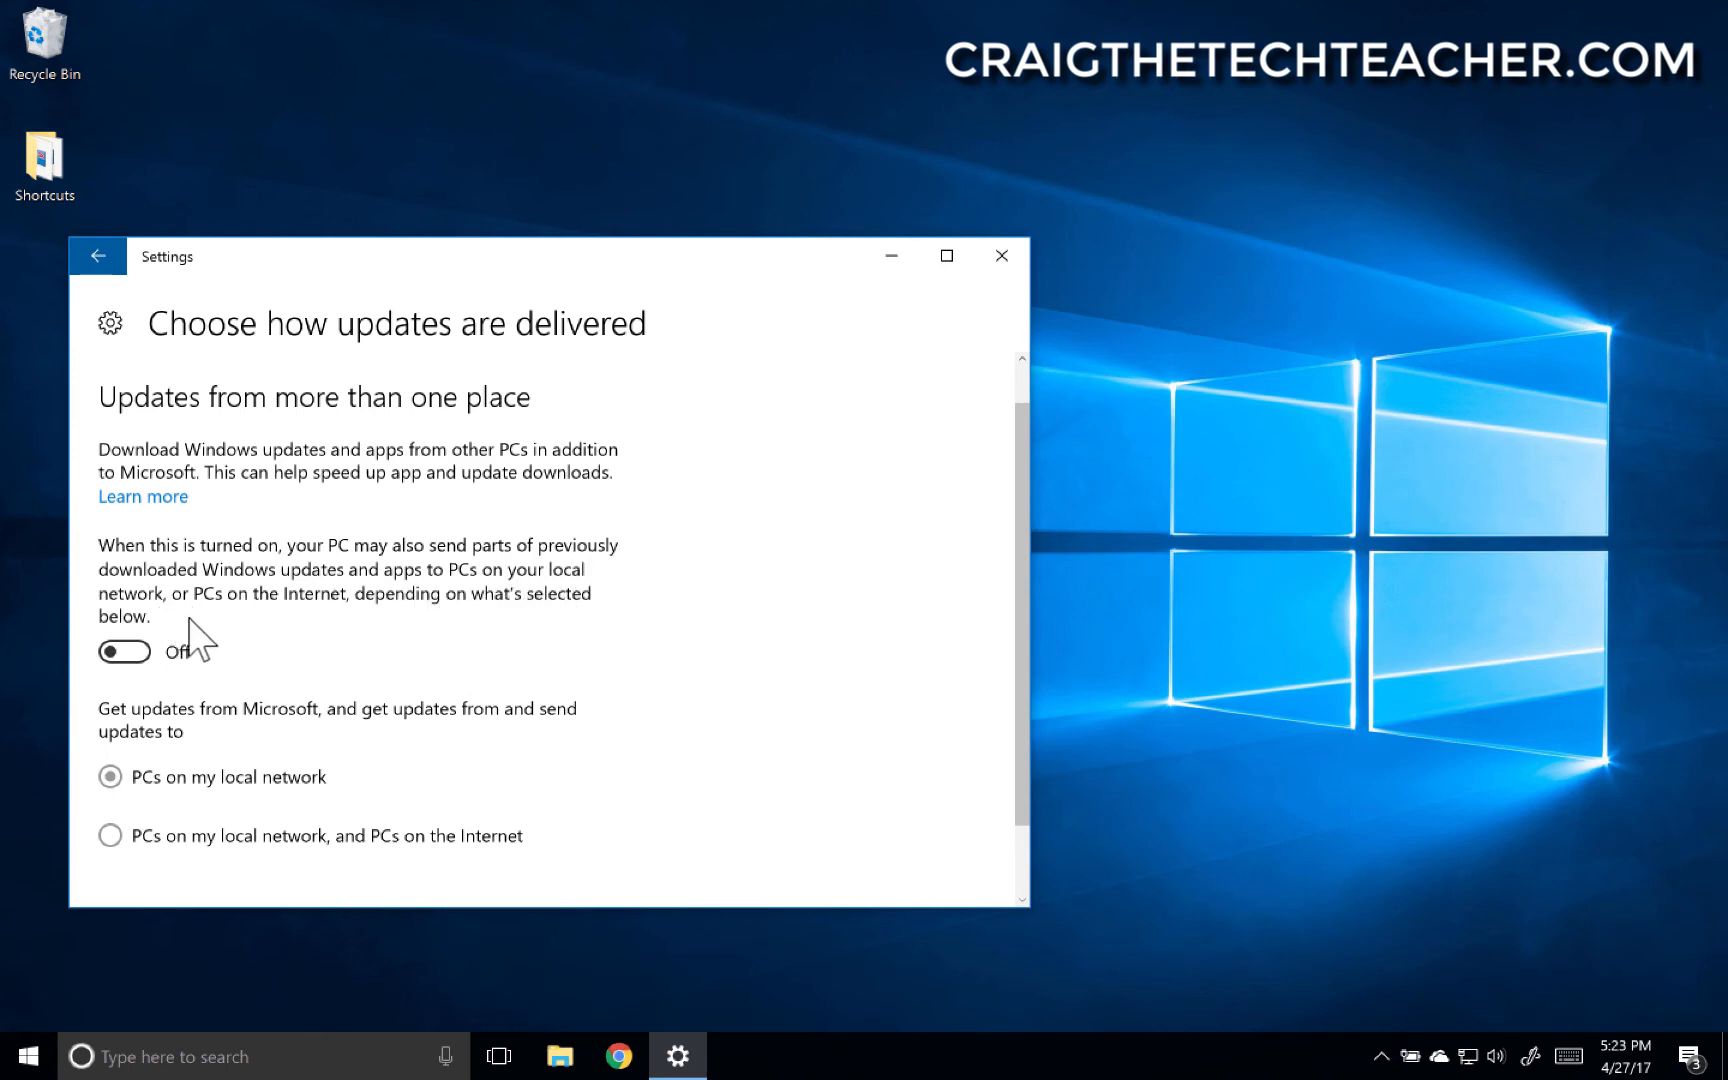
mouse_move(505, 636)
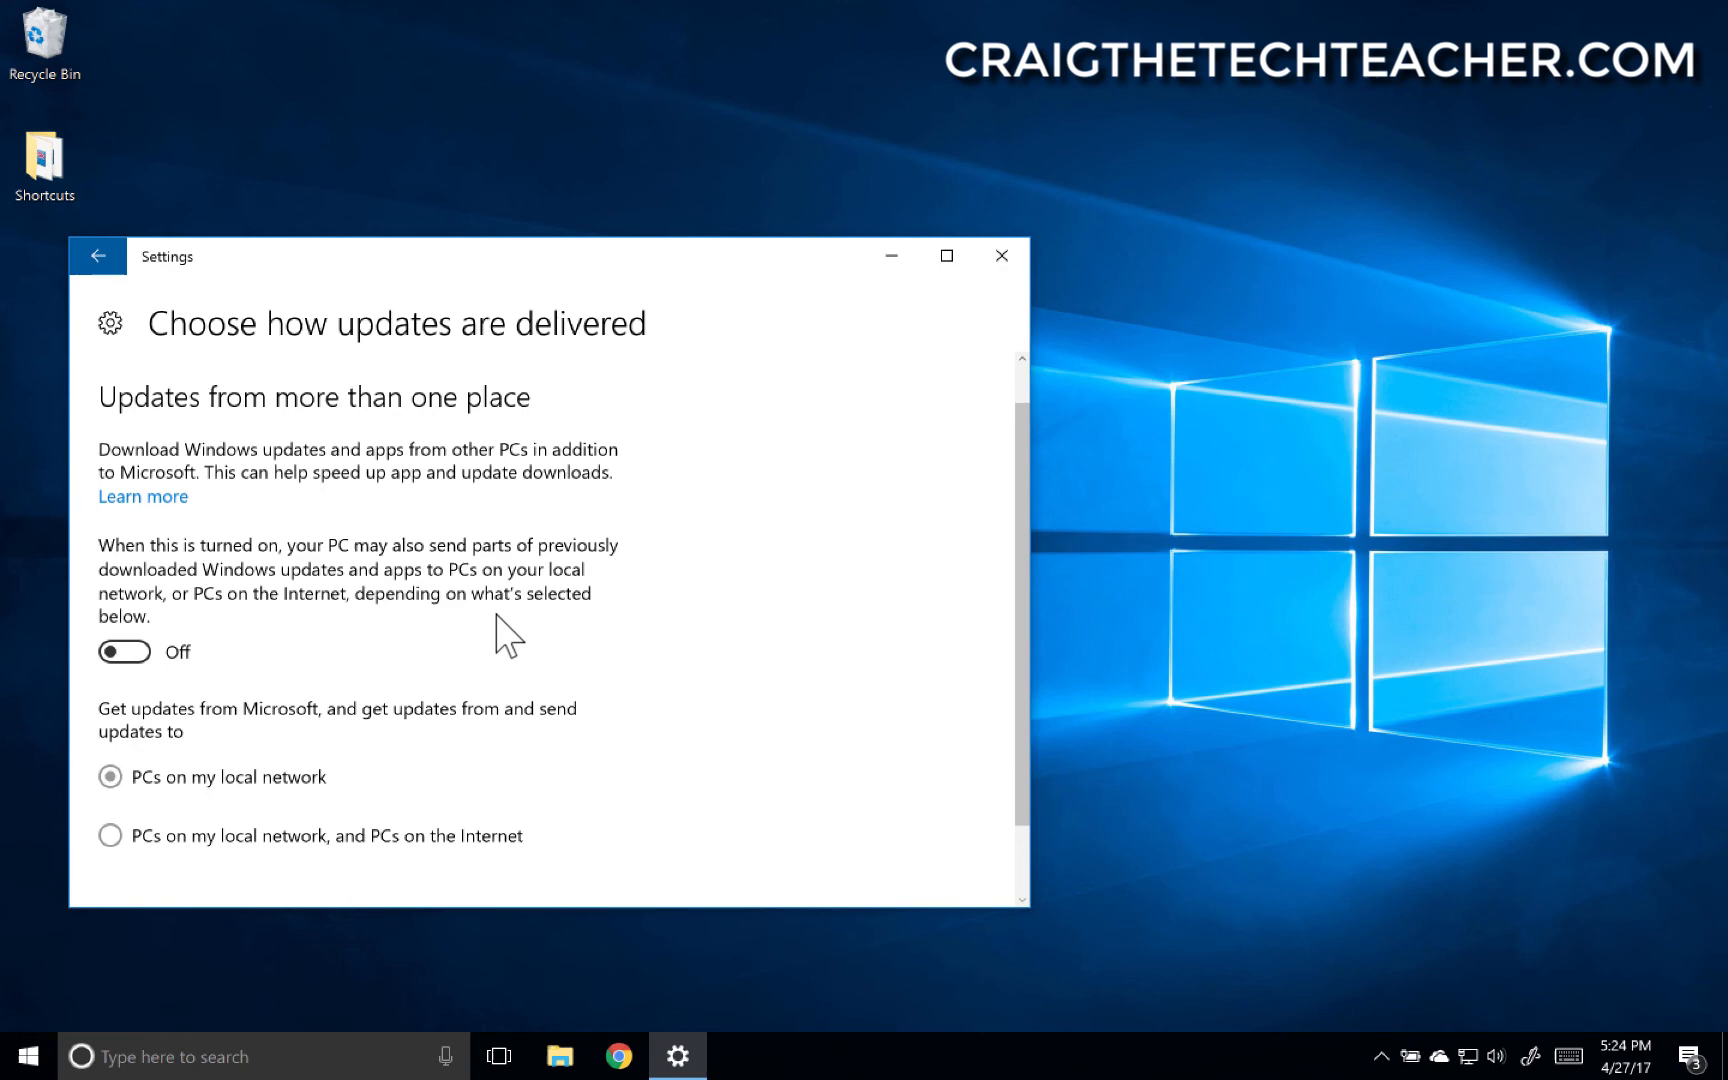
click(123, 651)
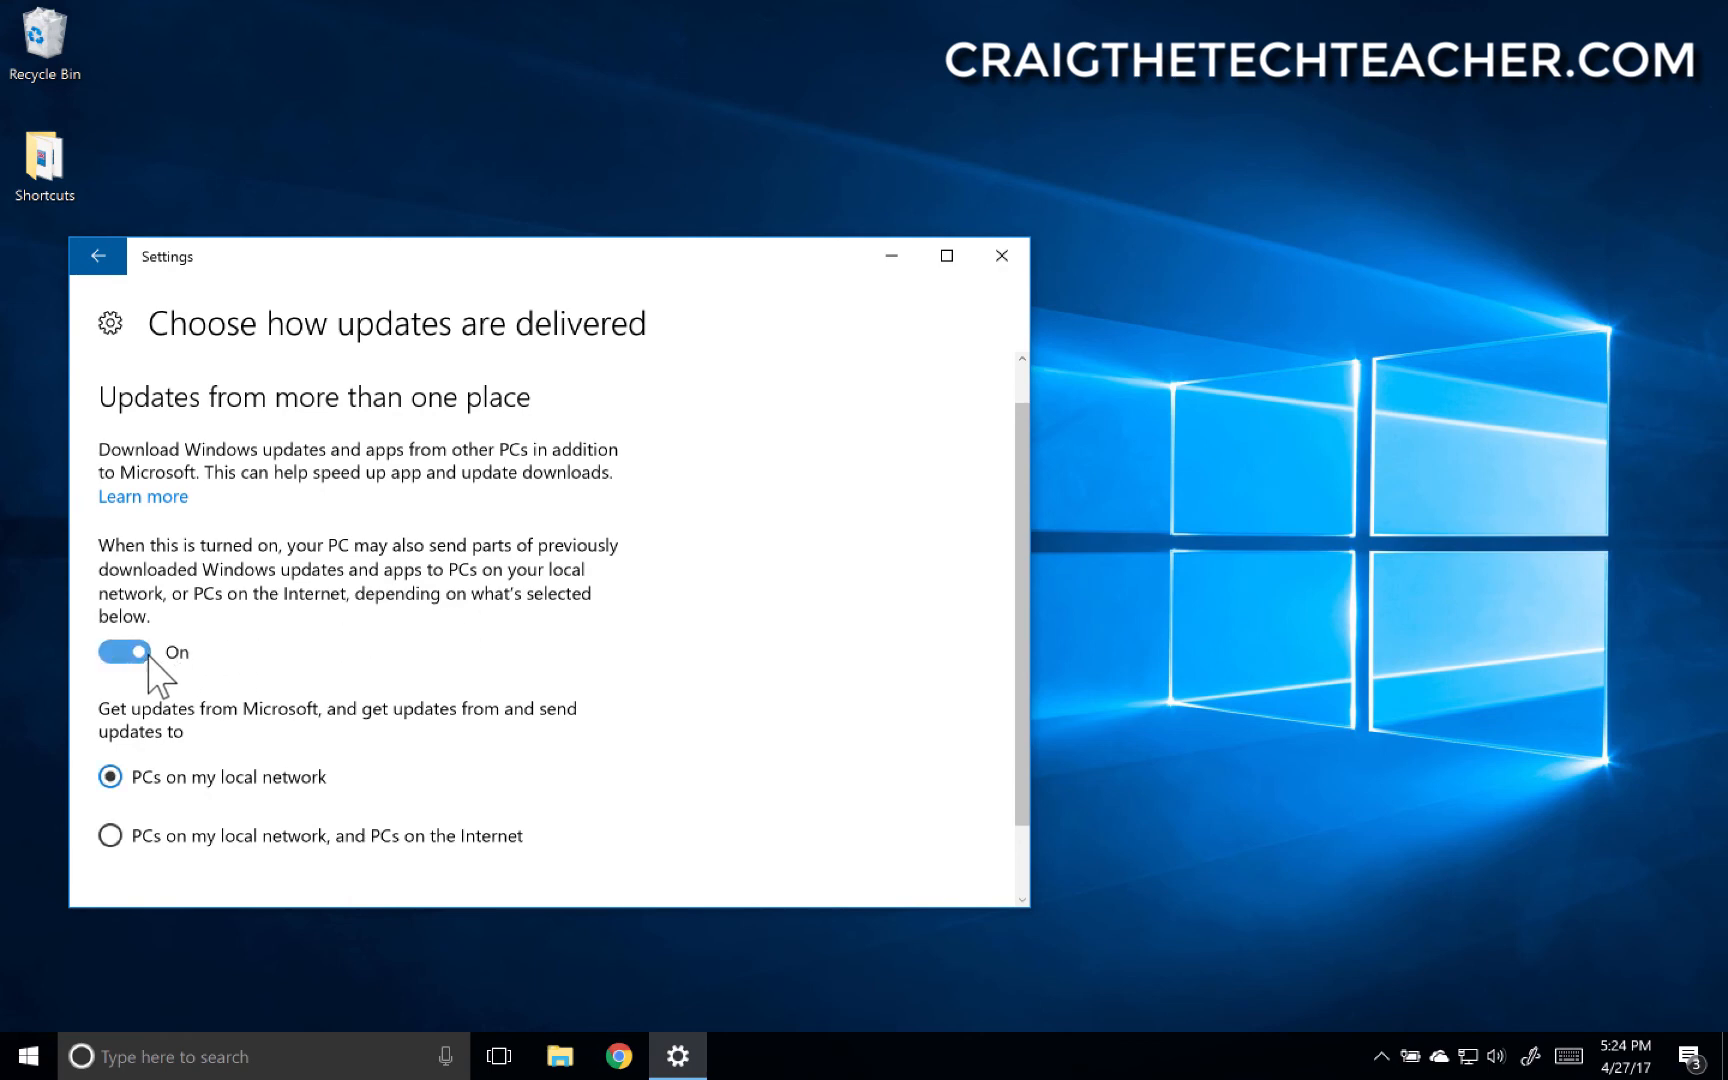
click(125, 651)
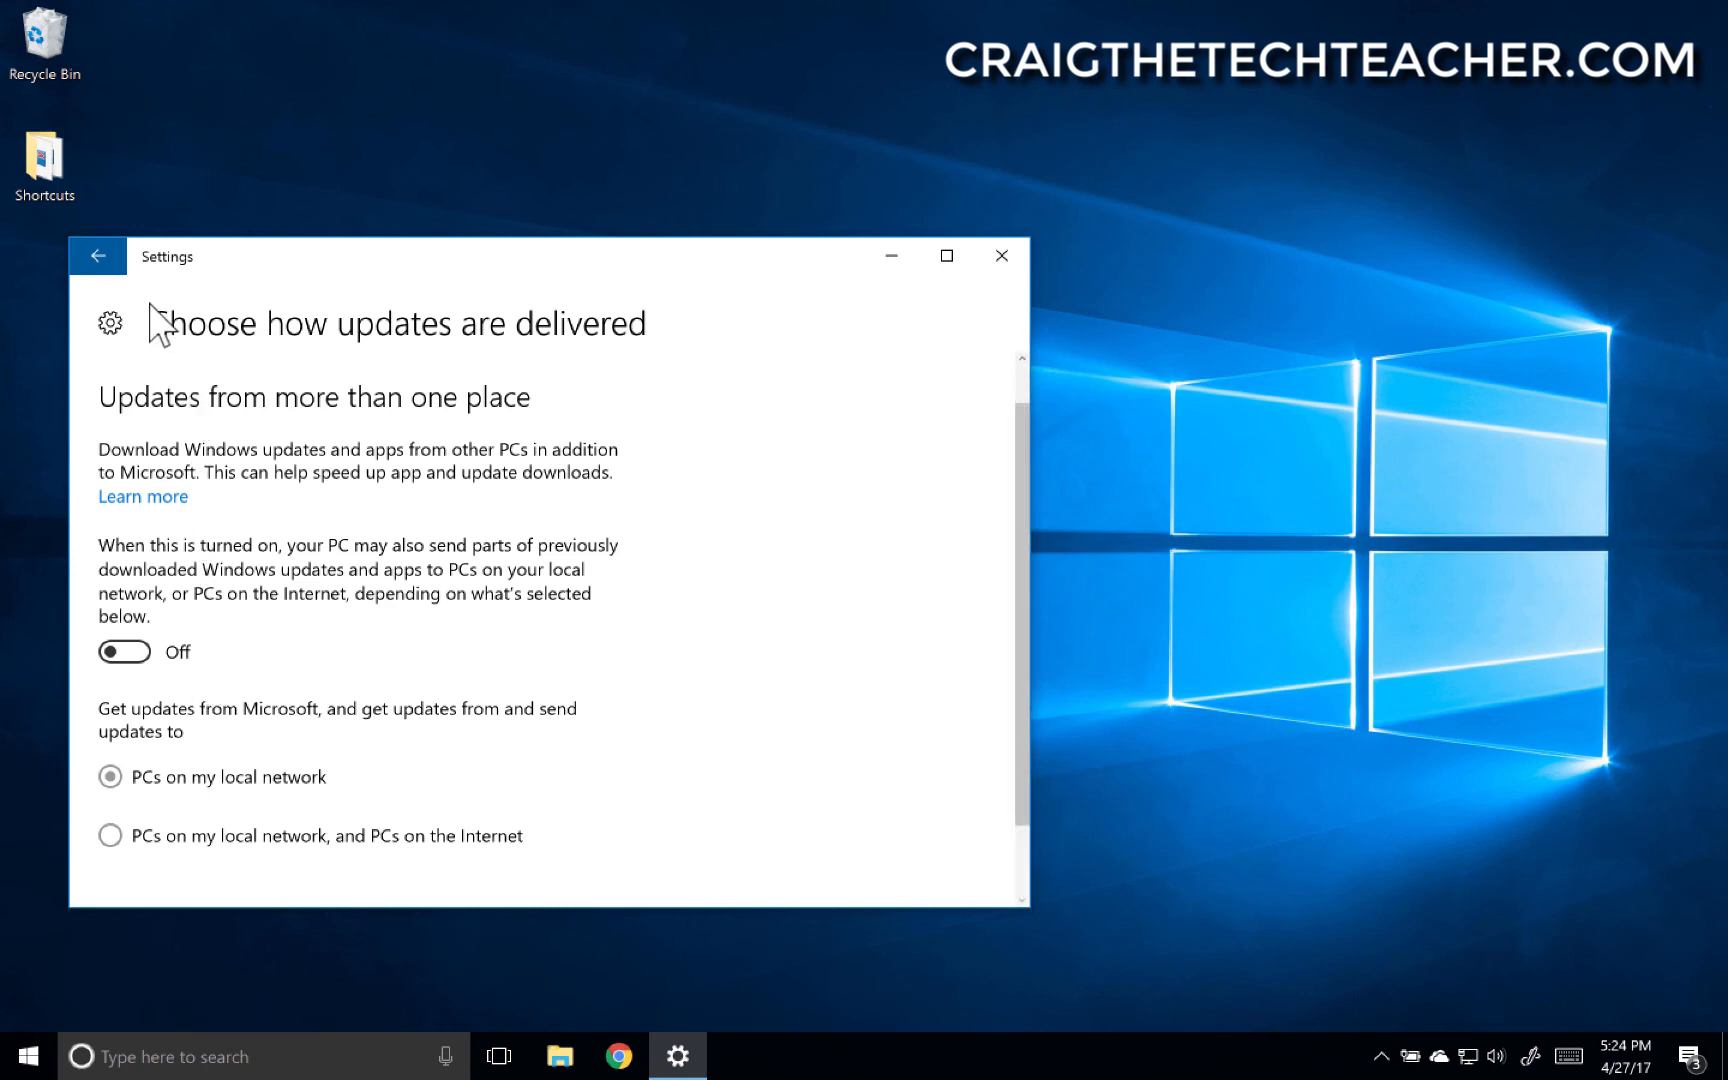
- Go back through Advanced options to the main Windows Update page
click(98, 256)
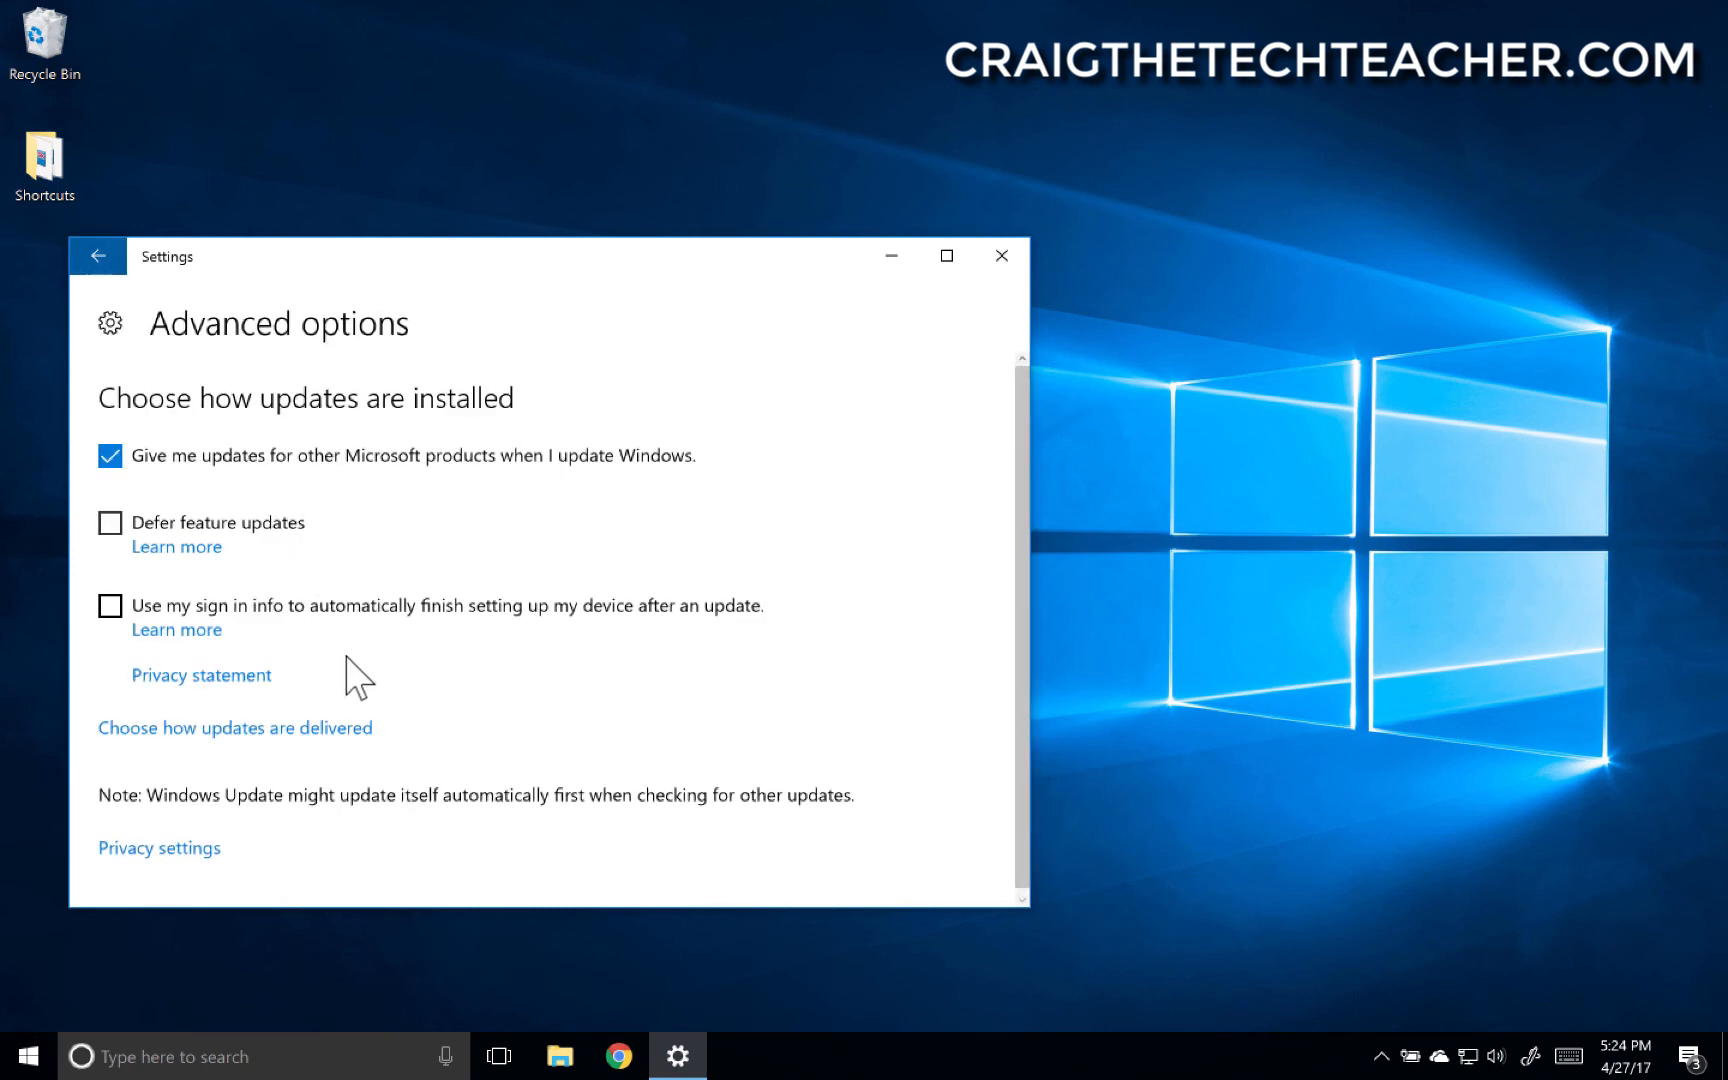
mouse_move(413, 863)
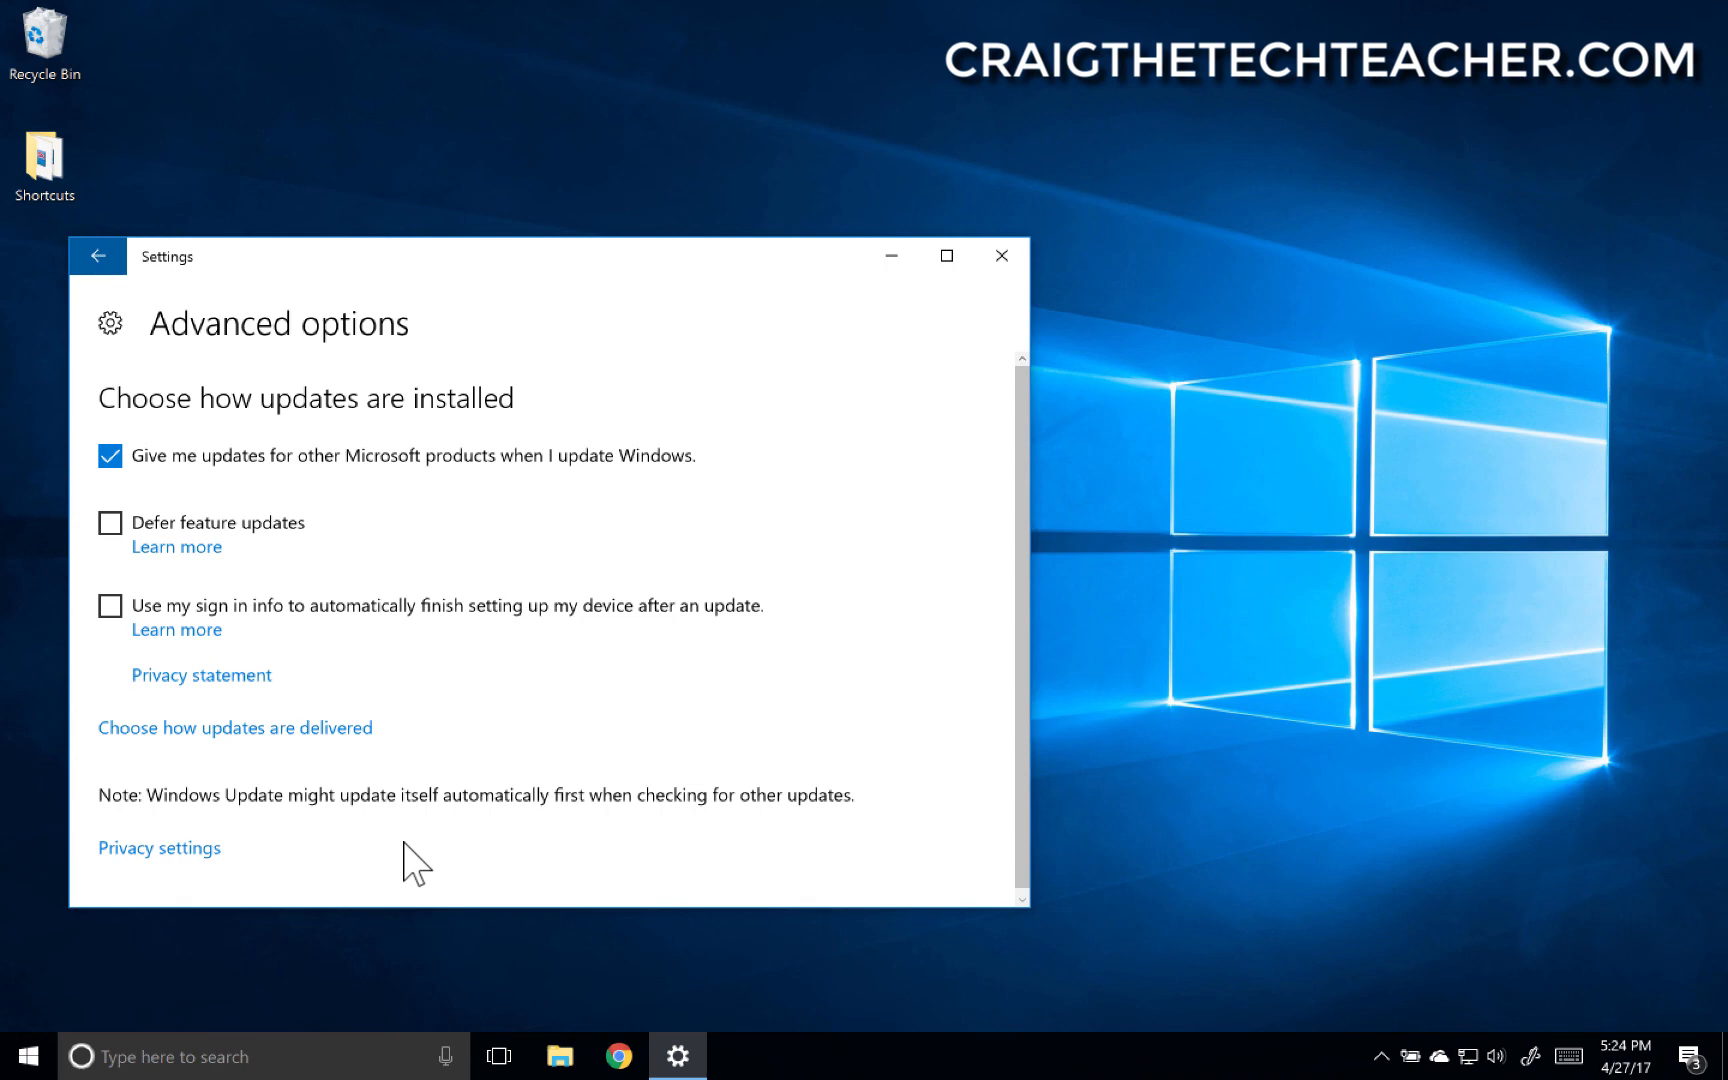
mouse_move(226, 568)
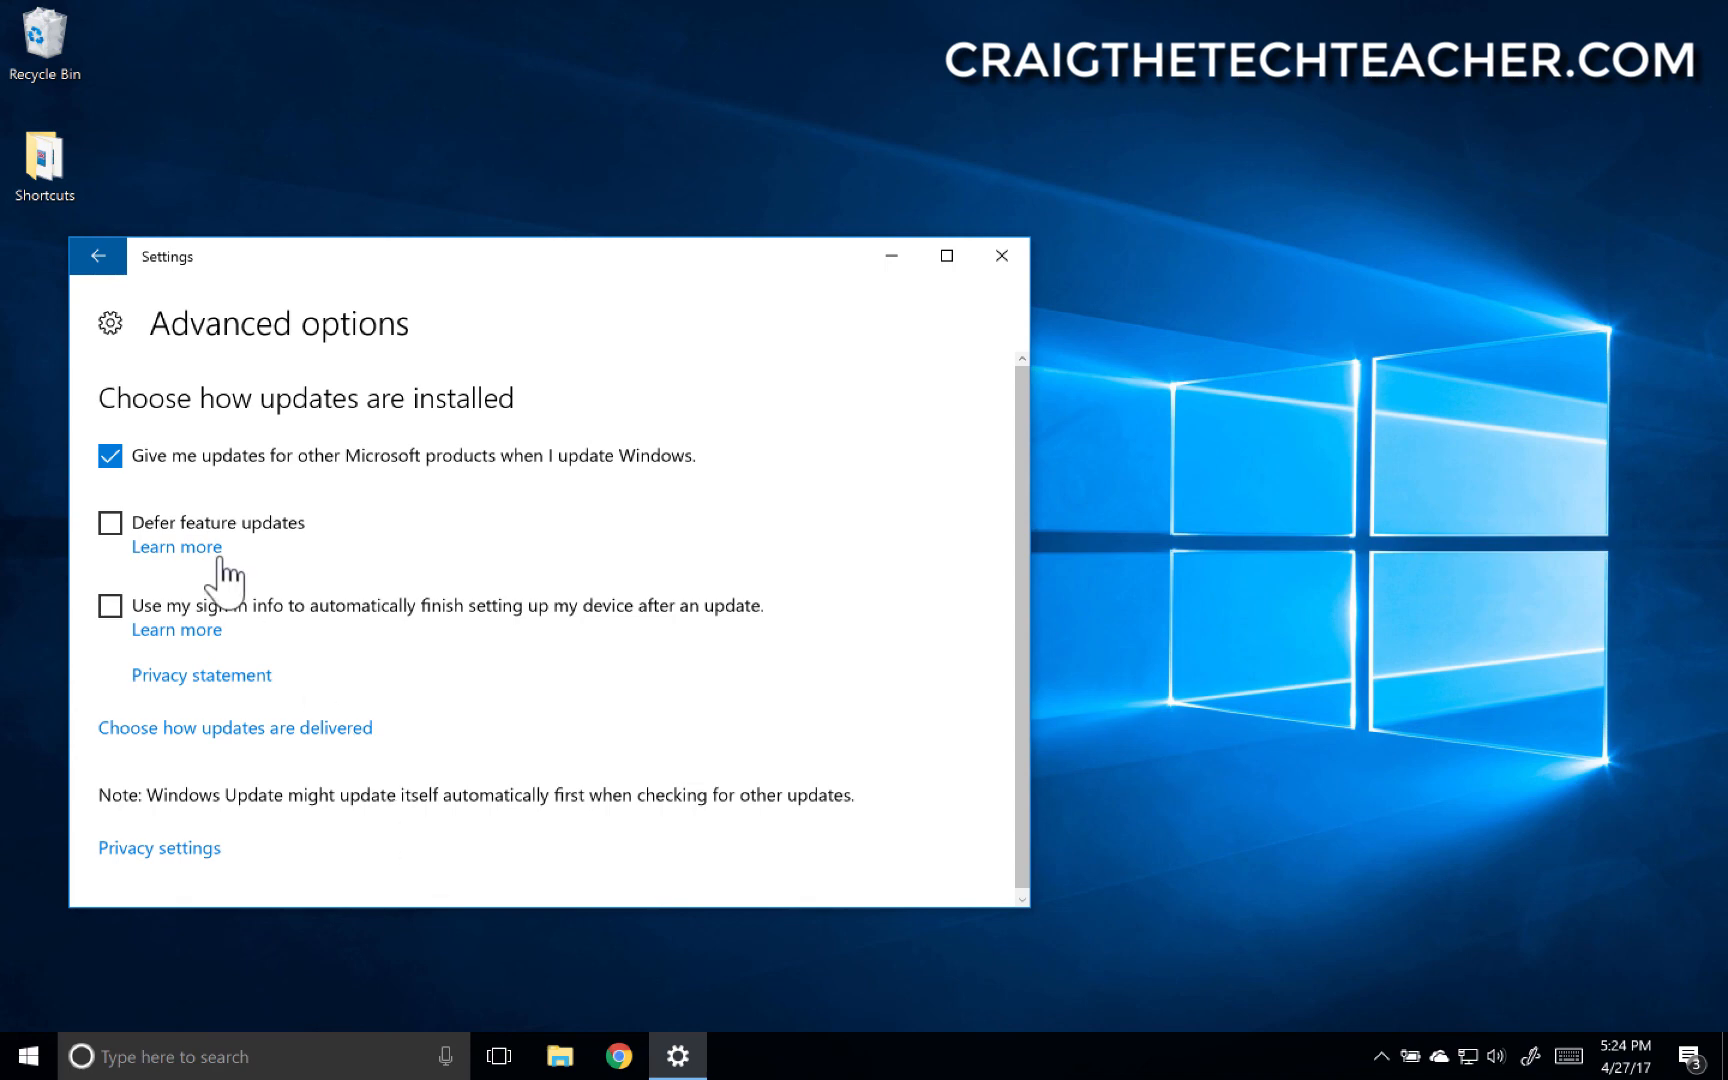
click(97, 256)
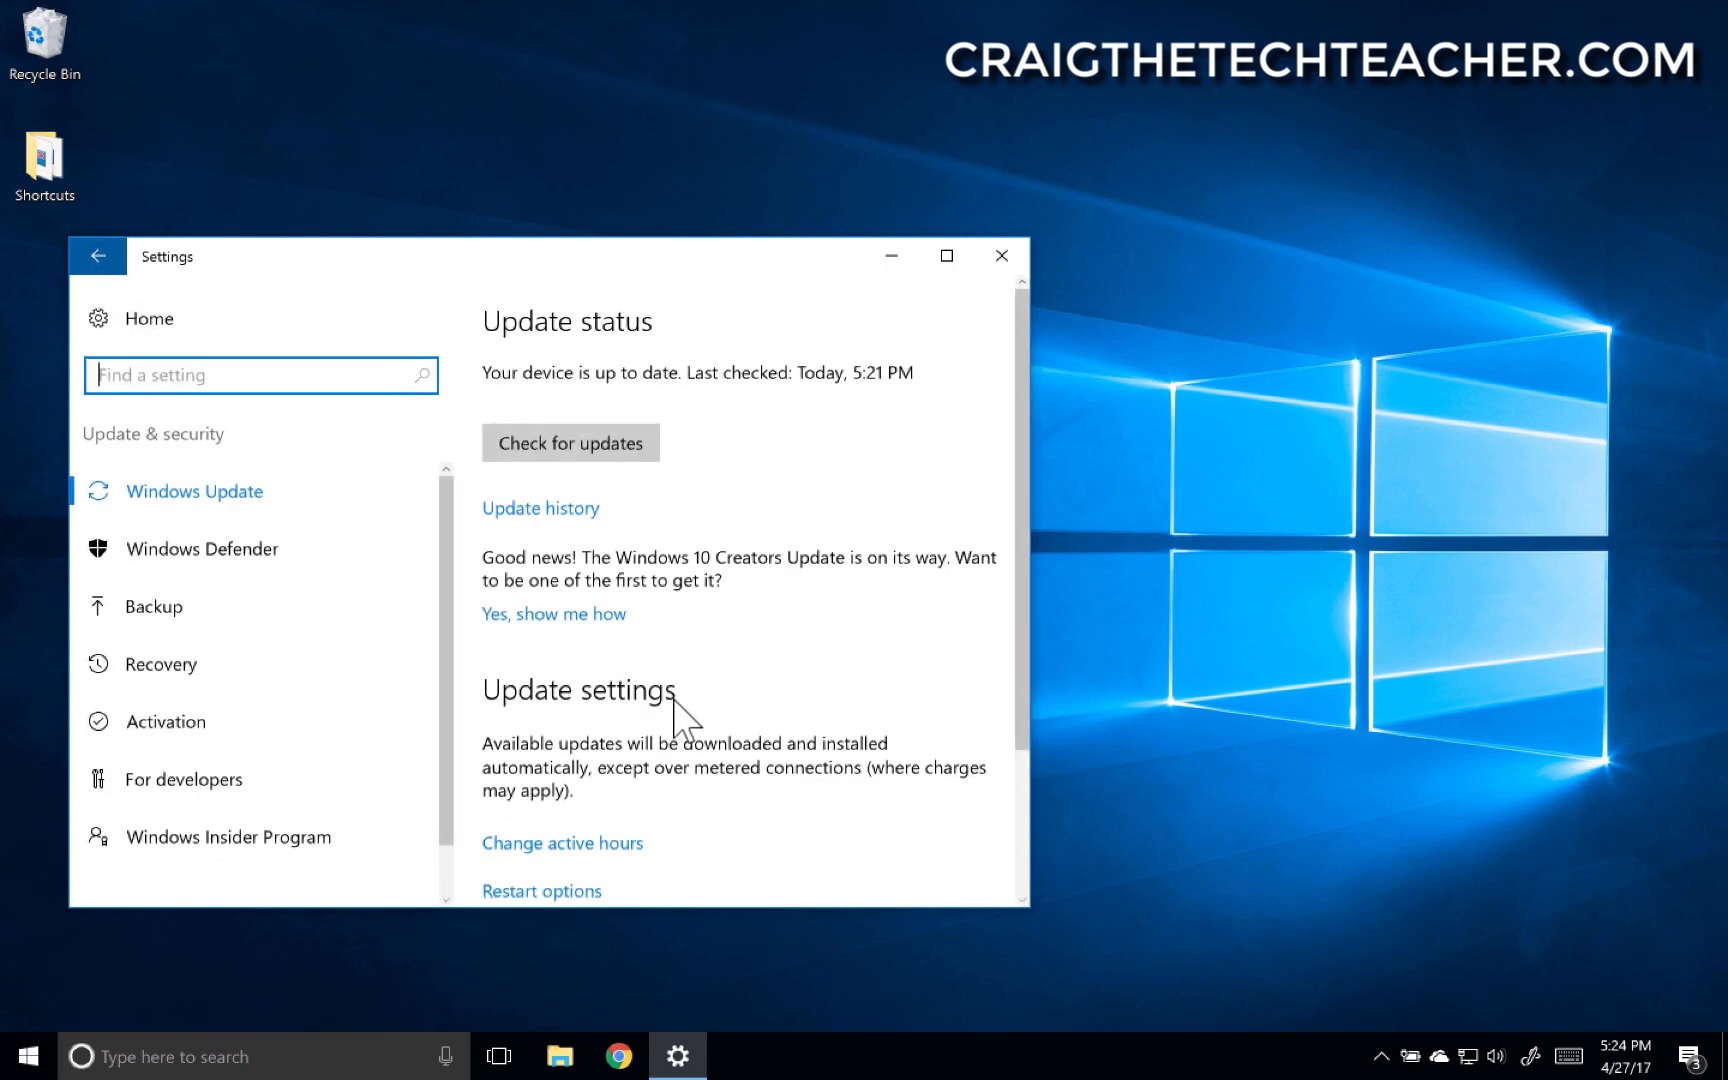
scroll(down, 3)
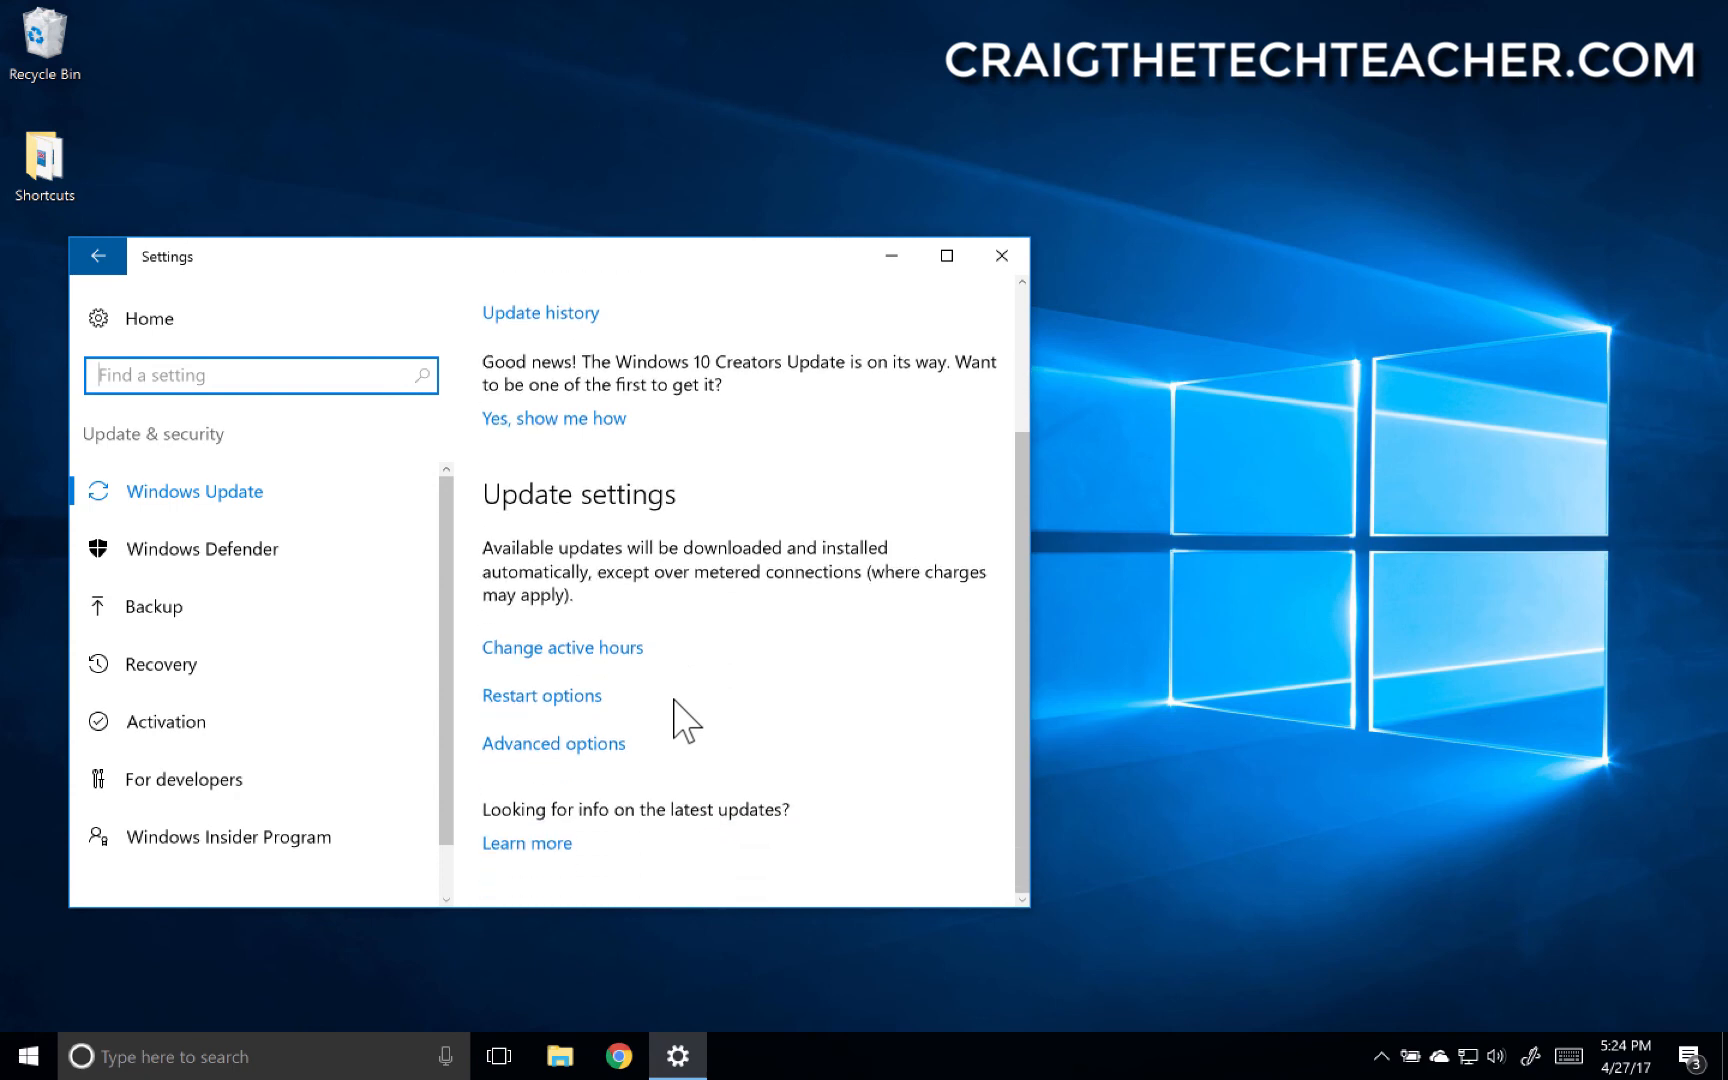
mouse_move(907, 338)
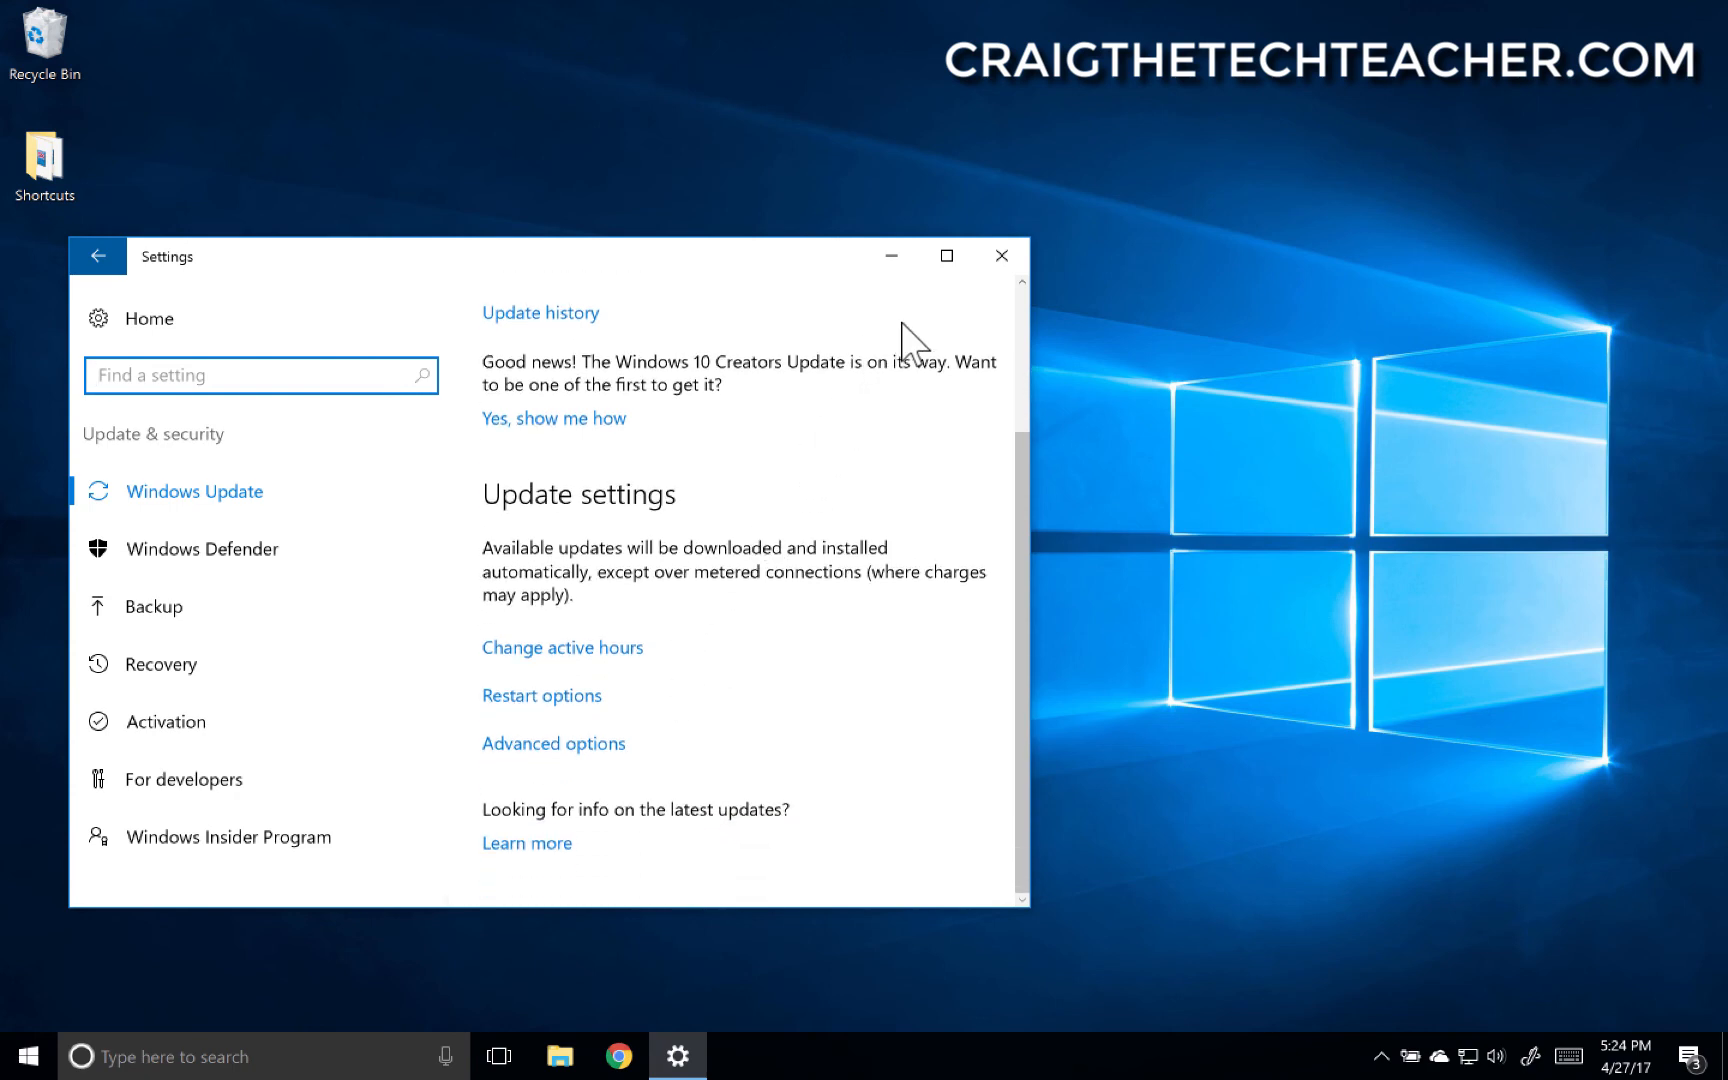
- Close the Settings window, leaving the plain desktop
click(1000, 255)
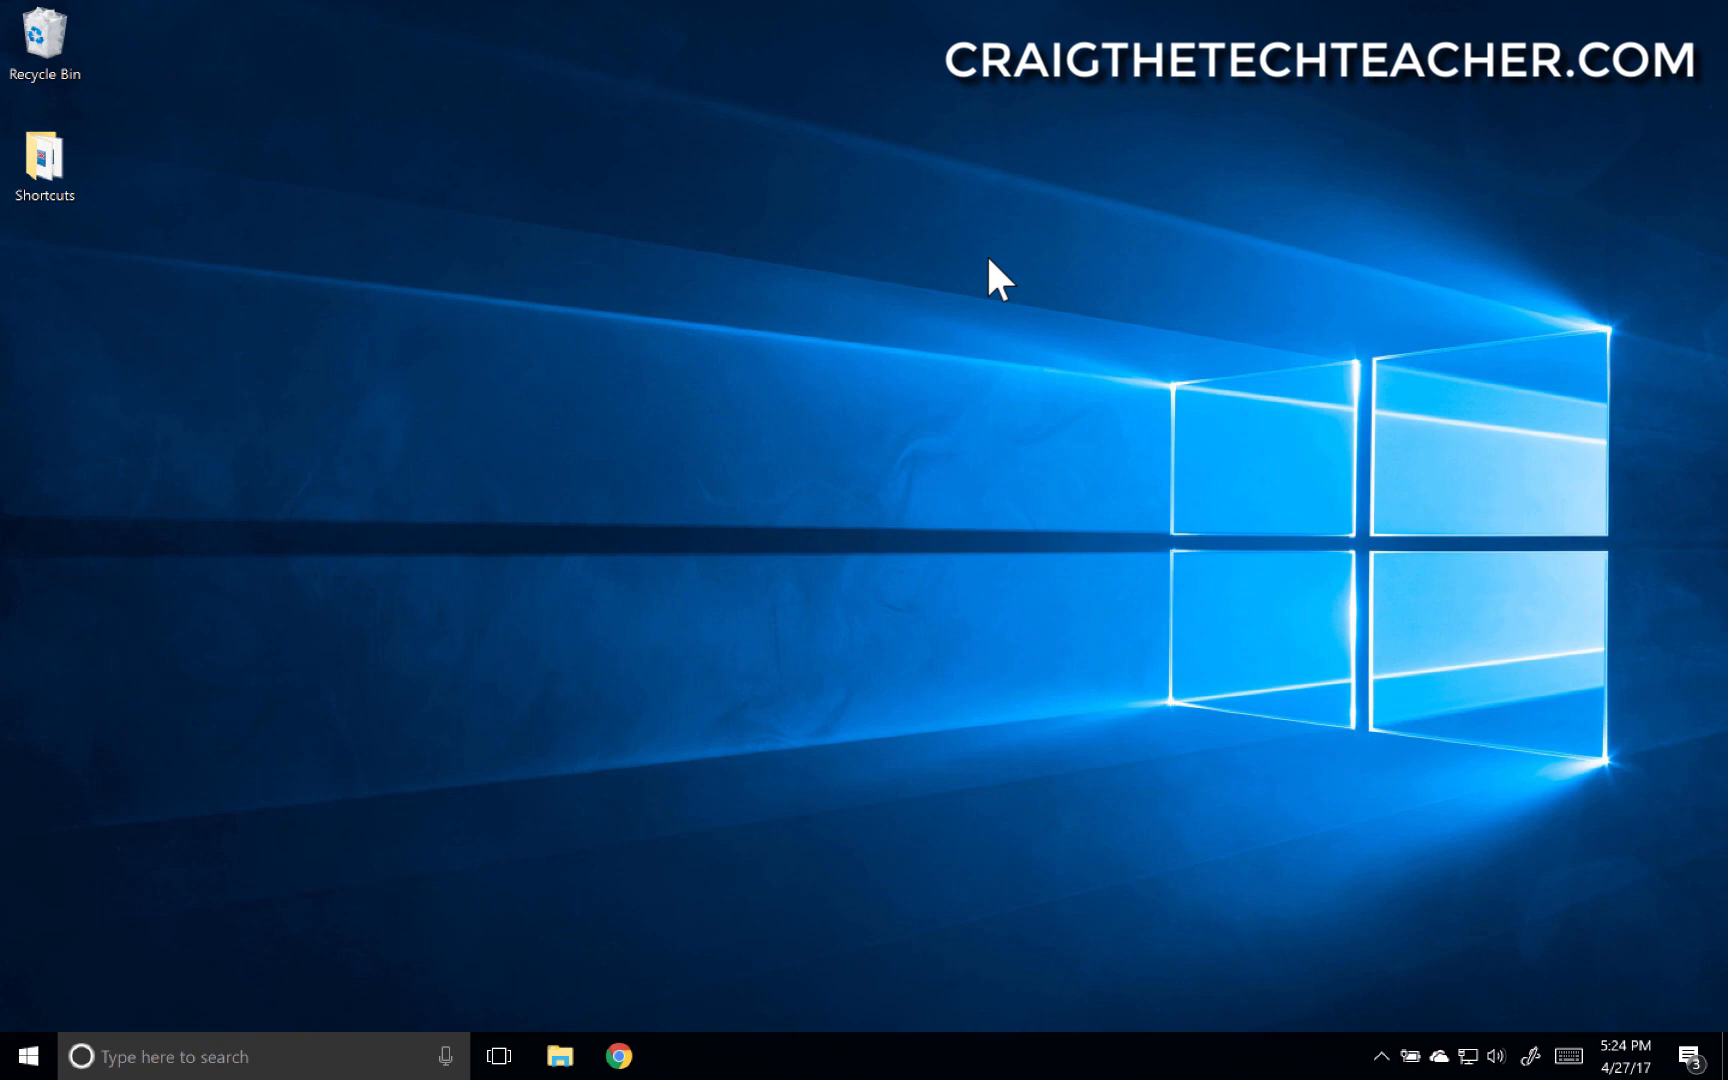
mouse_move(921, 364)
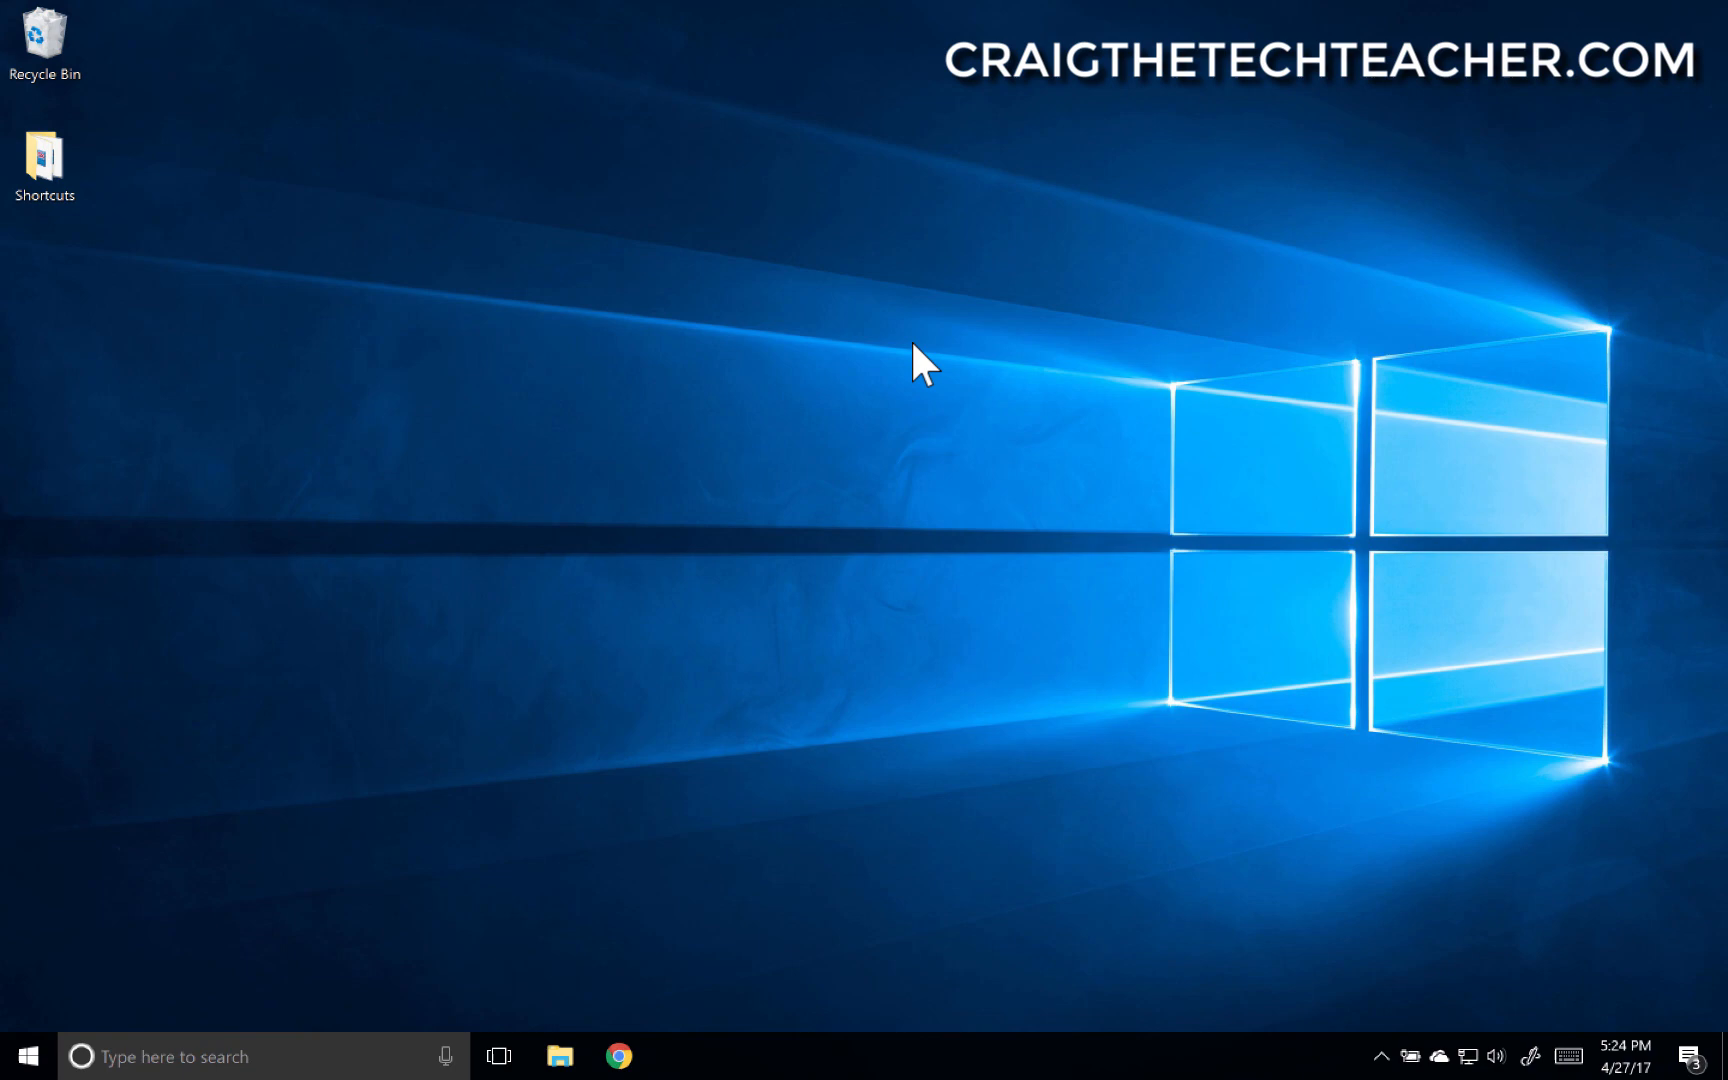
mouse_move(825, 536)
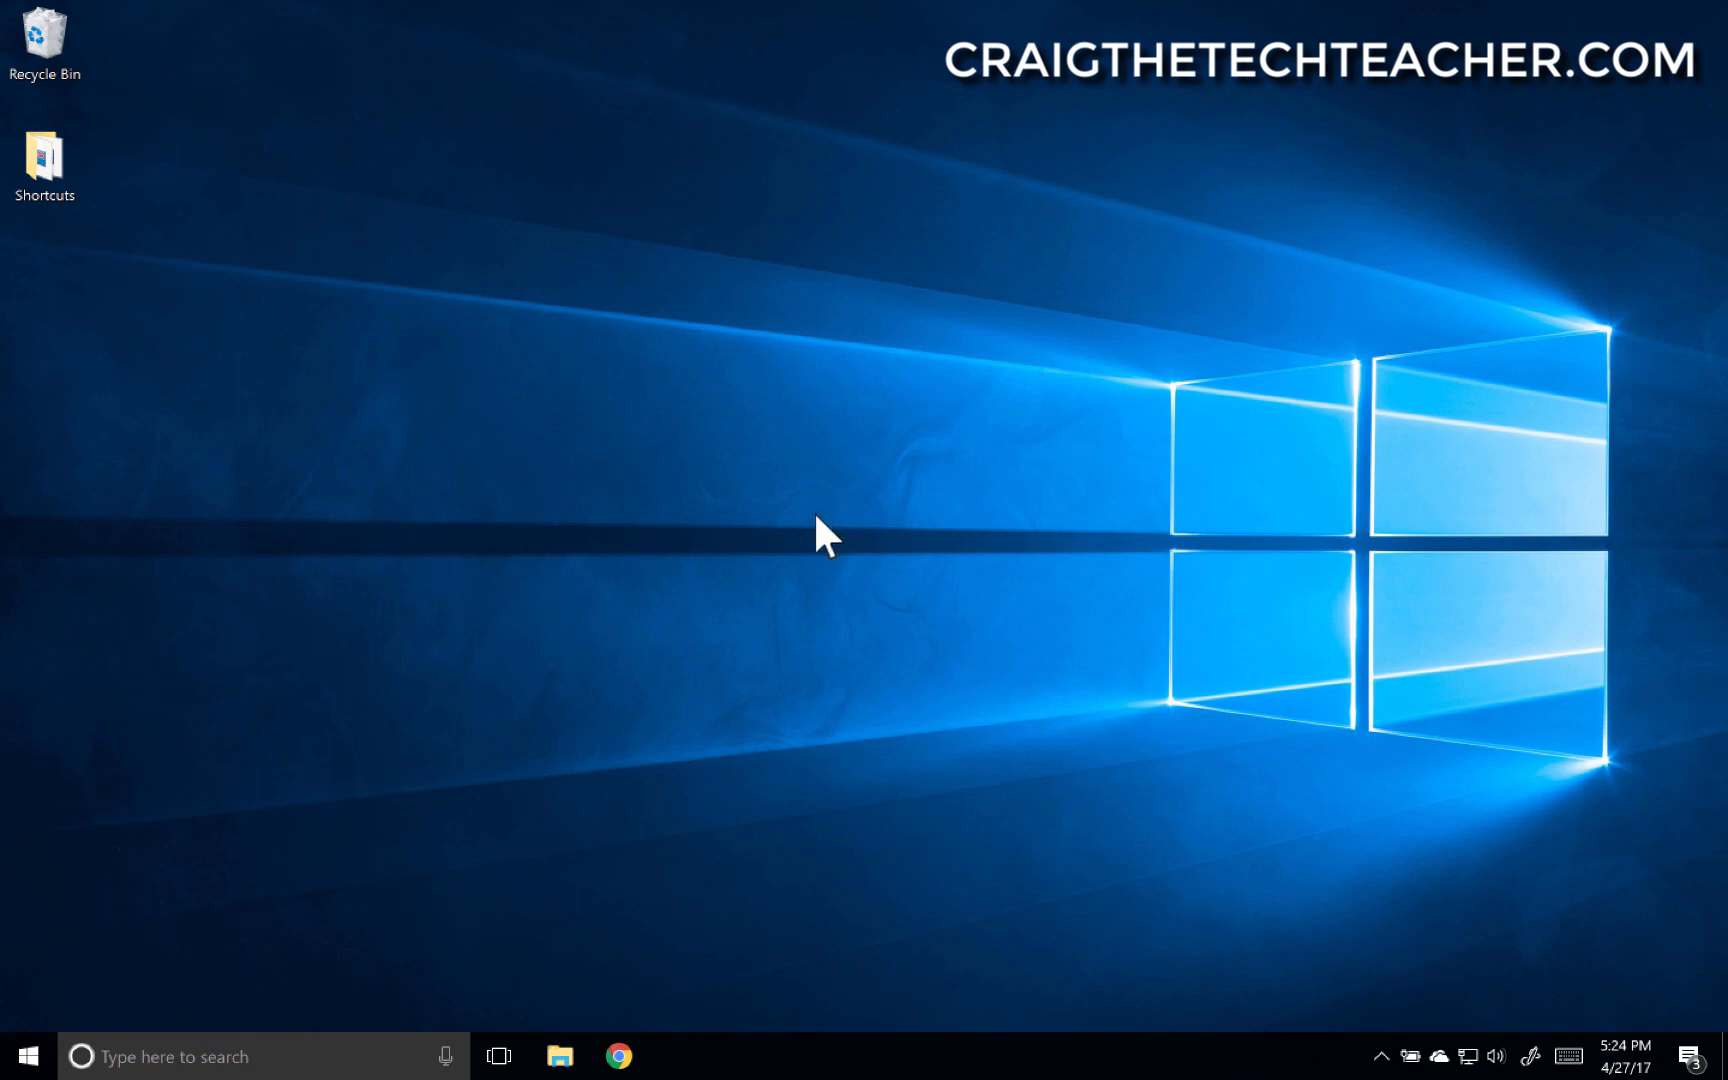